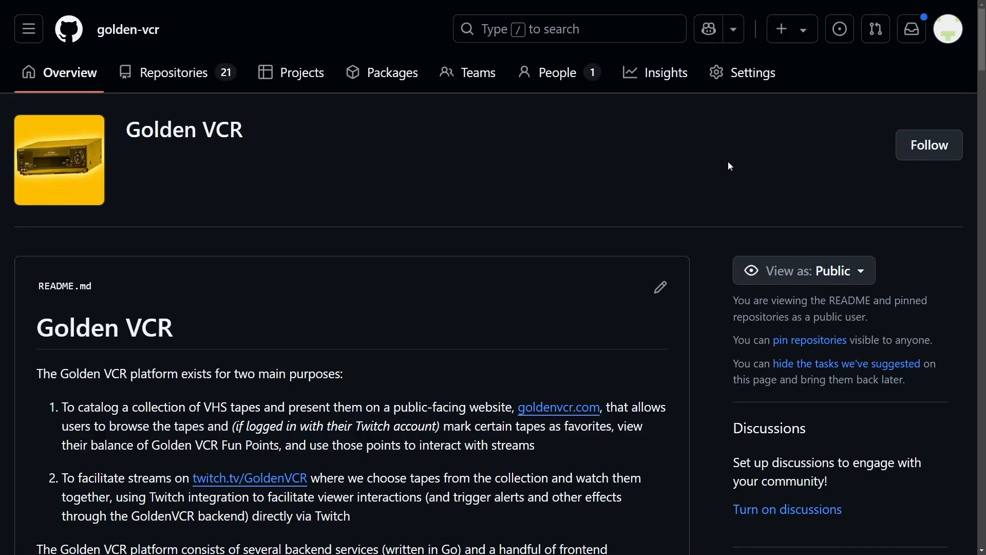
- Scroll through the golden-vcr README, then open a tape title from the goldenvcr.com catalog
scroll(down, 3)
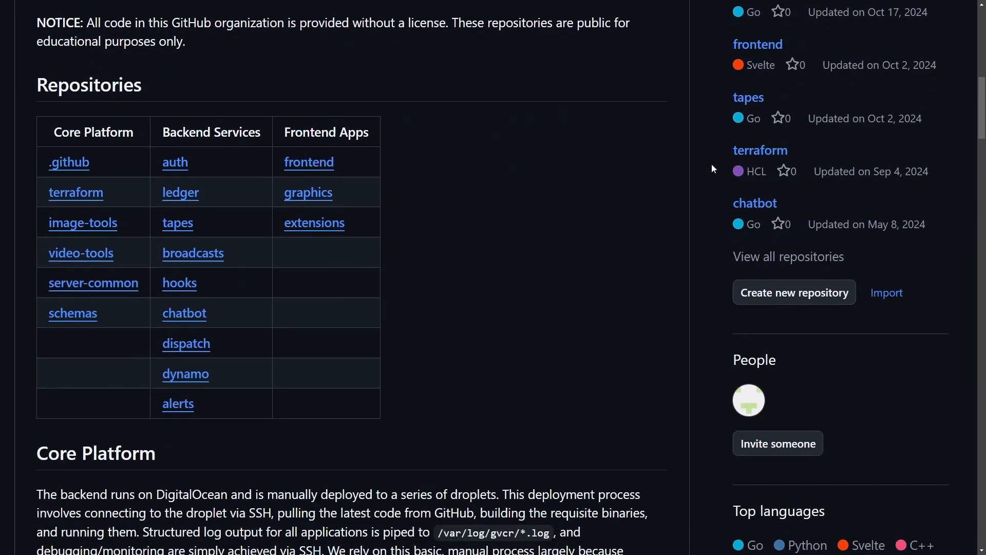
scroll(down, 3)
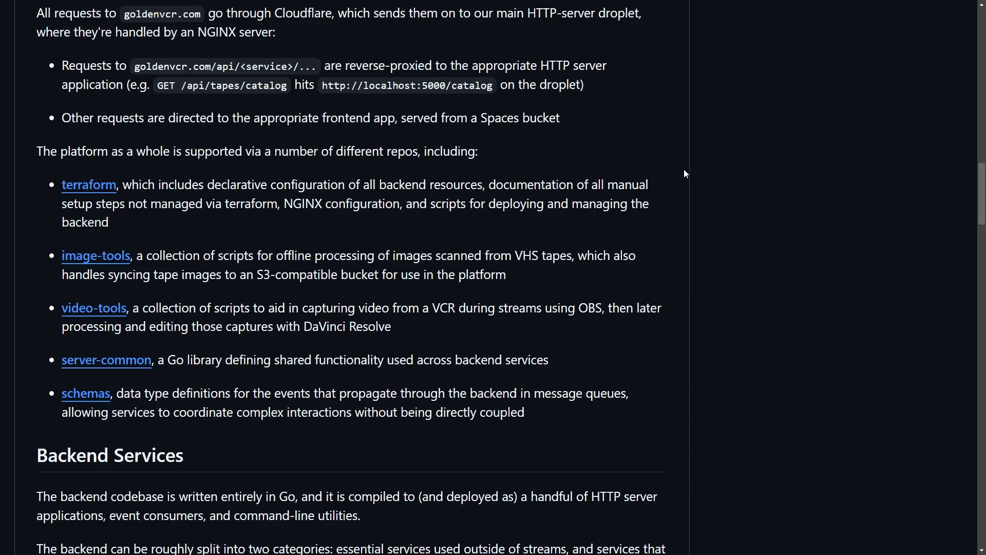
scroll(down, 3)
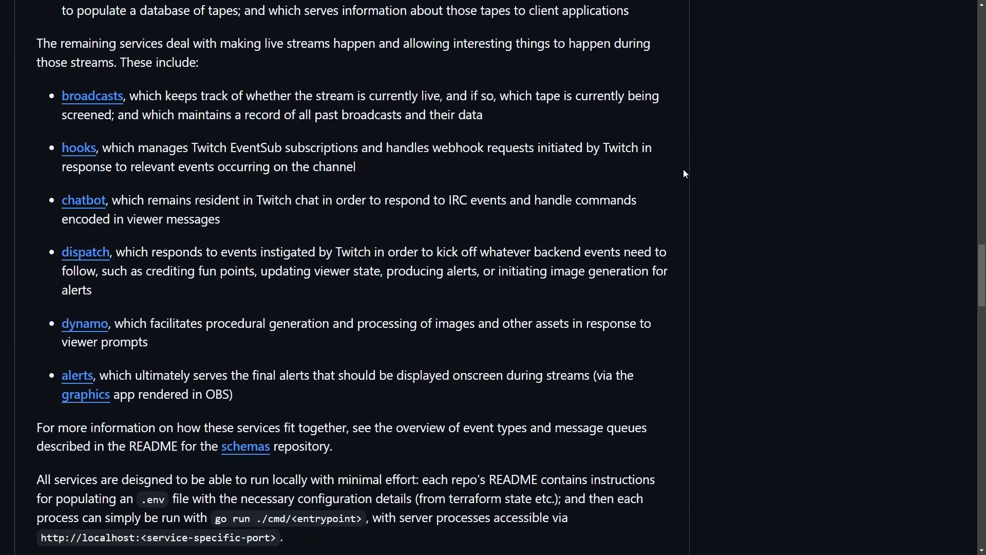
scroll(down, 3)
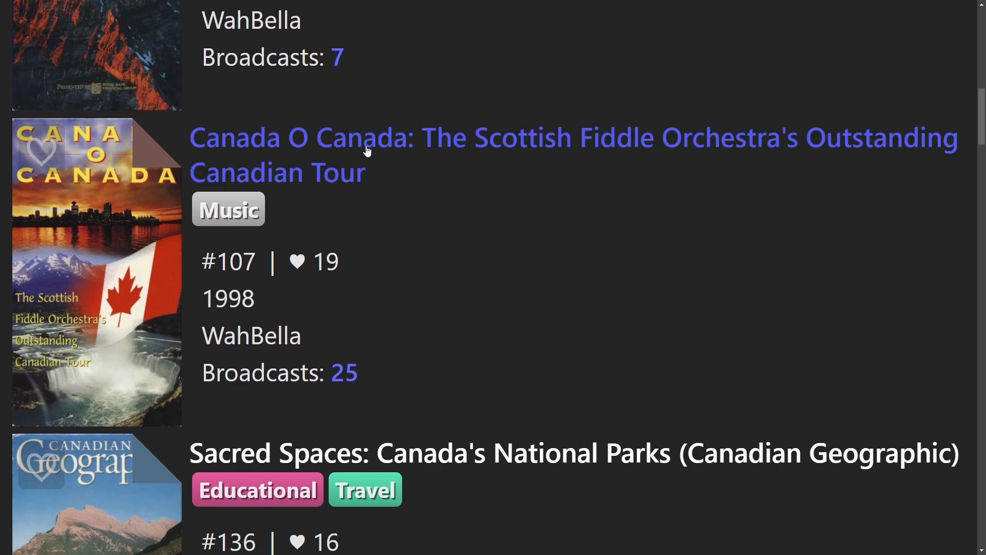
click(366, 149)
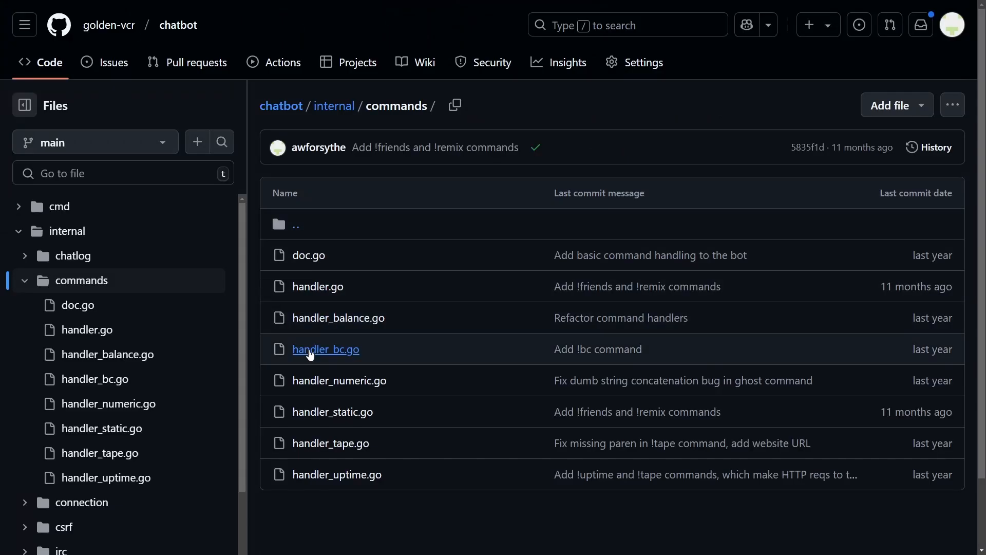
- View chatbot's handler_bc.go, then dynamo's db/migrations/002_image.up.sql image-request migration
click(325, 349)
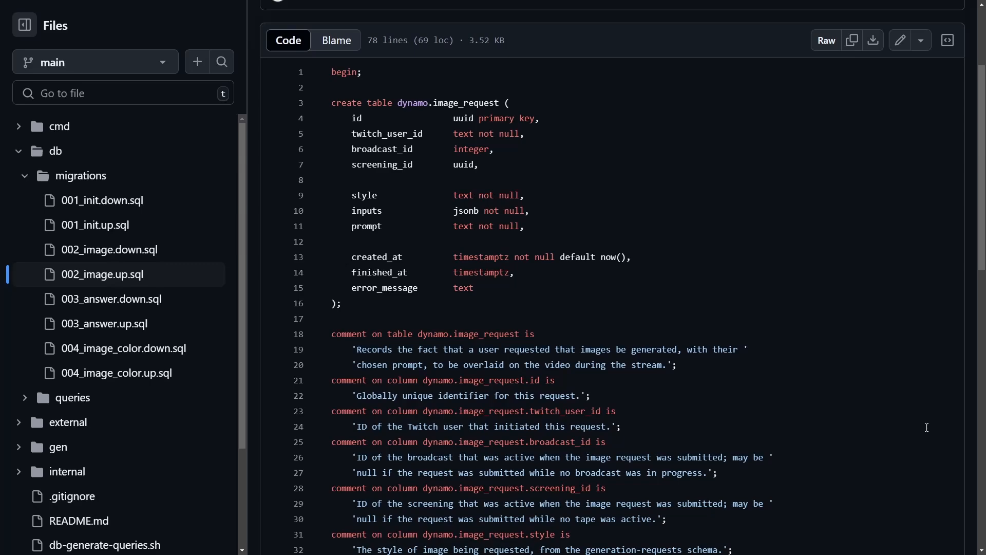
click(86, 414)
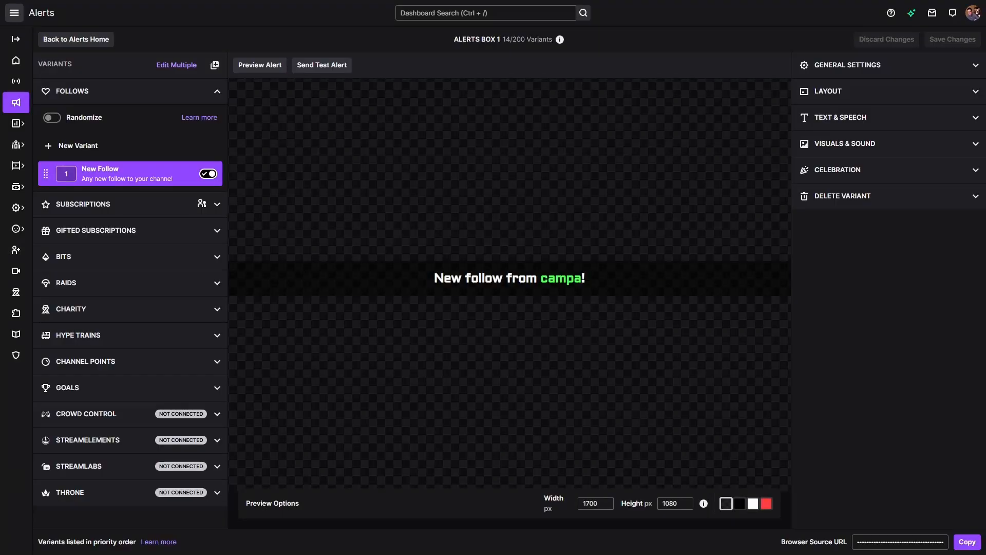
- Expand the Raids section in the alert Variants panel beside the follow alert
click(258, 65)
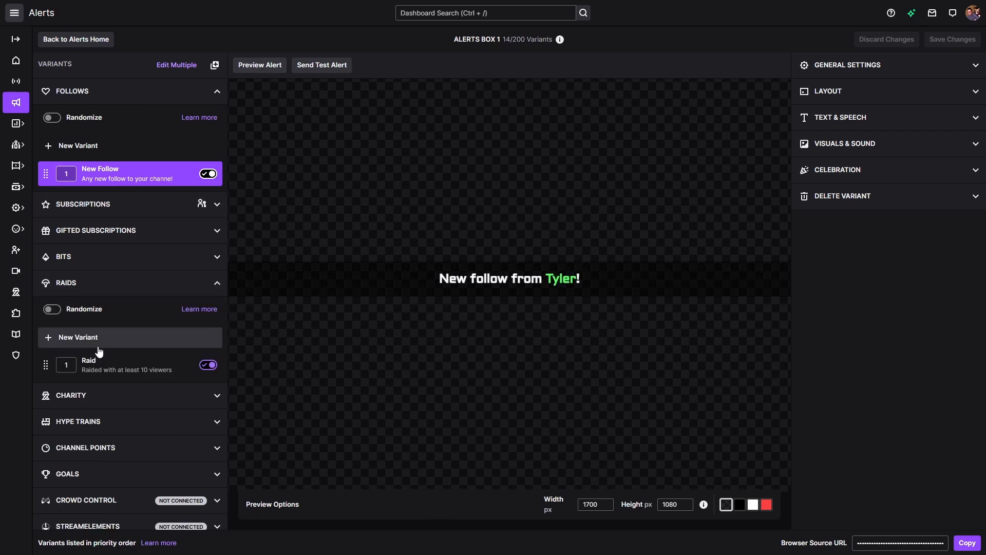
click(126, 365)
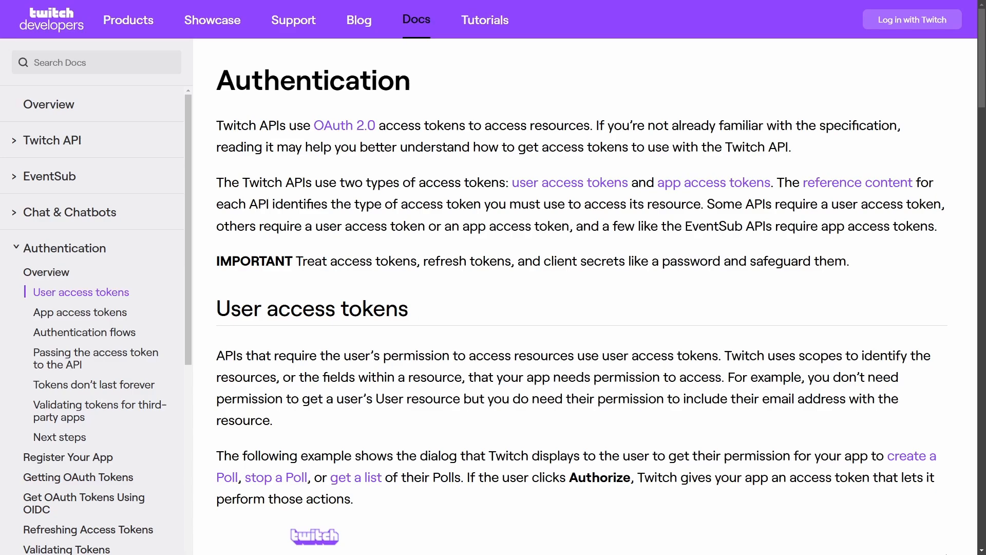
- Scroll past user access tokens and open the EventSub Subscription Types table
scroll(down, 3)
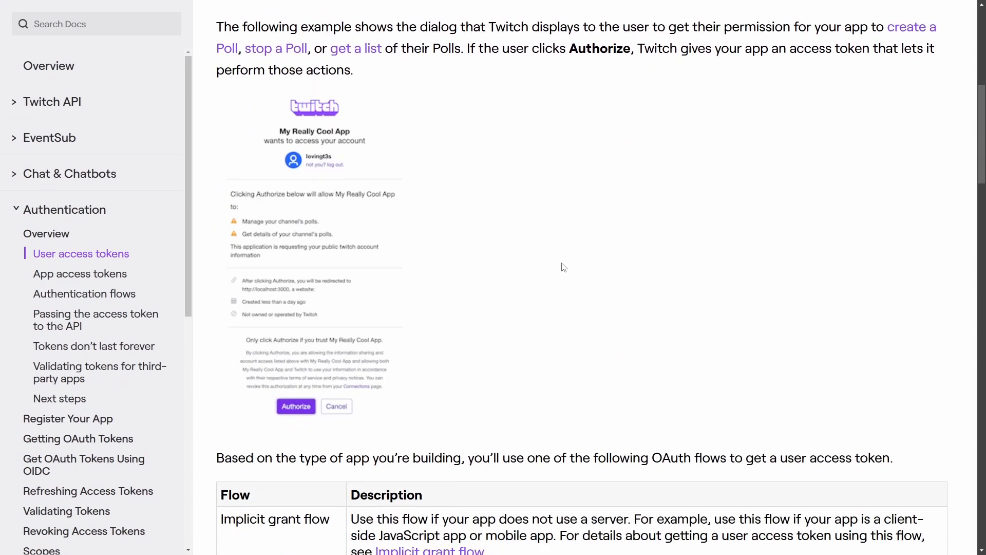
scroll(down, 3)
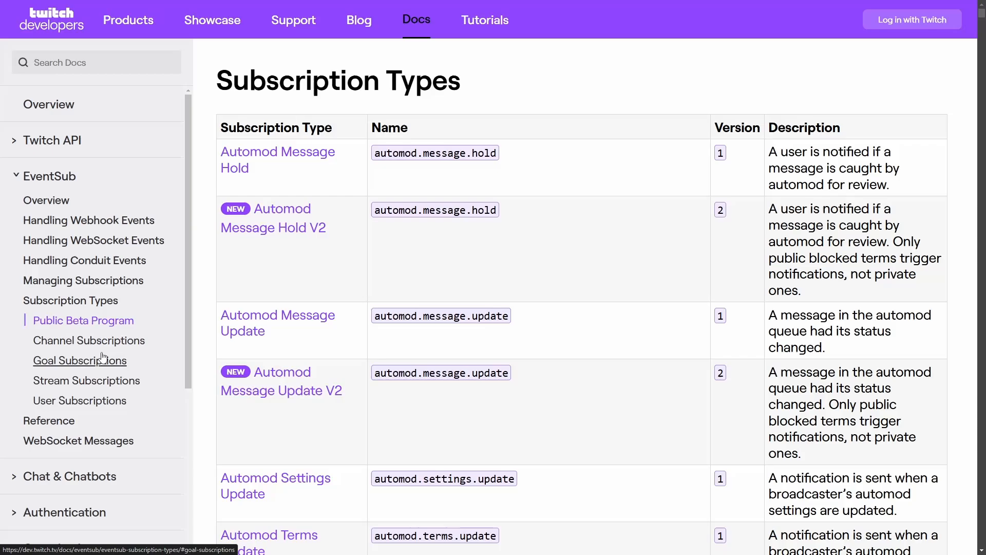
scroll(down, 3)
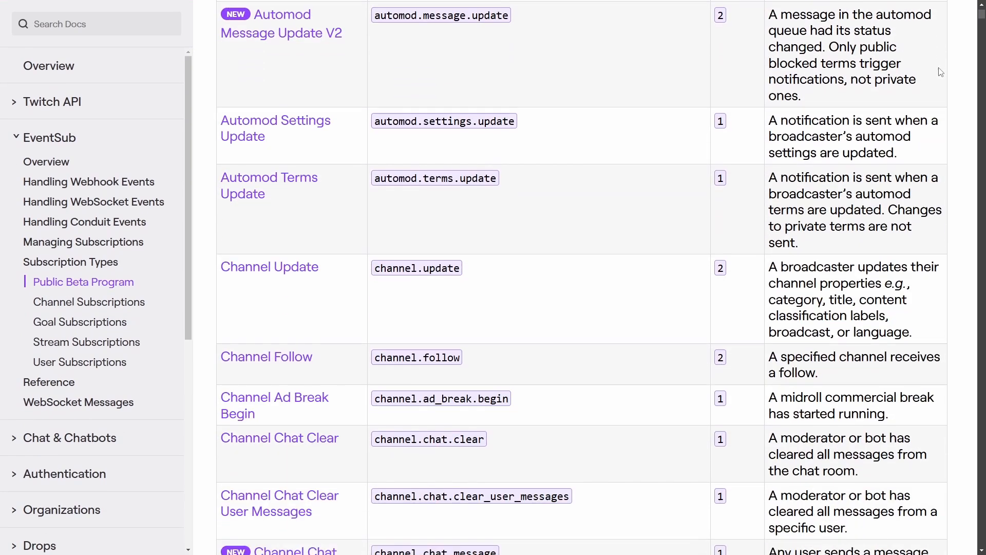
scroll(down, 3)
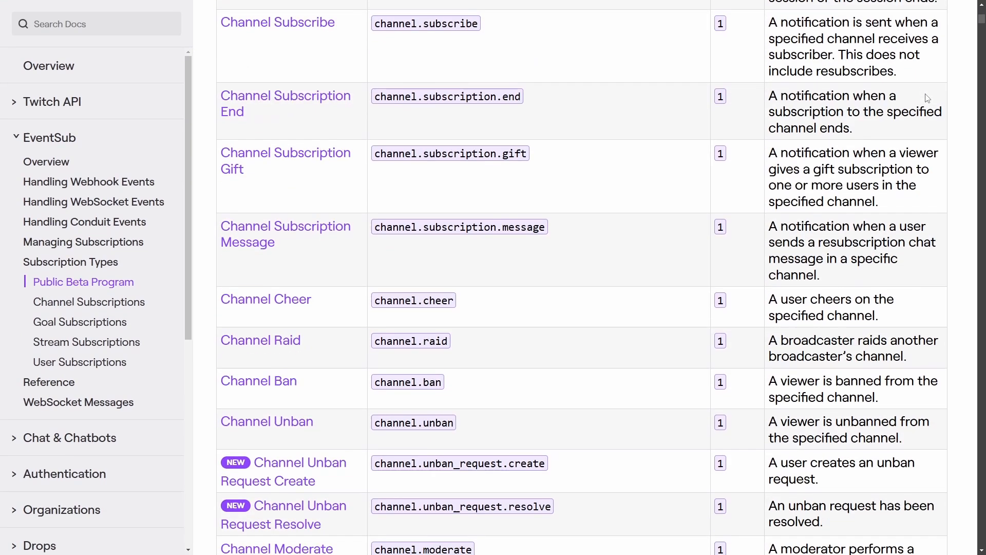
click(260, 339)
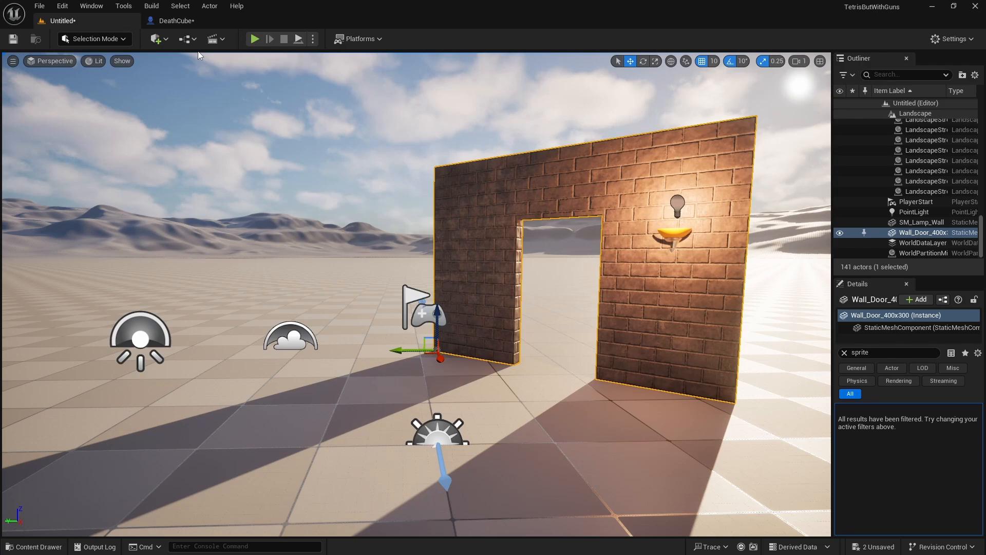
- In the DeathCube blueprint, rename the NewVar float variable to 'ExplosionT'
click(176, 20)
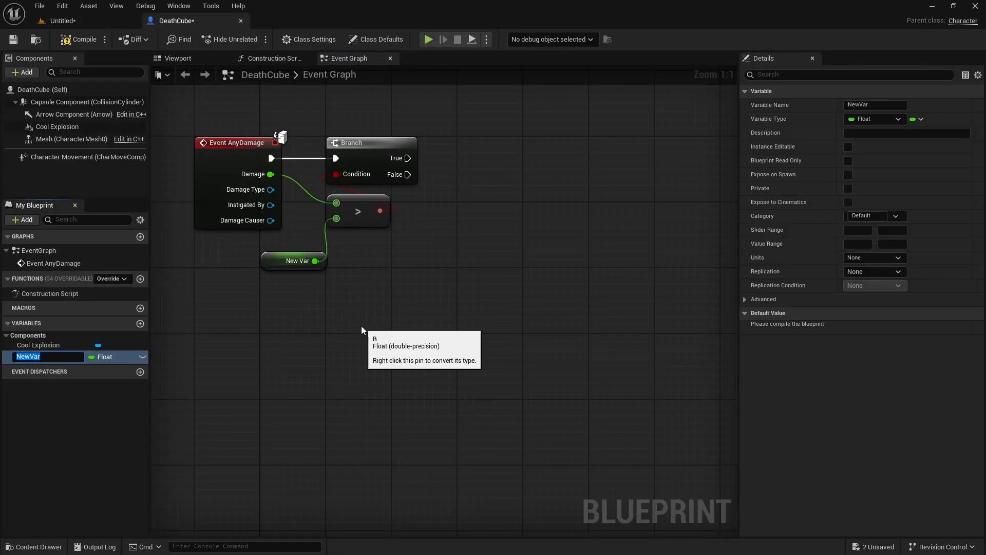
text(ExplosionT)
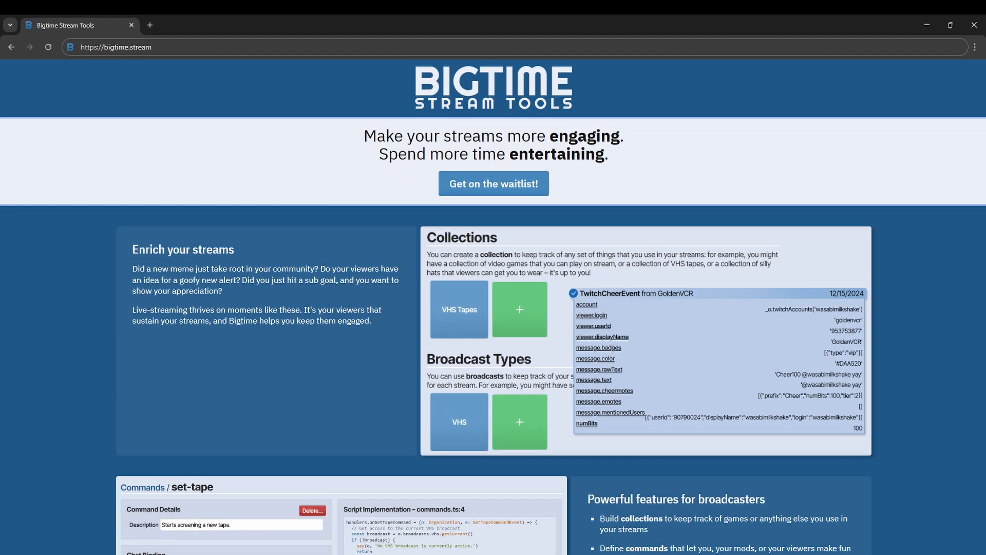
- Scroll bigtime.stream, check the terminal's service folders, then scroll handler_bc.go's municipality list
scroll(down, 3)
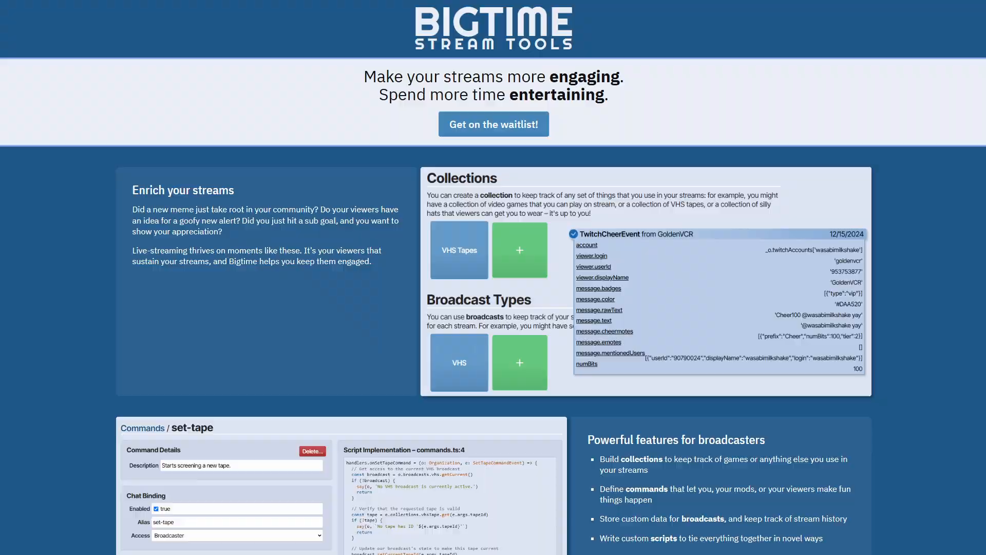
key(alt+tab)
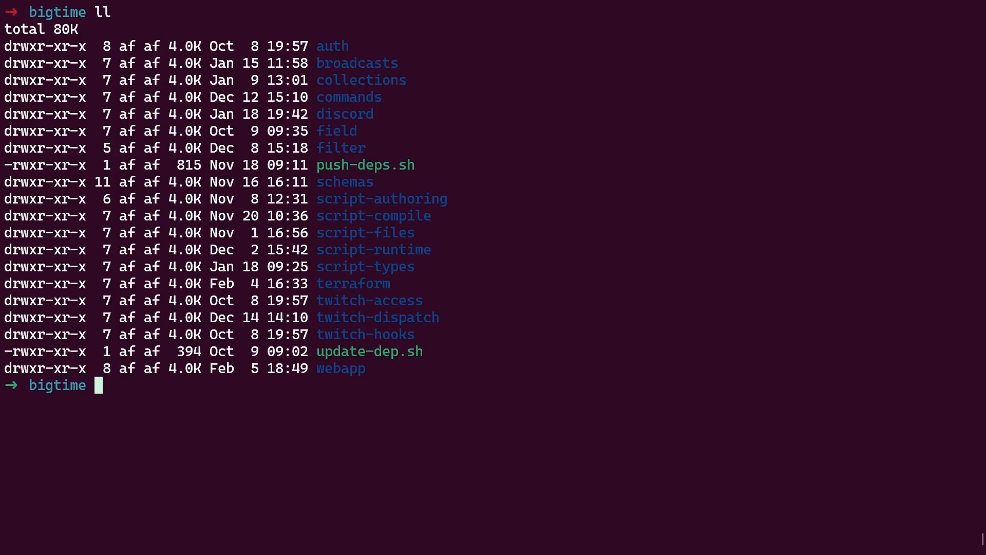
key(Return)
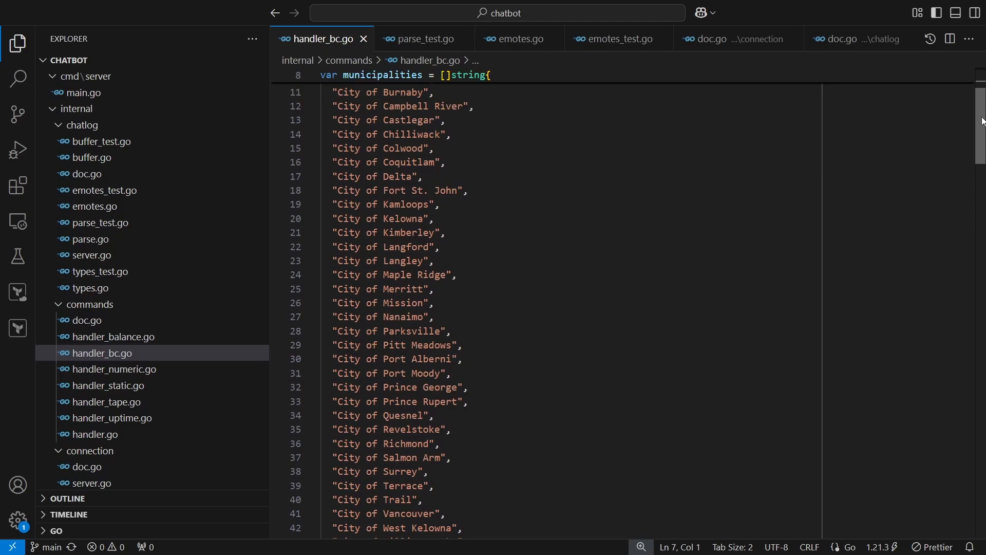
scroll(down, 3)
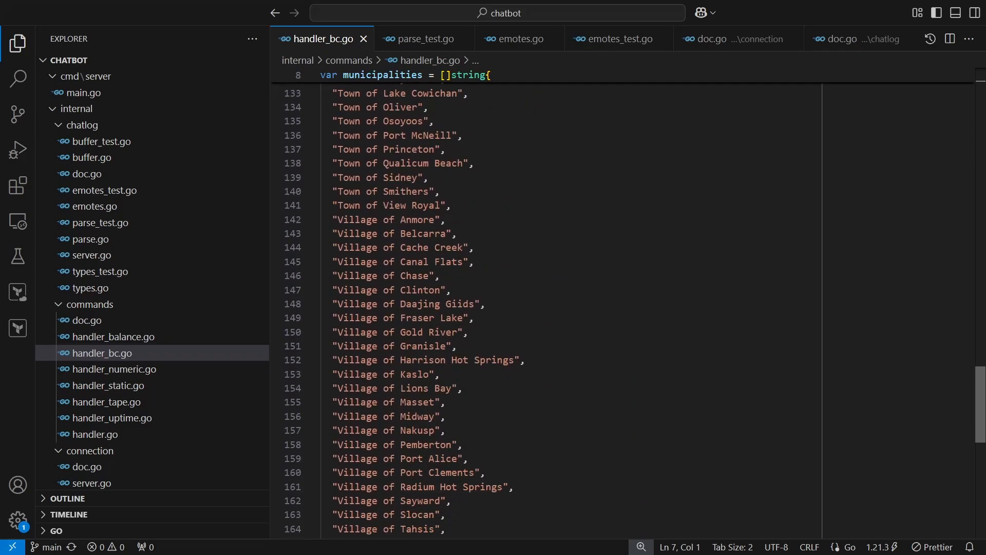
scroll(down, 3)
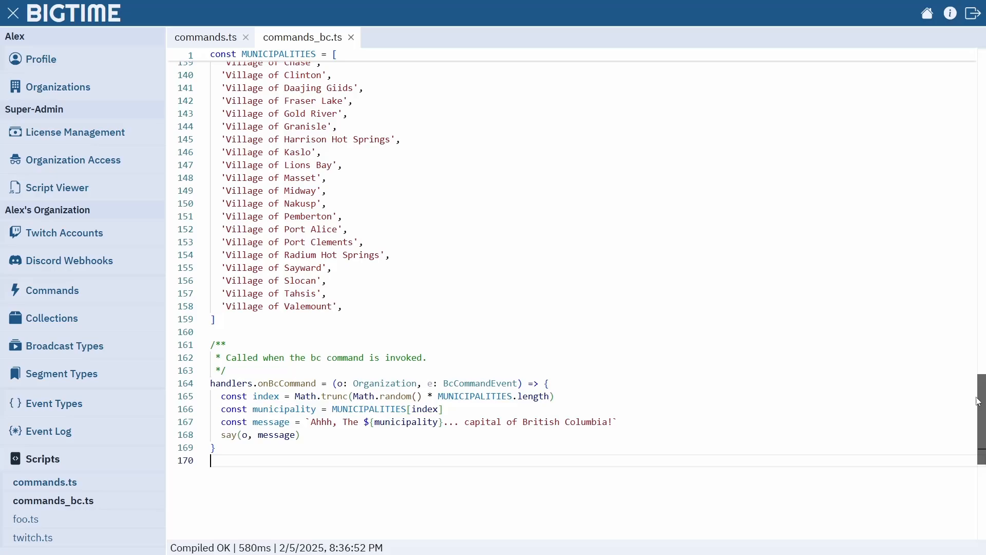
- Scroll back up through the compiled commands_bc.ts bc command script
scroll(up, 3)
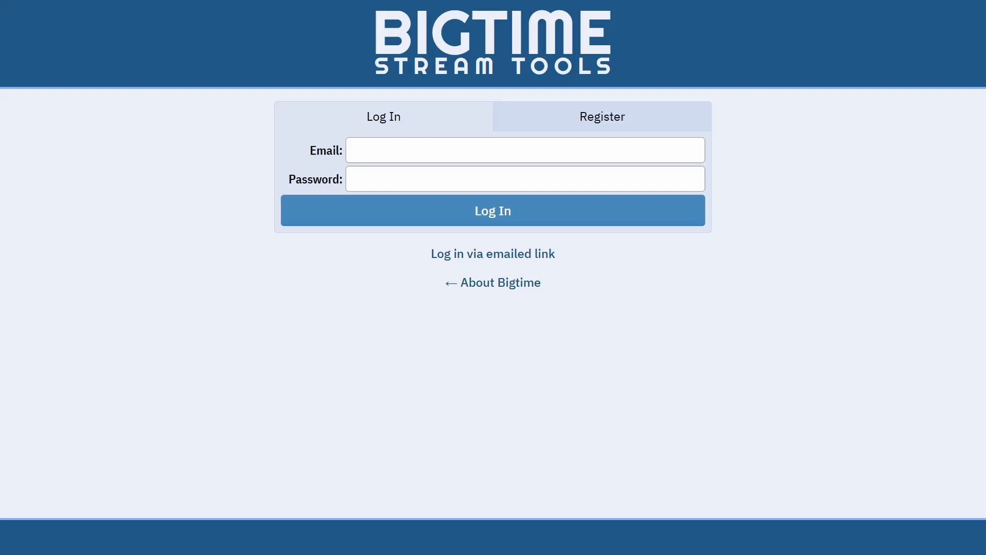
- Register the Demo account, log in with the emailed token, then log out
click(600, 117)
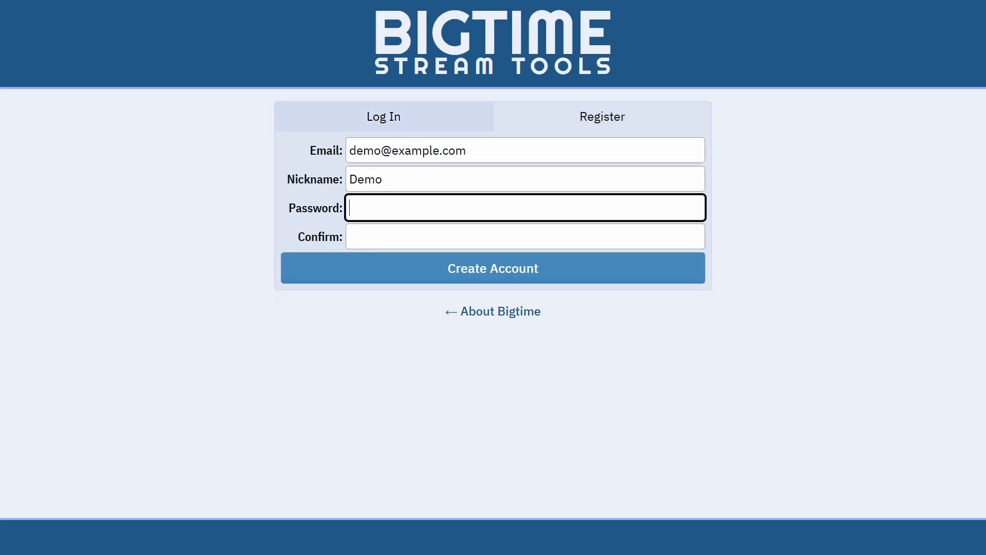
click(493, 267)
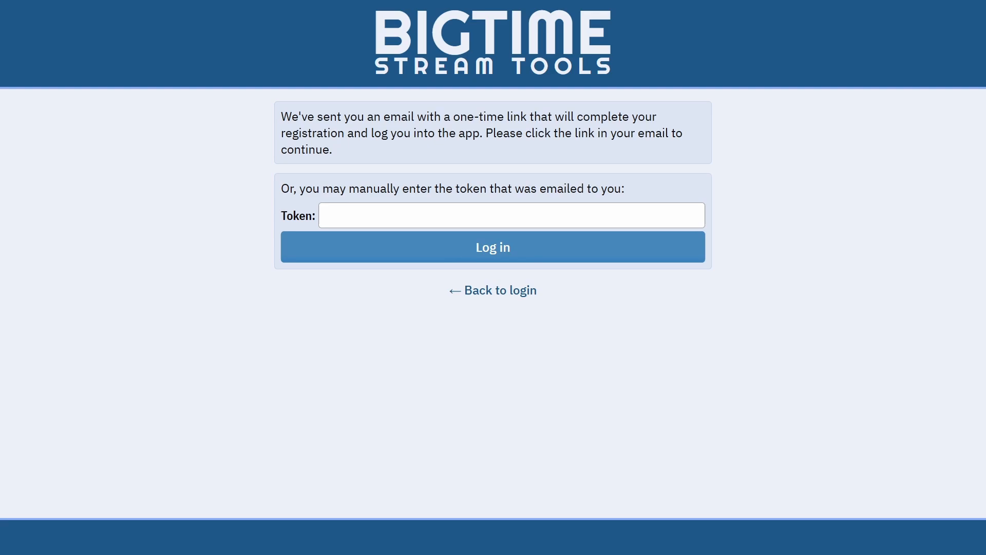
click(492, 246)
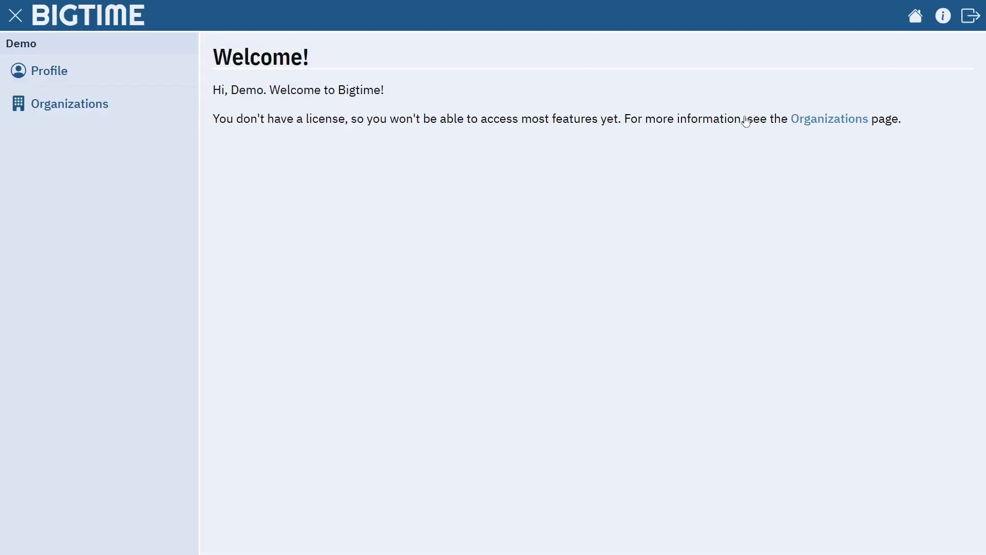
click(48, 70)
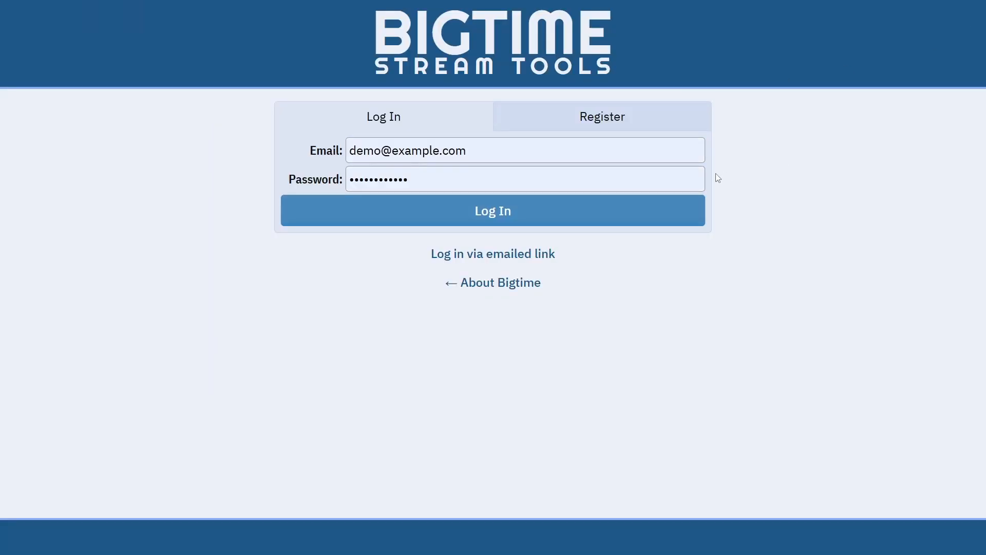
- Log in, check the demo user's licenses in License Management, and grant a perpetual license
click(492, 210)
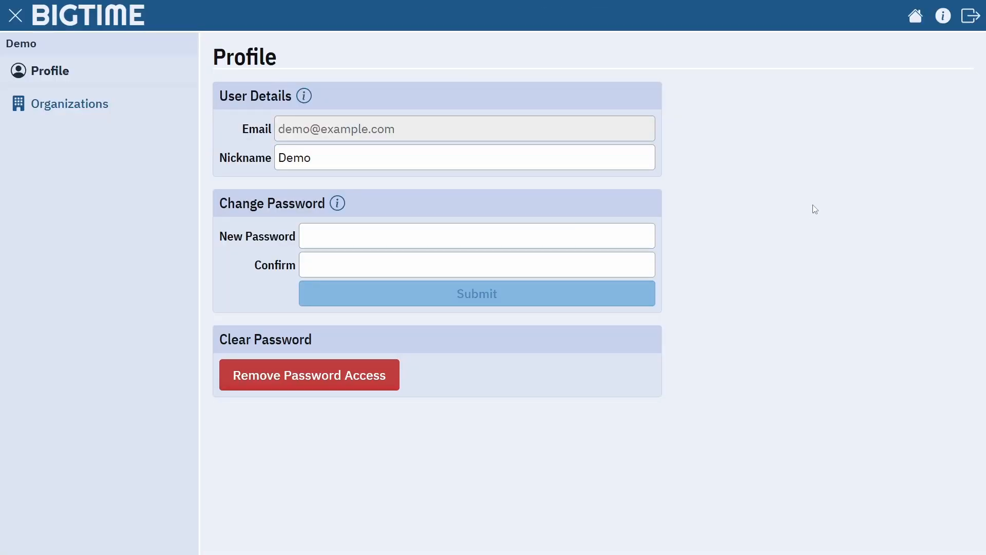
click(71, 103)
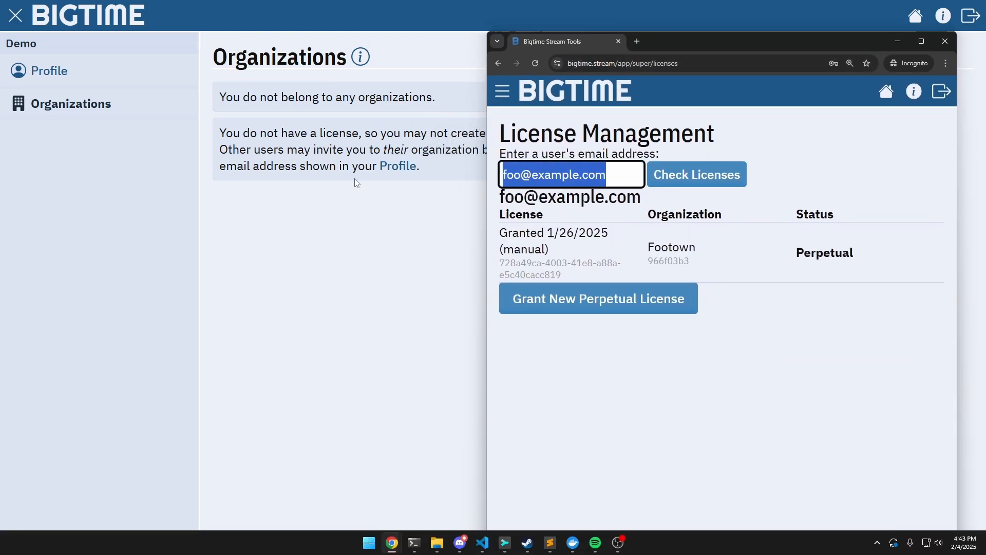
click(696, 174)
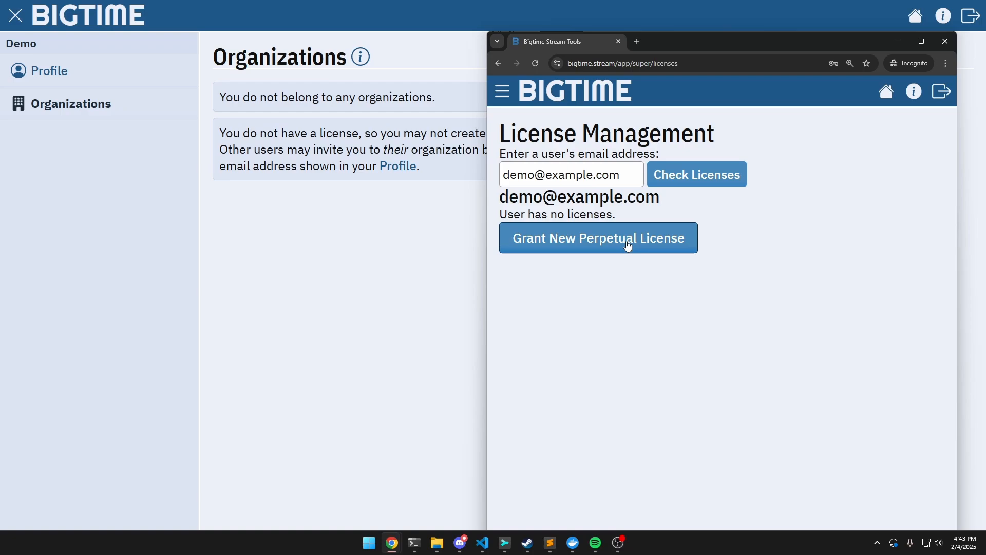
click(944, 41)
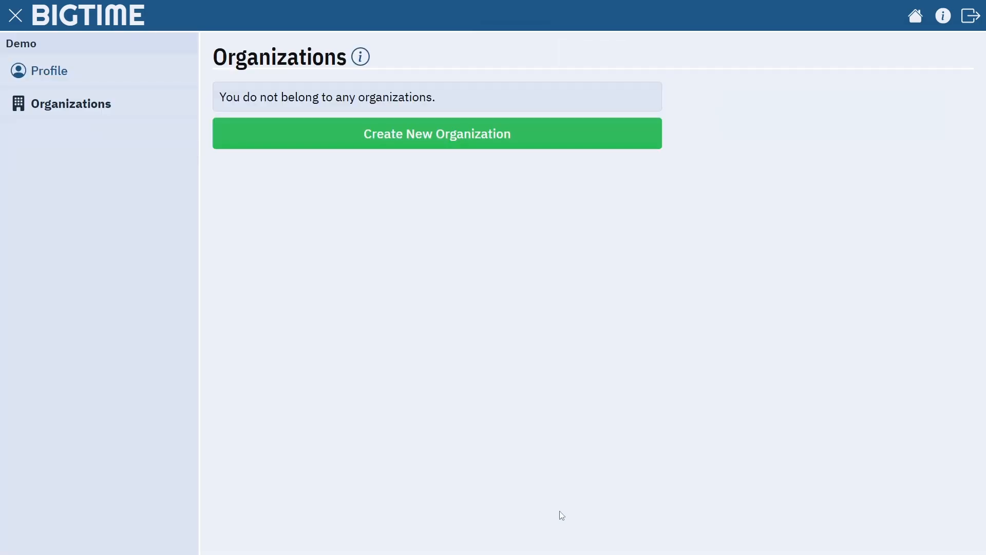
mouse_move(498, 283)
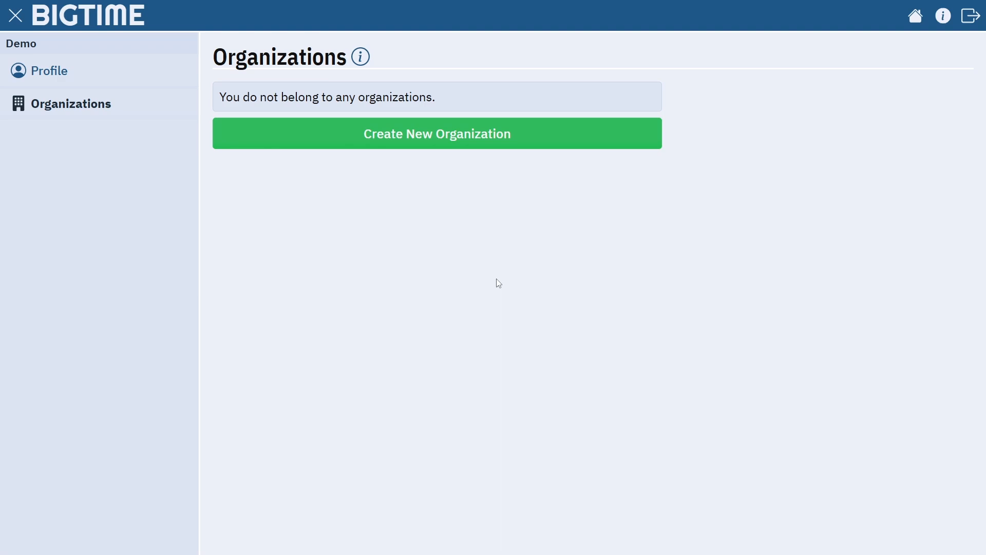
- Create the 'Demo Town' organization and review its members and invitation panels
click(360, 56)
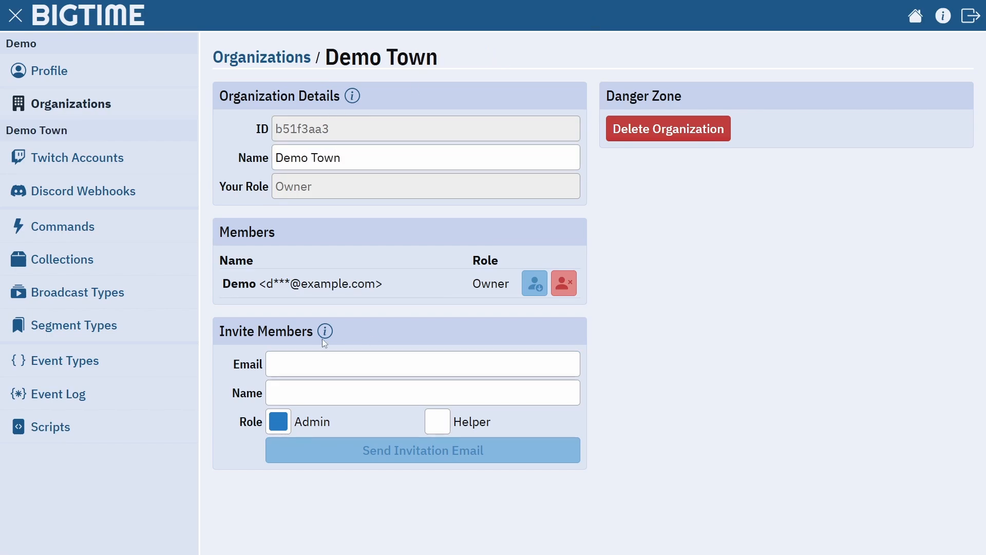
click(325, 331)
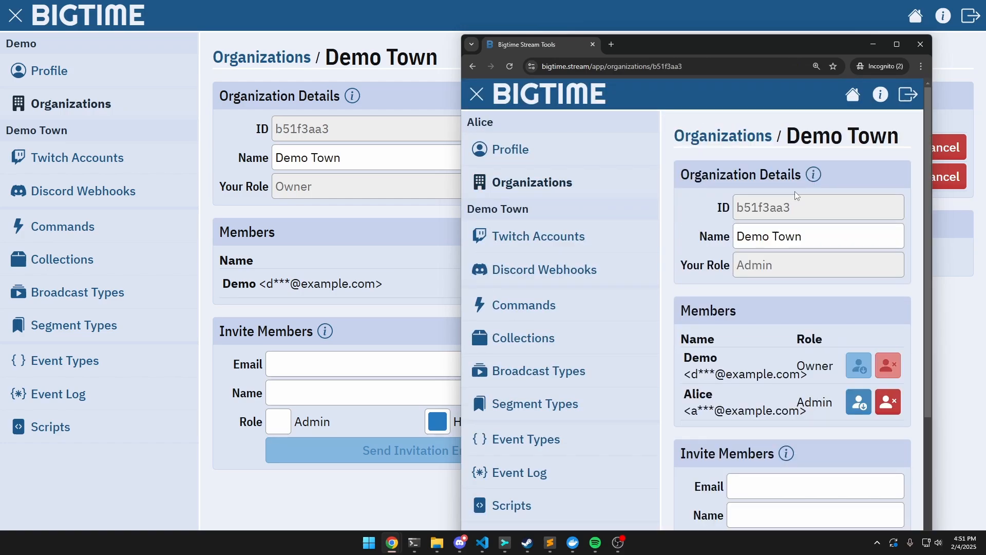
click(919, 44)
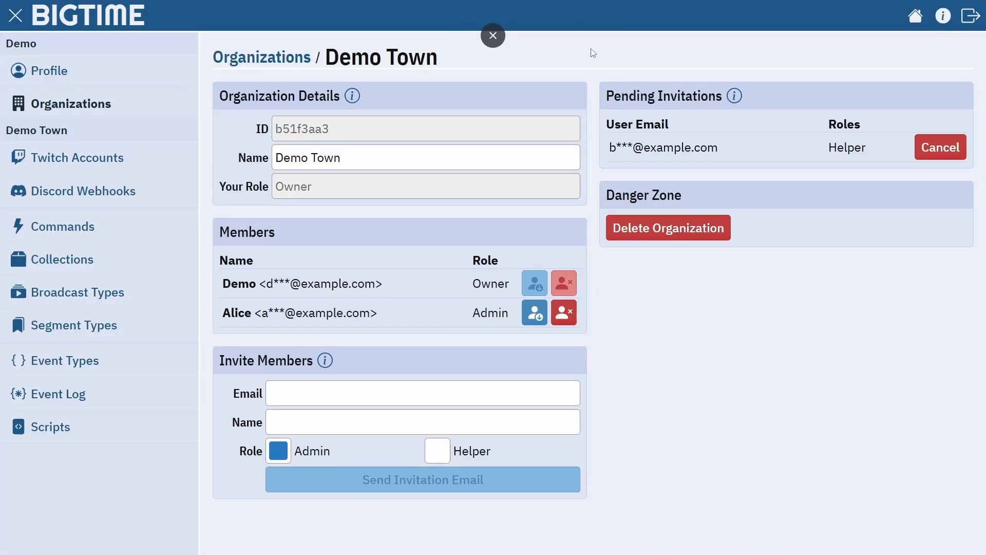
click(563, 311)
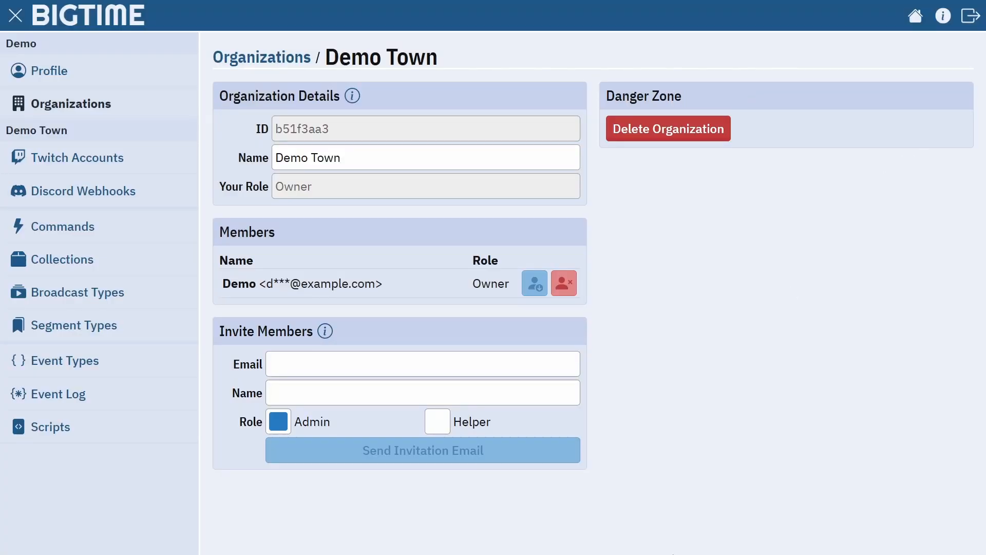
mouse_move(457, 5)
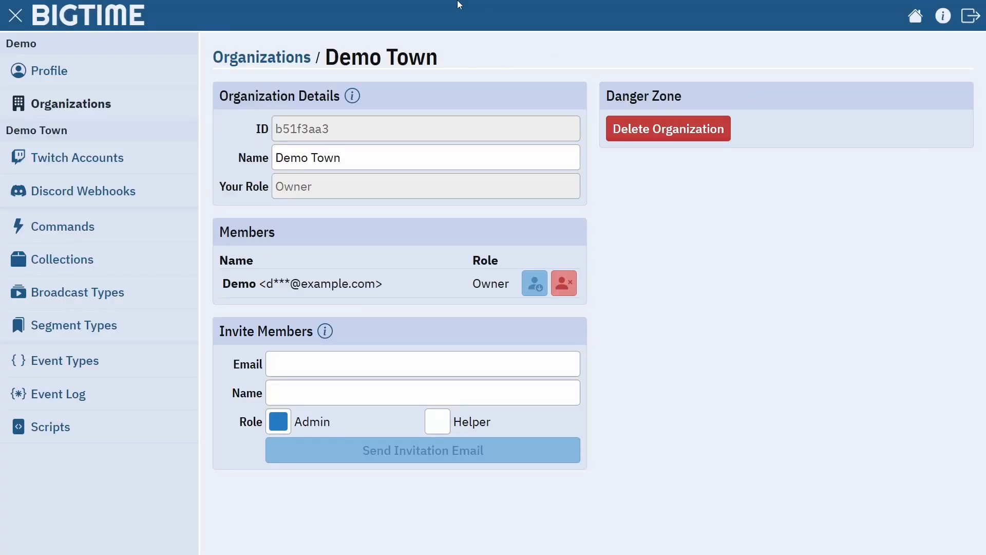
- Browse the empty Broadcast Types, Segment Types, Event Log and Scripts pages, ending on Twitch Accounts
click(78, 157)
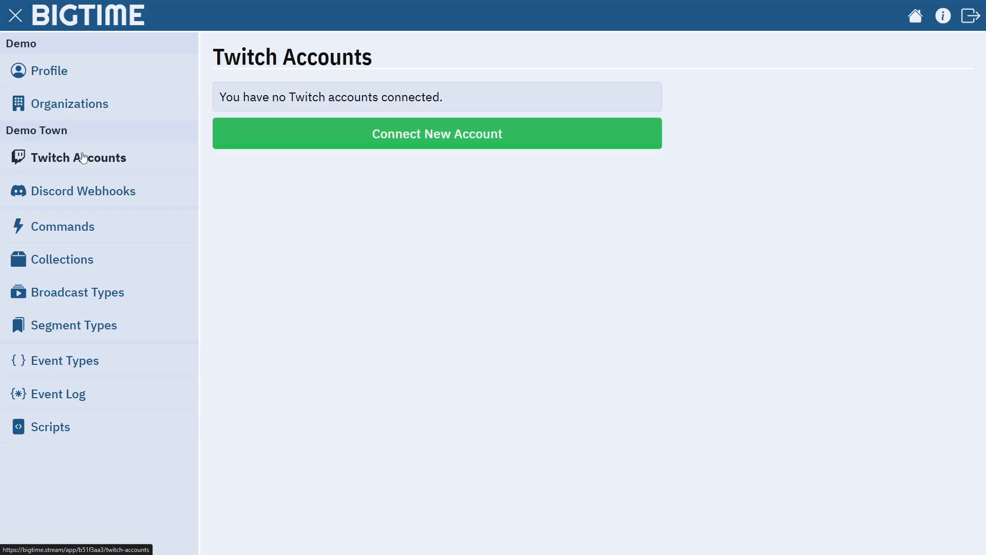
click(81, 292)
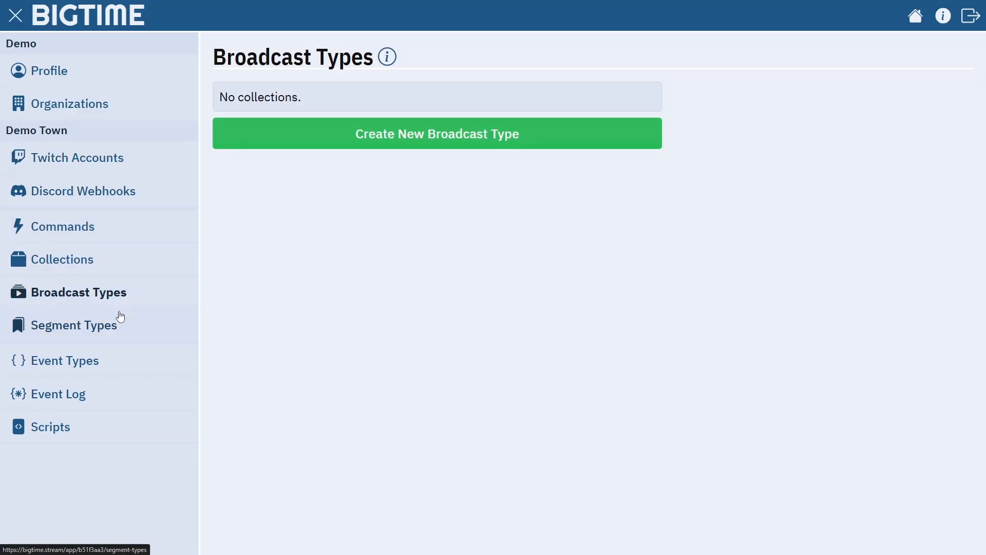
click(78, 325)
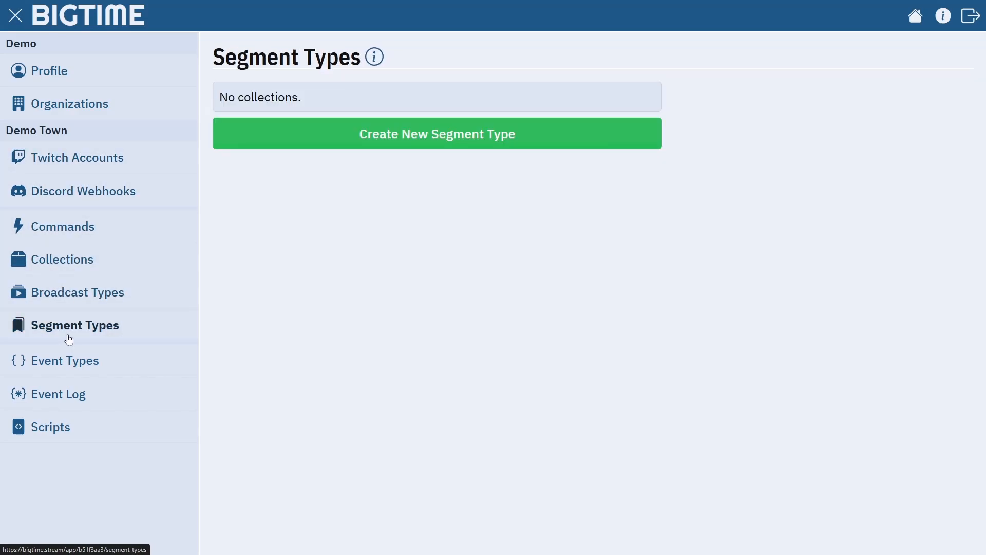
click(59, 394)
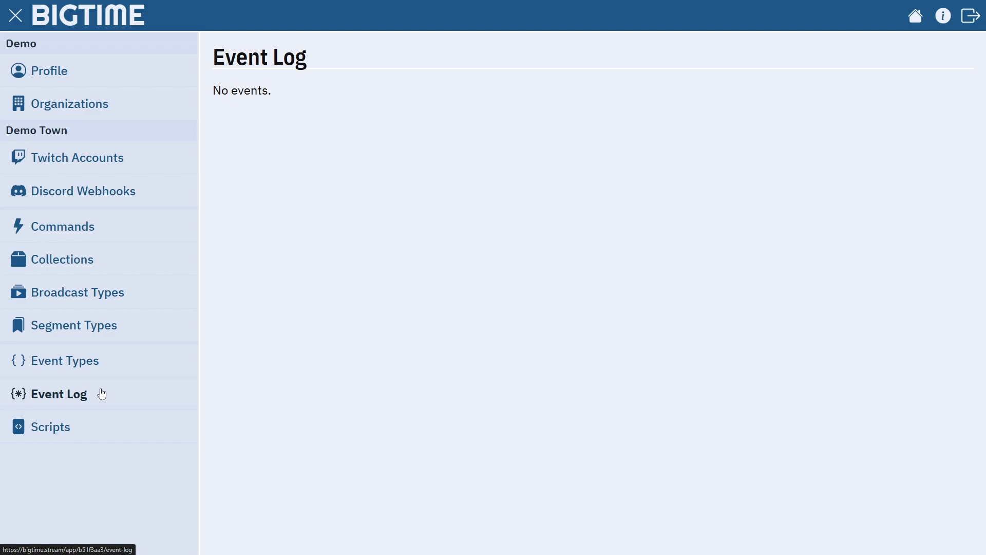
click(50, 426)
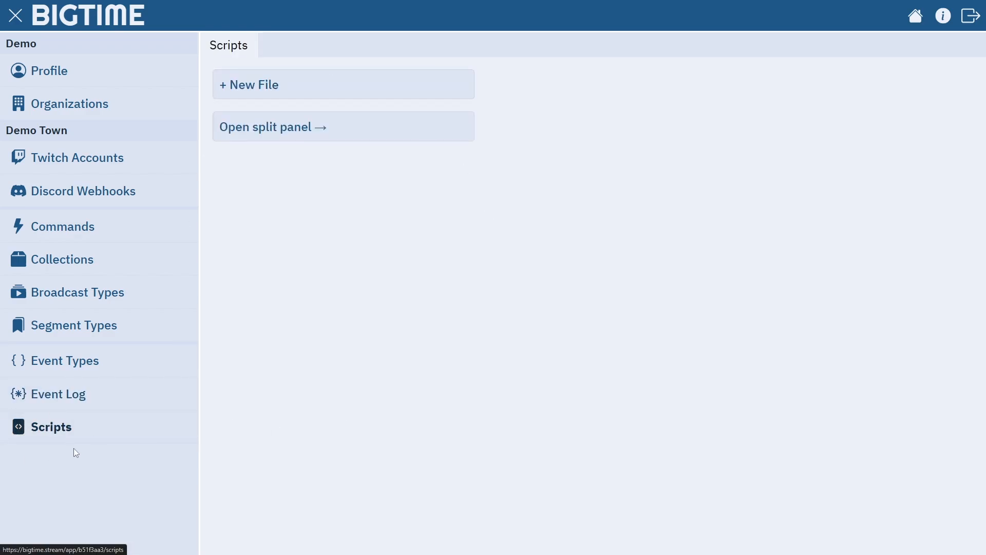
click(77, 157)
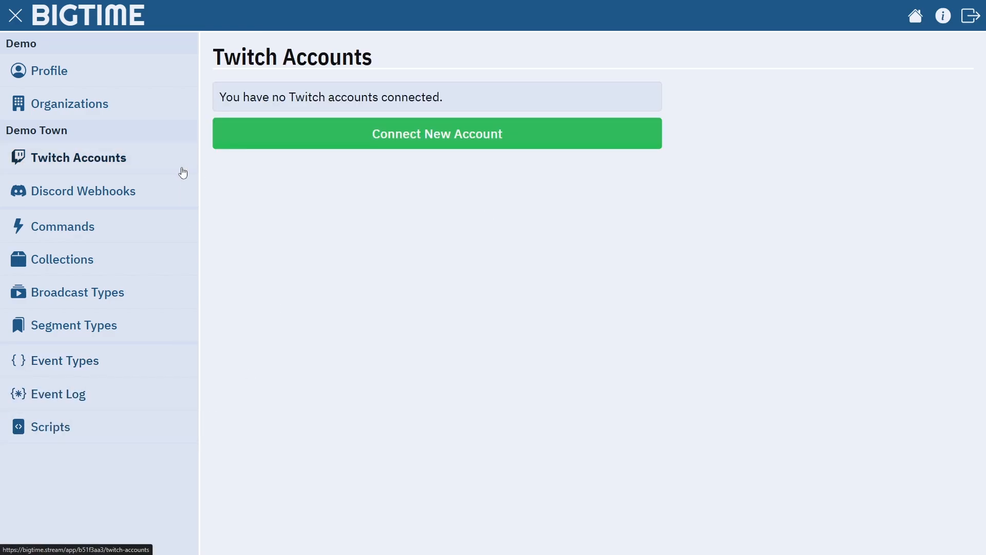
- Start a new Twitch account connection with broadcaster default permissions and hand off to Twitch
click(436, 134)
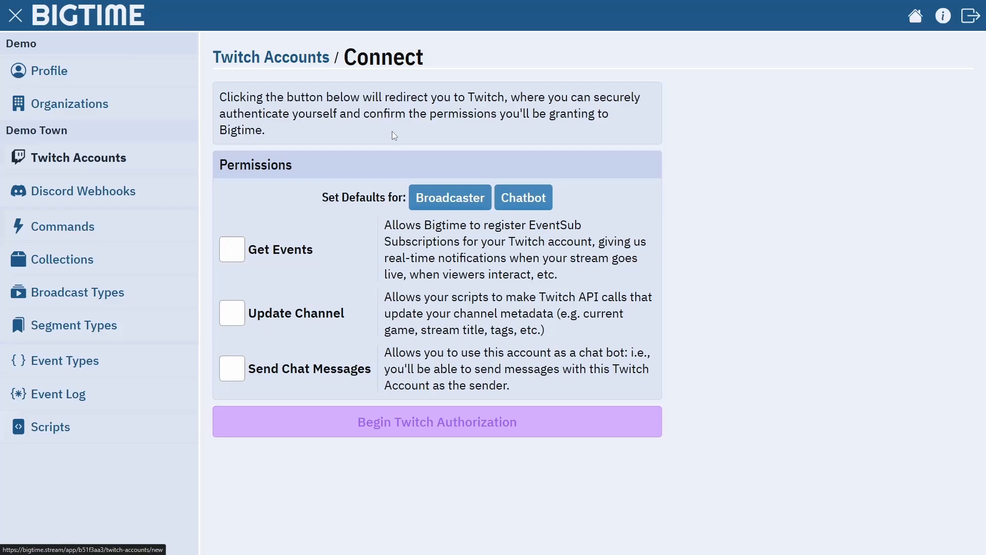
mouse_move(307, 99)
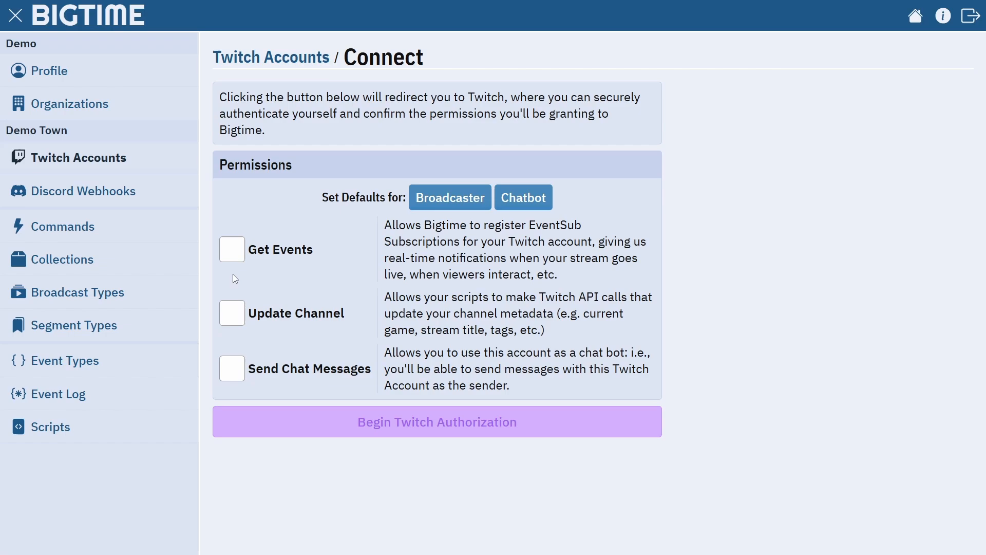
click(450, 197)
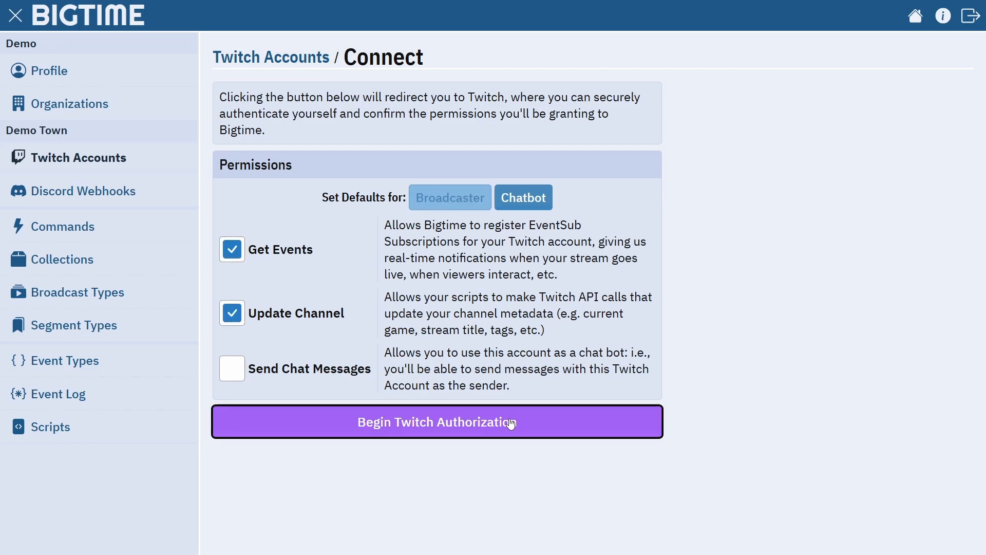
click(437, 421)
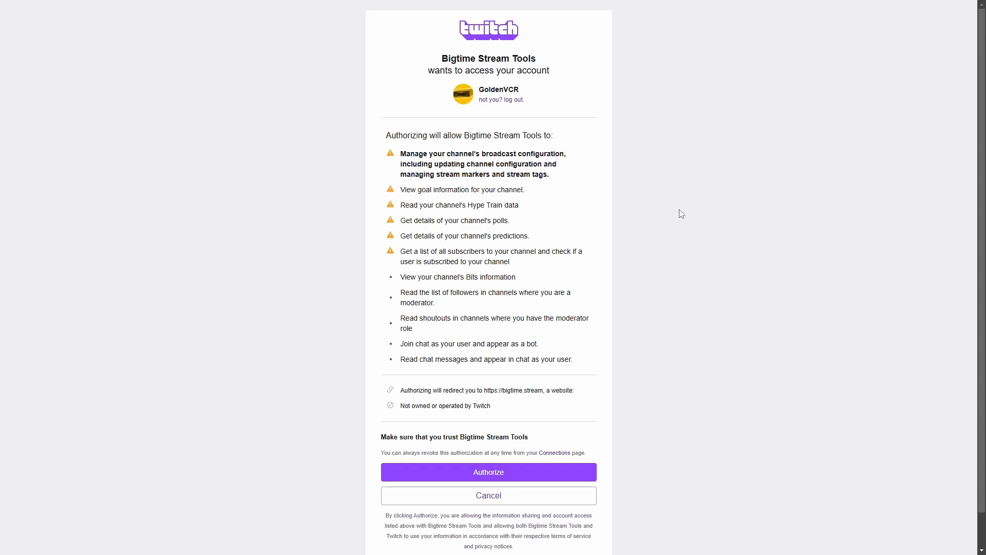
mouse_move(521, 473)
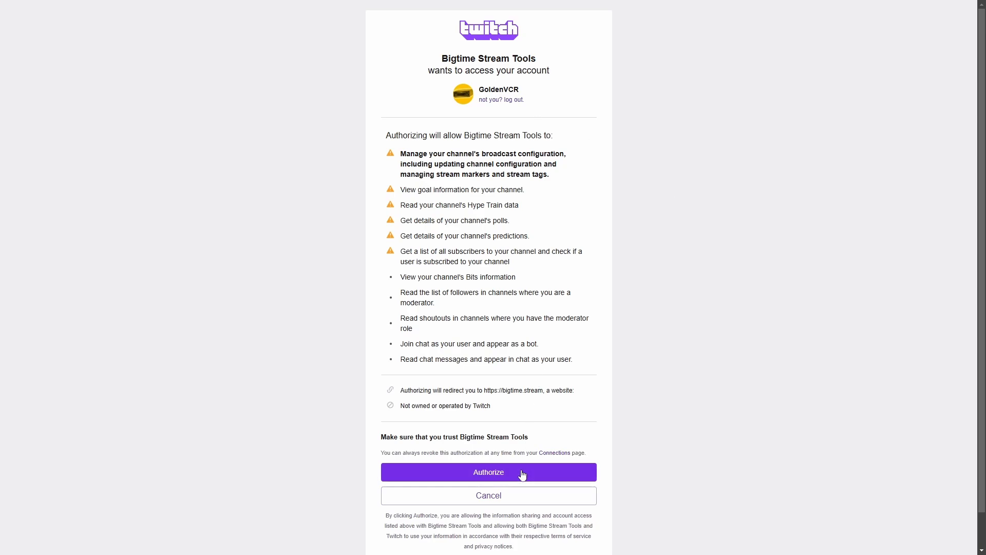
- Authorize Bigtime Stream Tools on Twitch so GoldenVCR connects with EventSub enabled
click(488, 472)
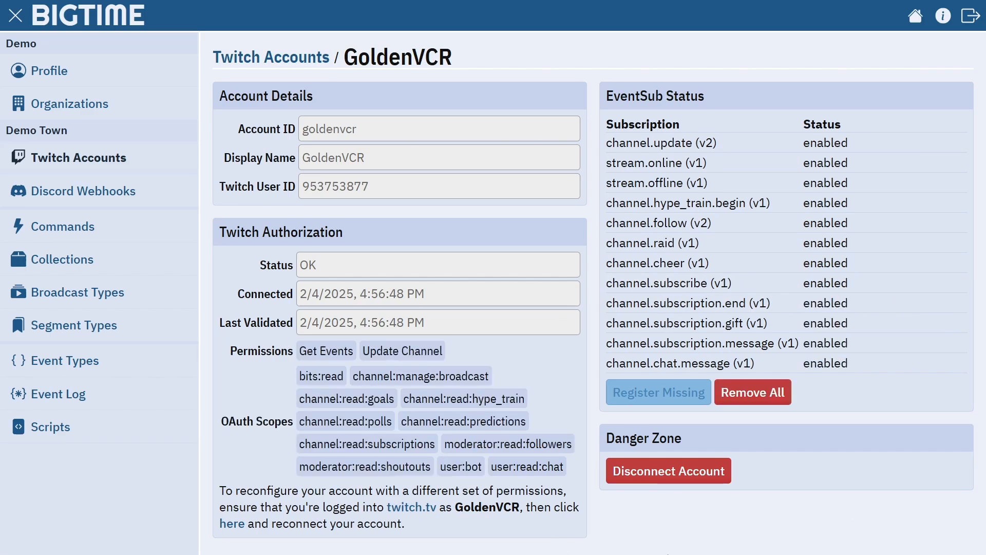
- Create a twitch.ts handler stub for TwitchFollowEvent from the Event Types list
click(66, 360)
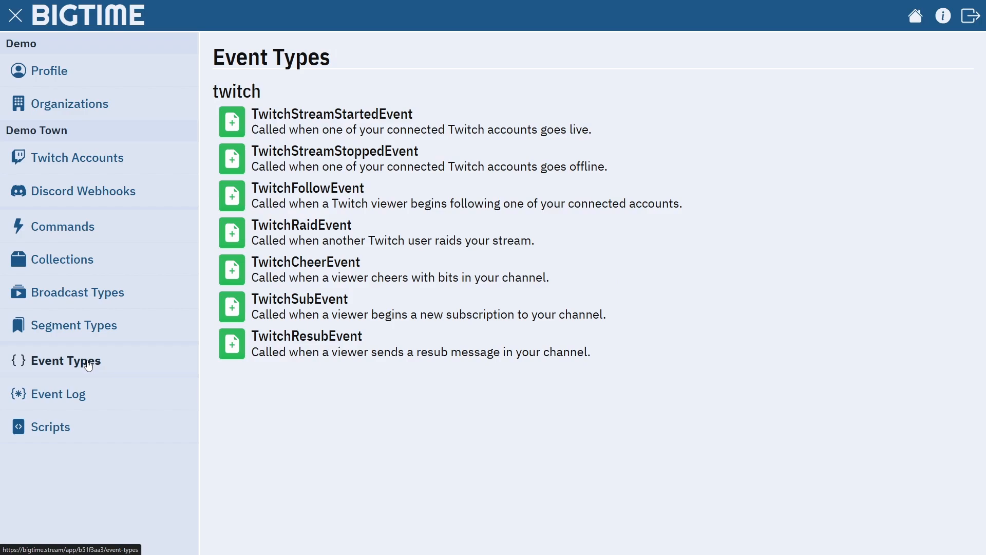
mouse_move(693, 465)
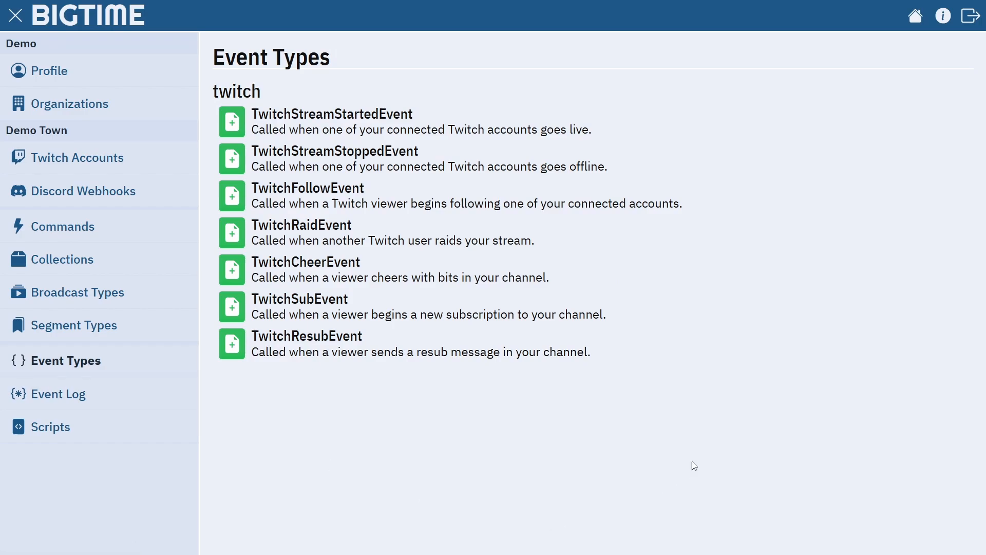
mouse_move(400, 427)
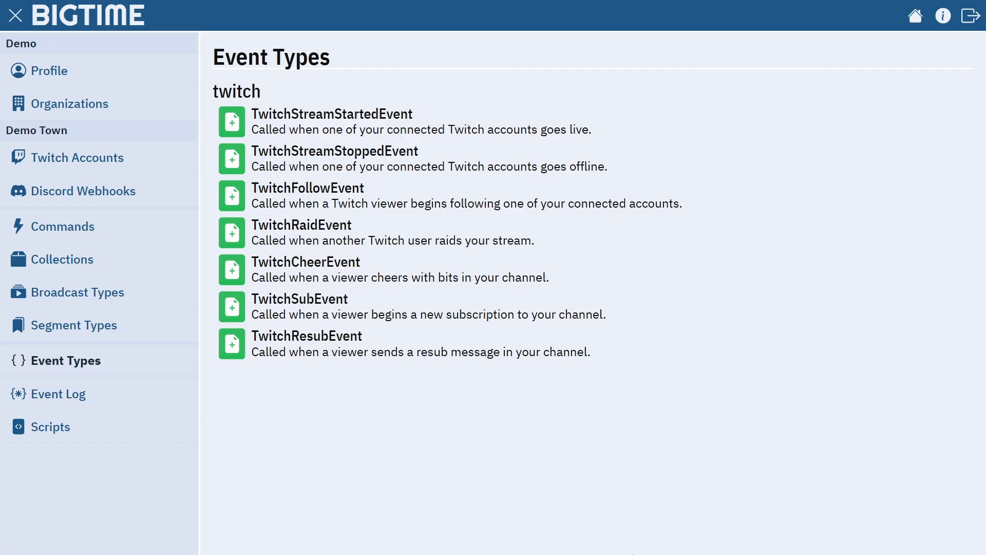
mouse_move(232, 202)
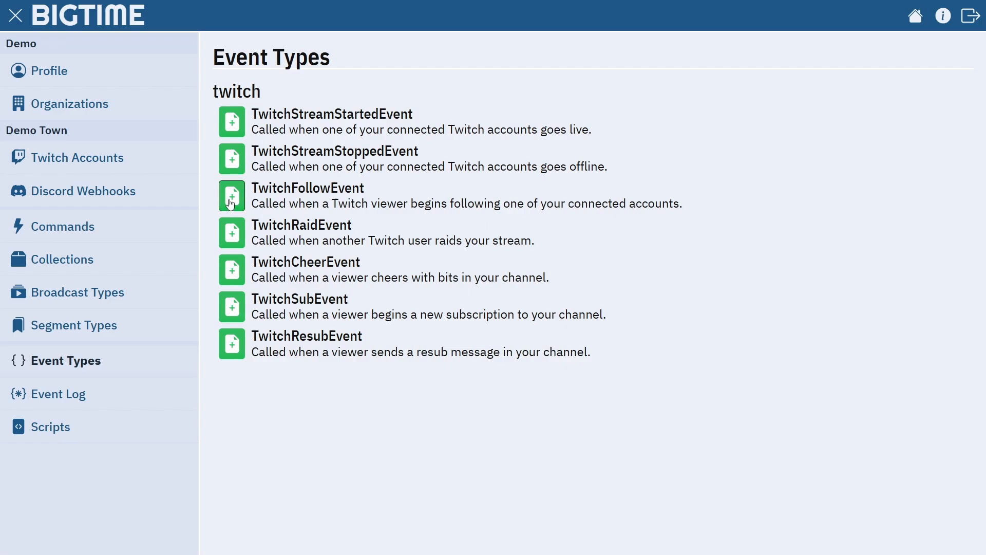
click(232, 196)
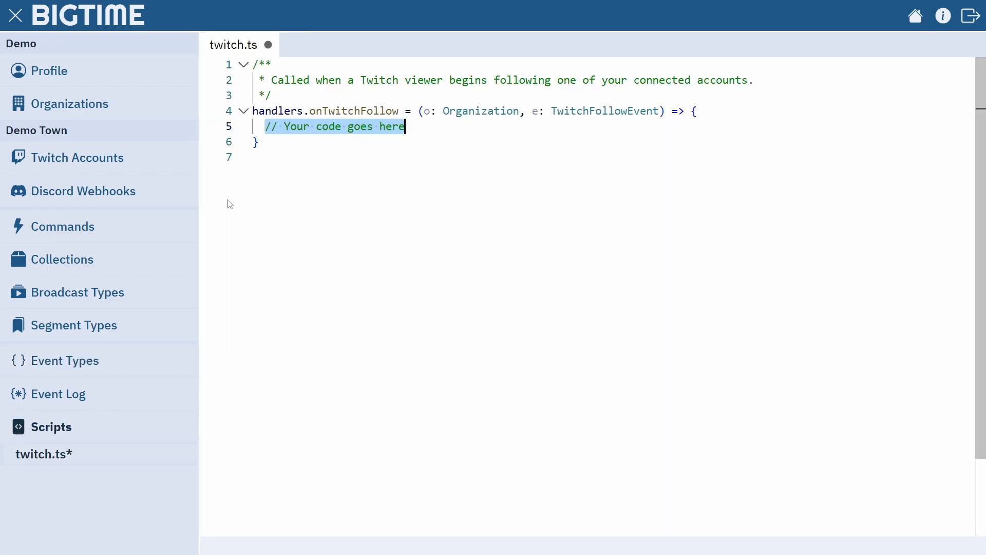
- Replace the follow handler's placeholder comment with the expression e.viewer.userId
click(14, 15)
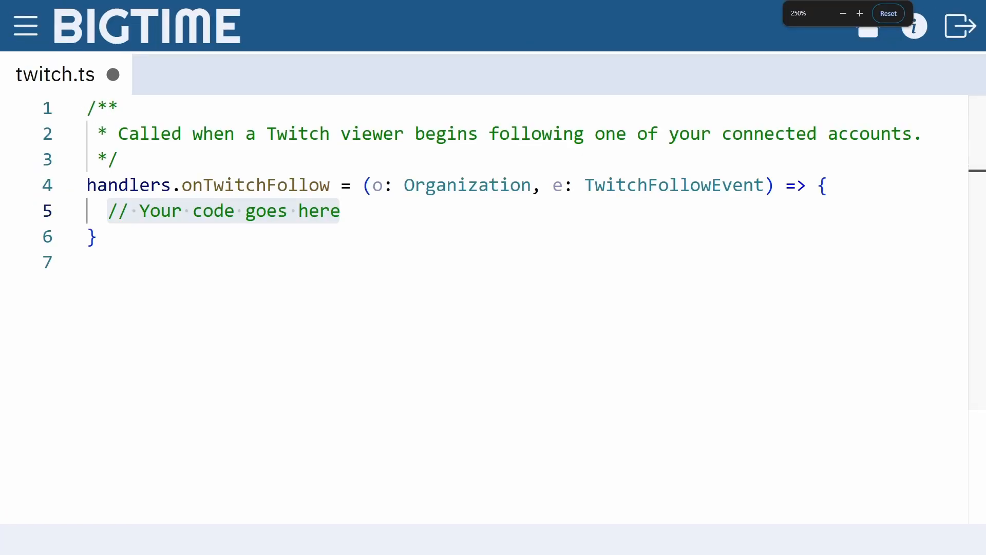
click(888, 14)
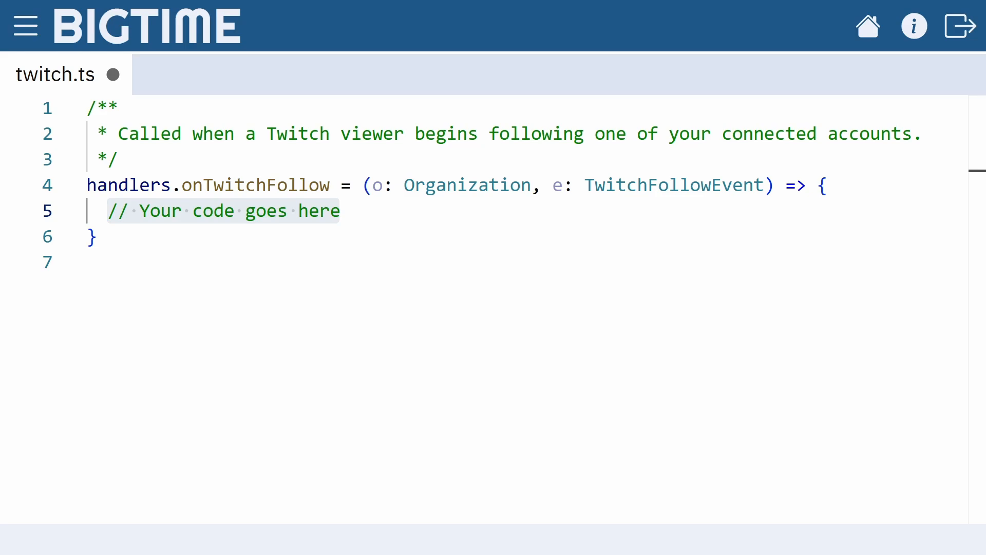
mouse_move(467, 185)
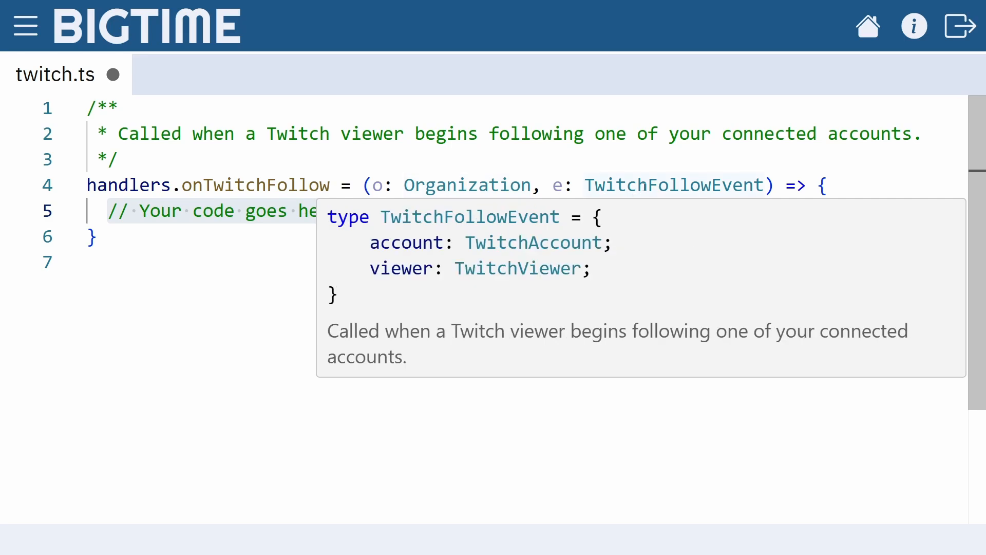
mouse_move(575, 236)
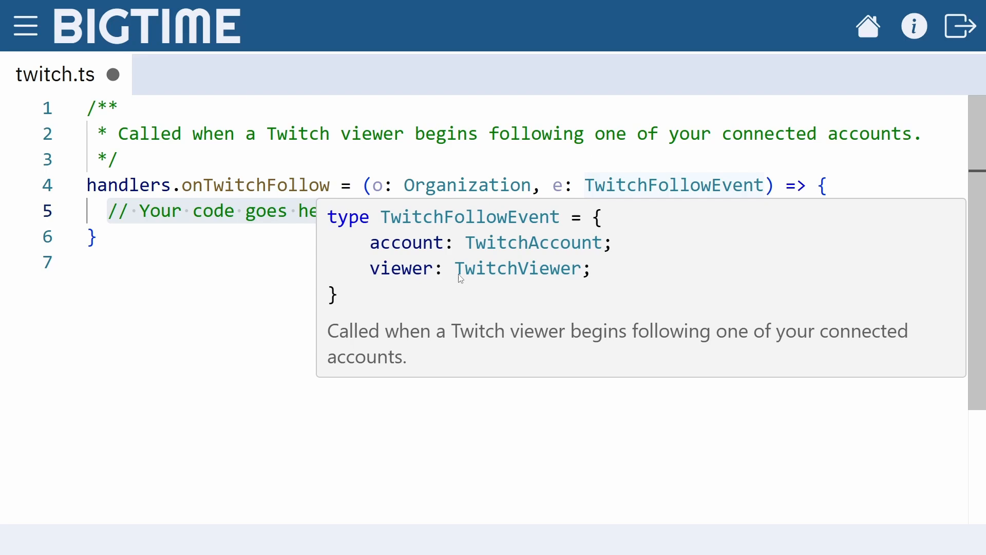
mouse_move(382, 493)
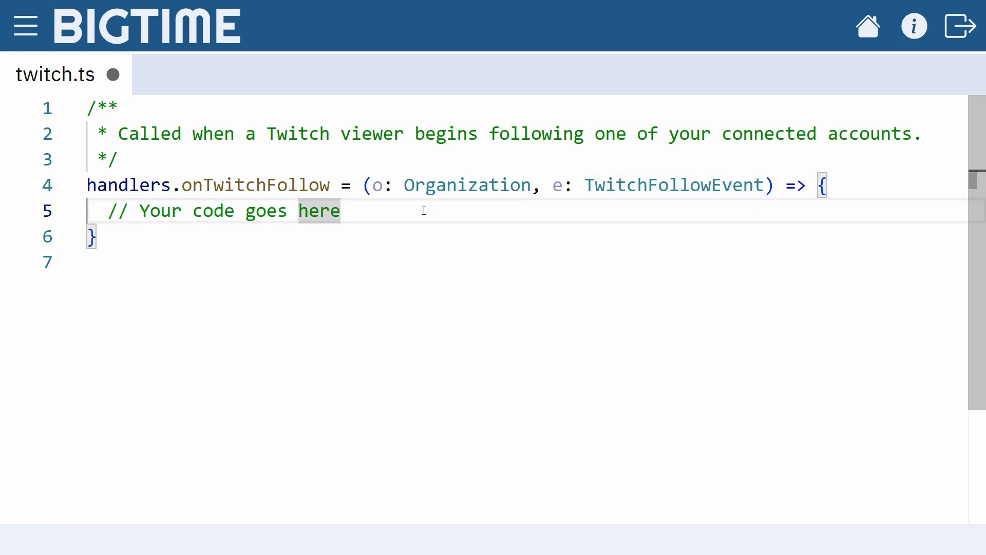
triple_click(220, 210)
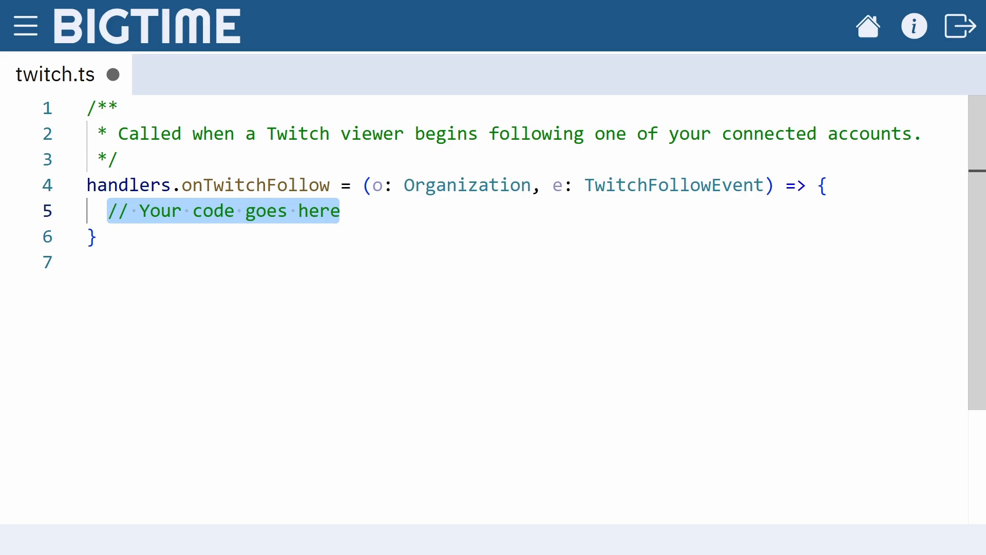
click(109, 210)
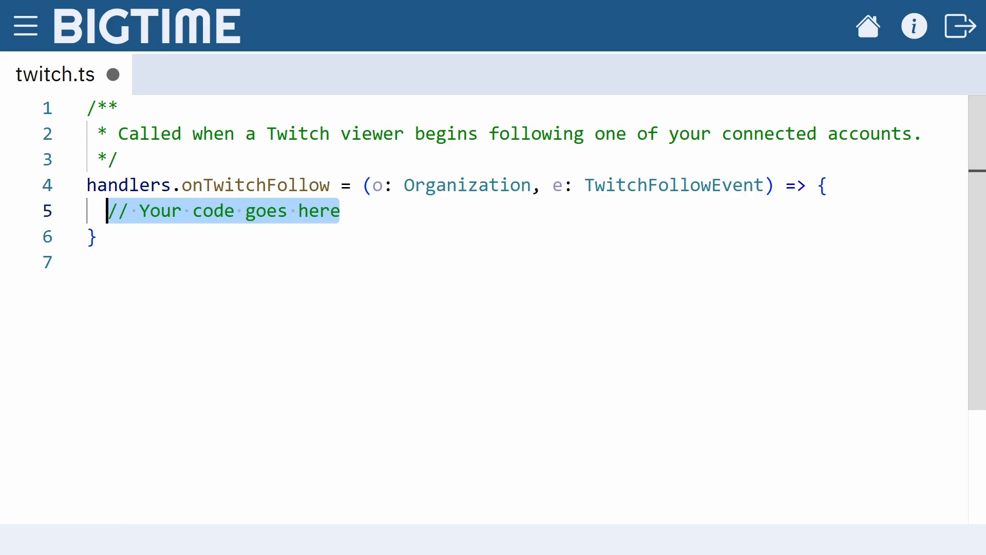
text(e.account)
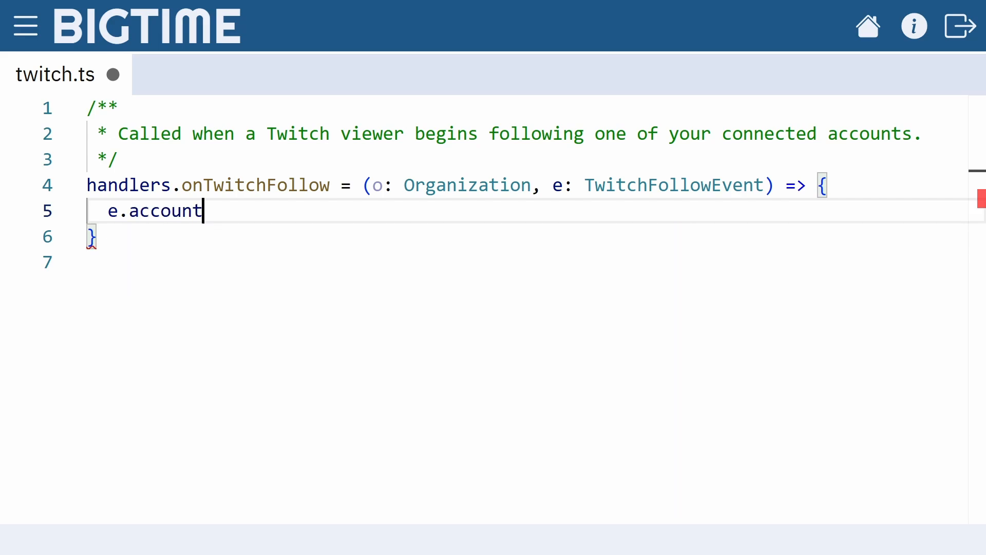
text(.)
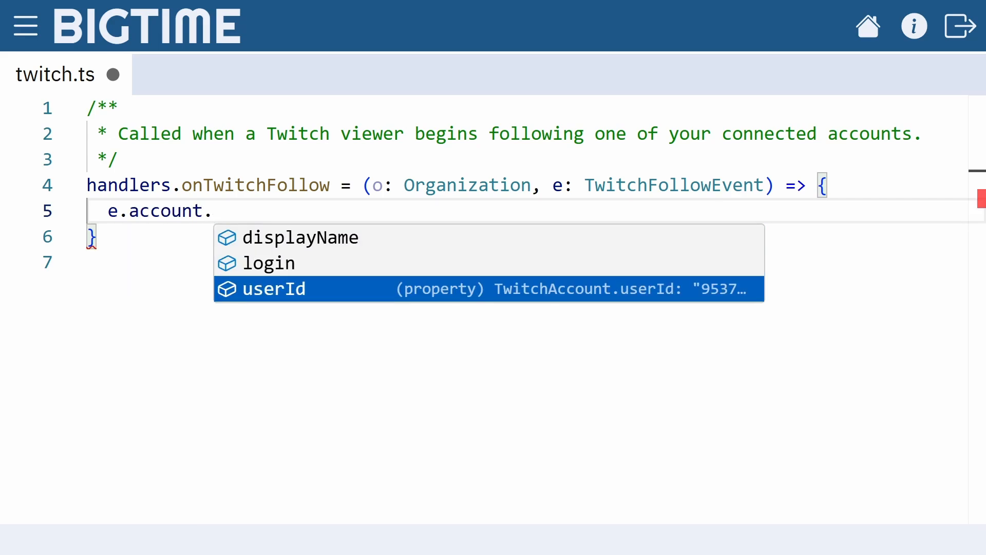
key(Backspace)
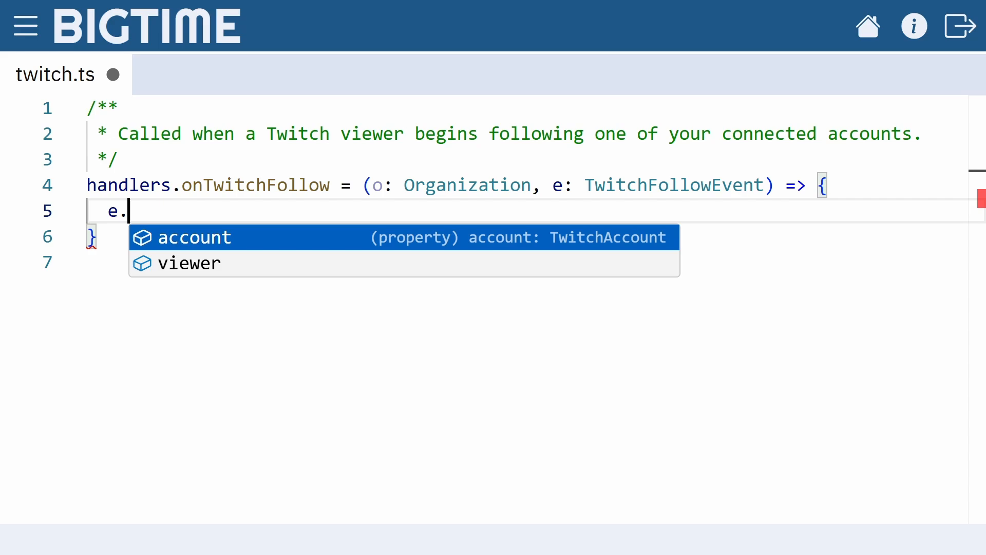
text(viewer.)
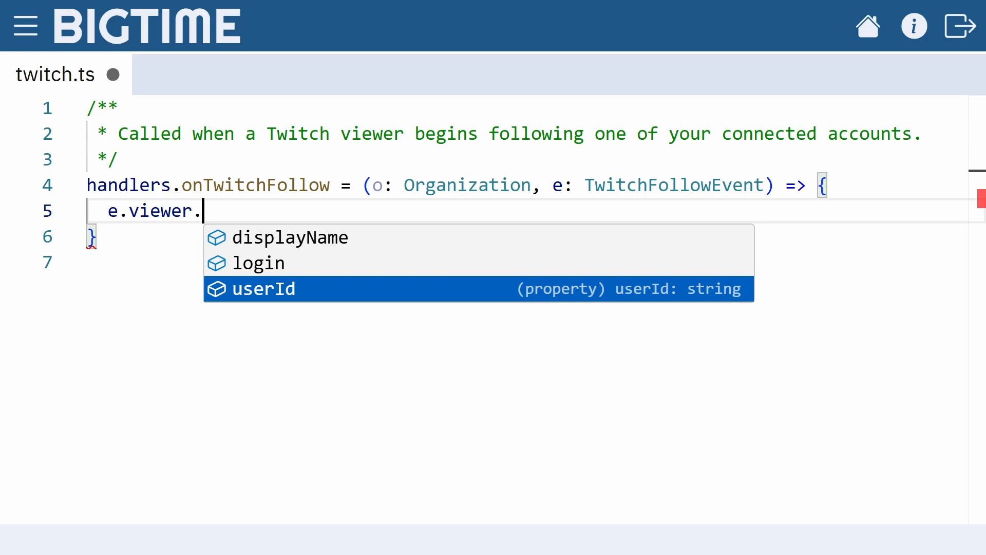
click(263, 289)
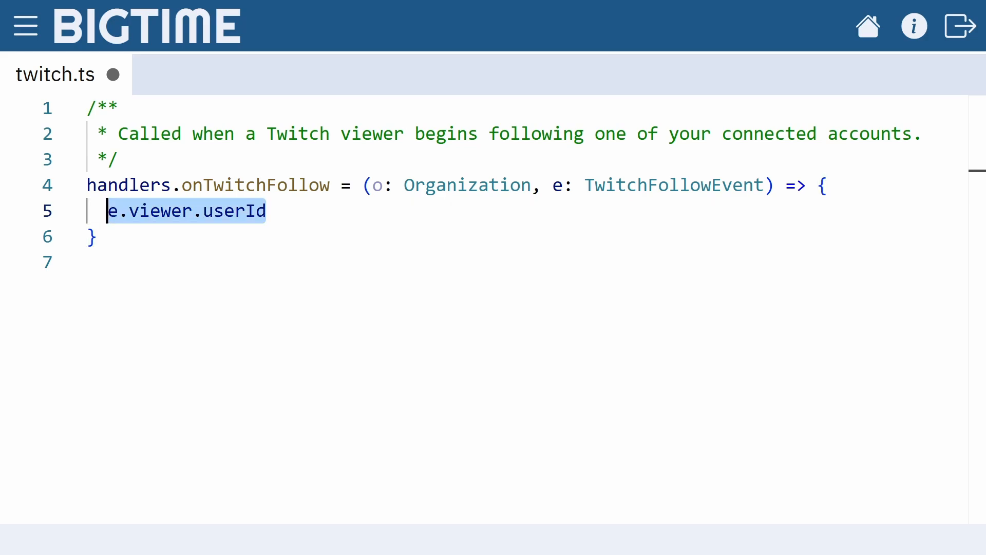
- Build a '<displayName> is the newest follower!' message, print it, set goldenvcr's stream title, and save
text(o.)
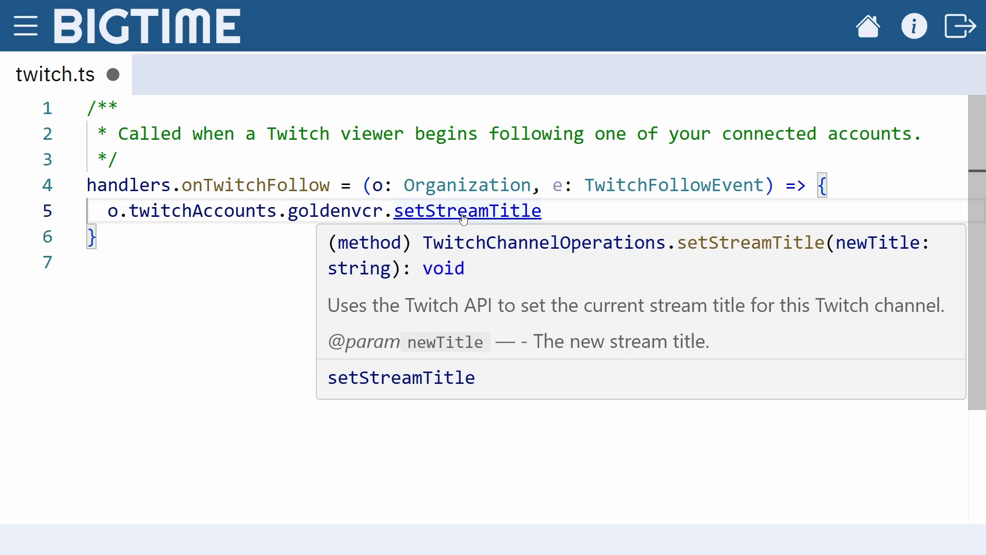
click(401, 378)
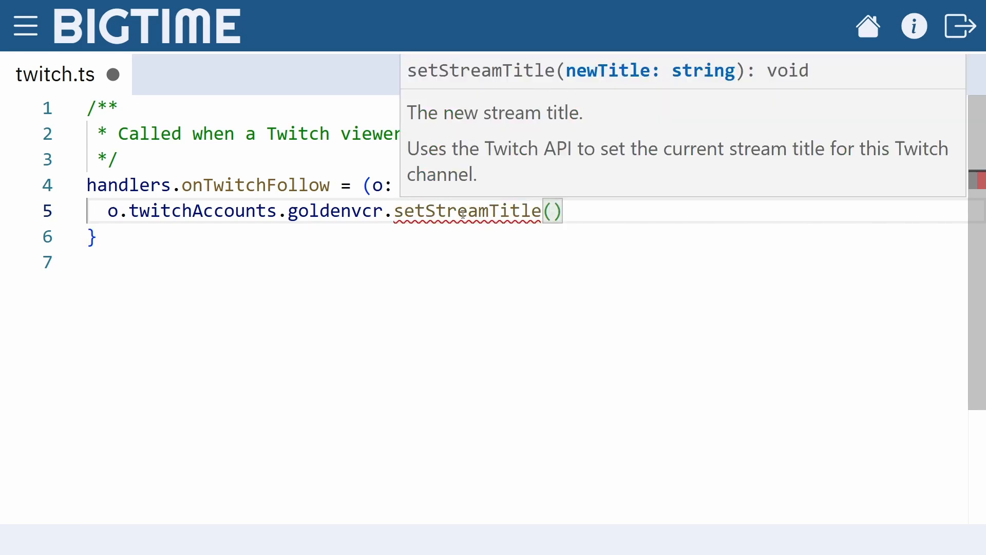
text(const message =)
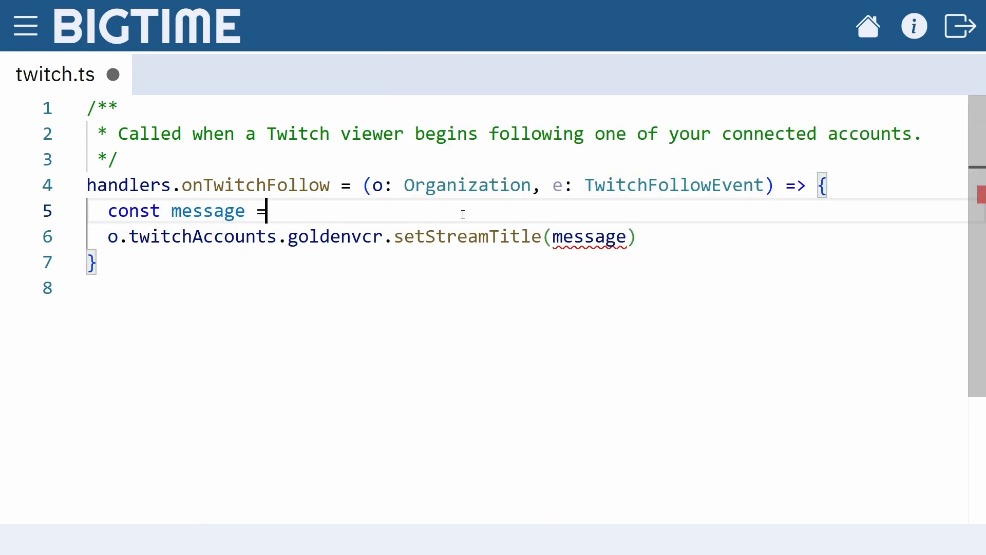
text(`${} is the)
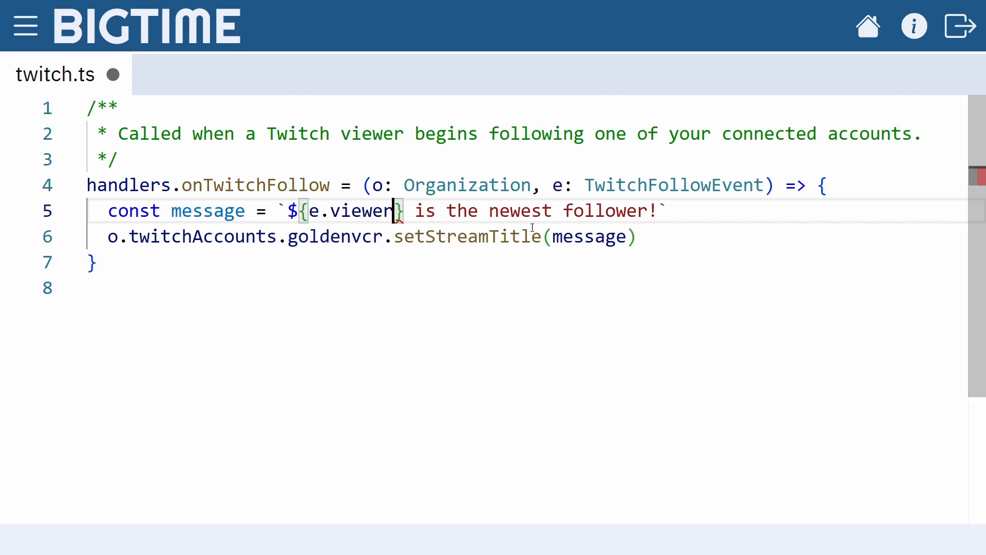
text(.displayName)
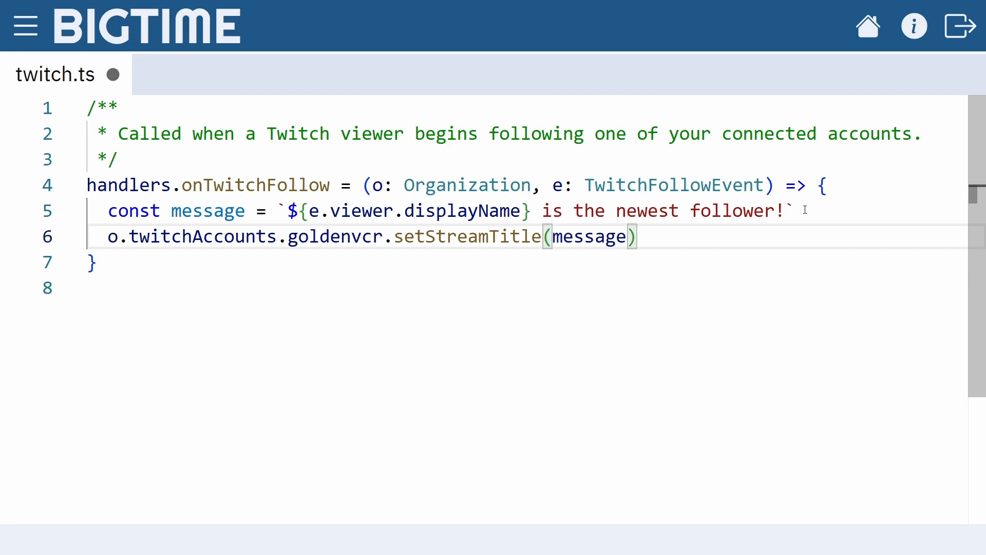
text(print(message)
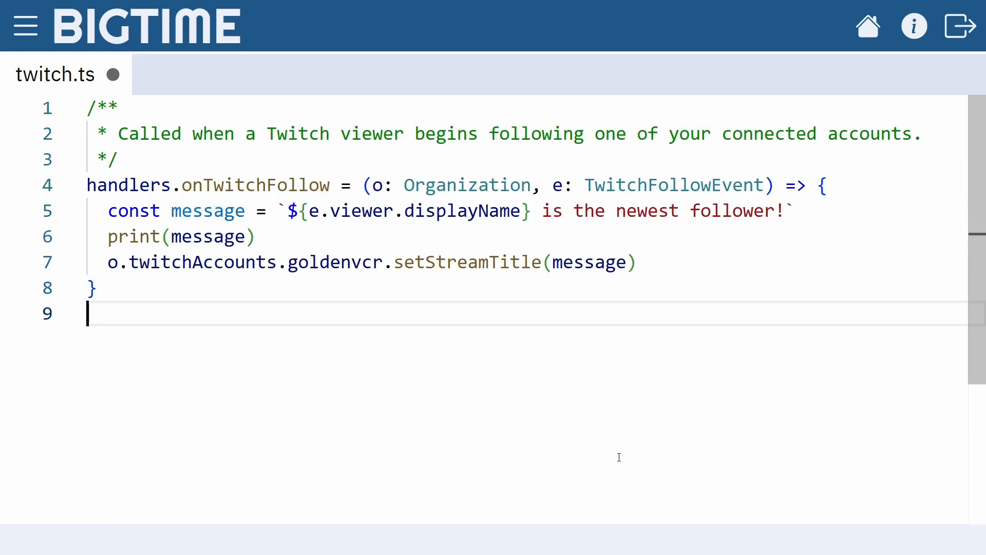
key(Ctrl+s)
text(u)
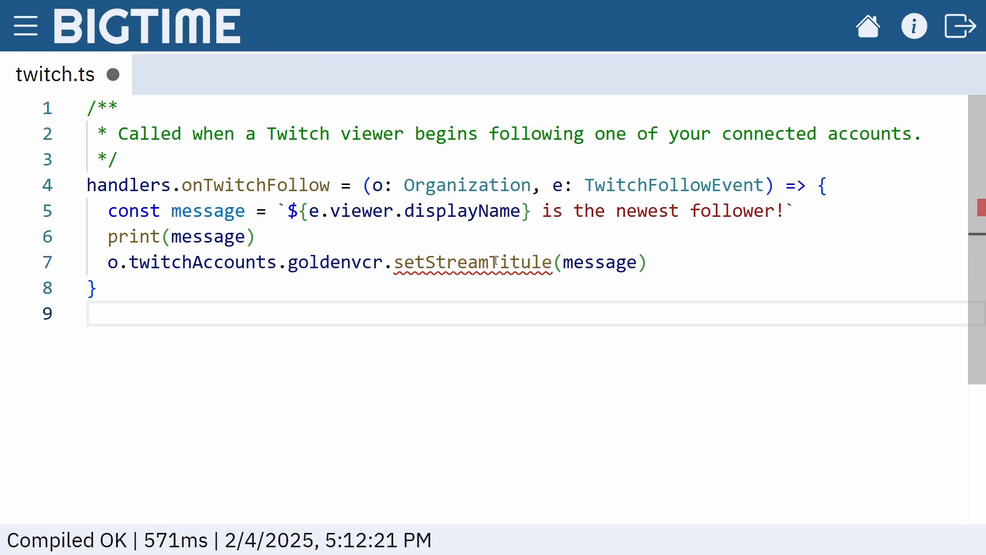
mouse_move(471, 263)
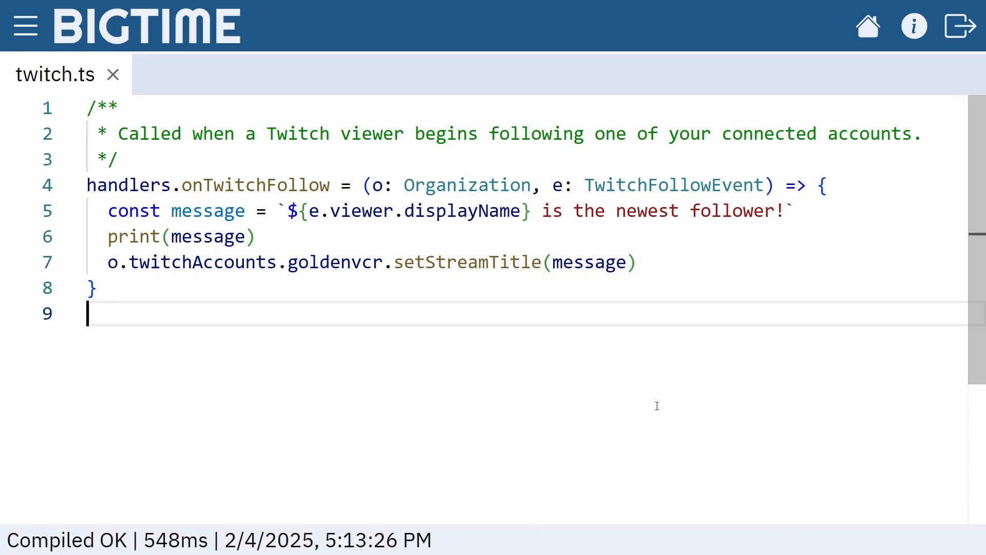
- Return to the Event Types list after the script compiles cleanly
click(25, 26)
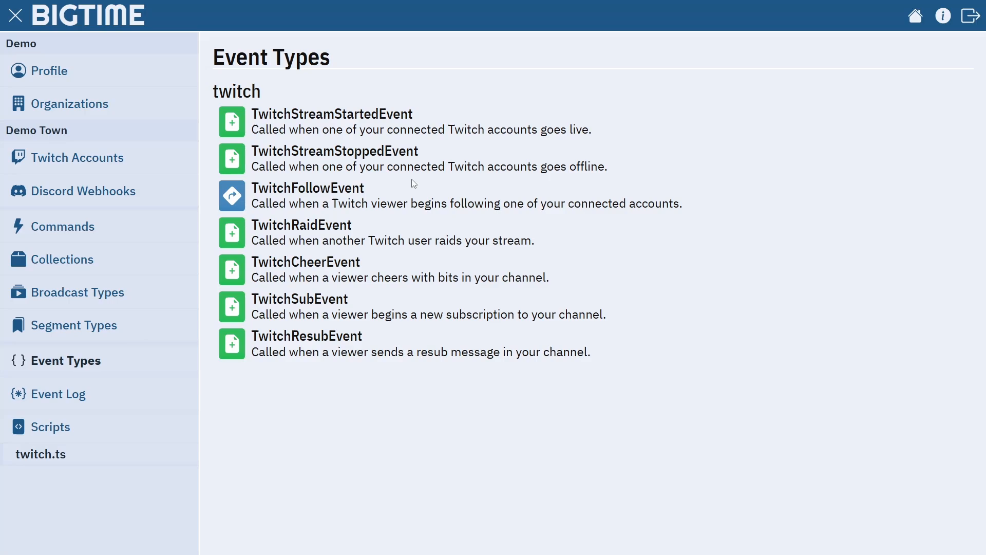
- Follow the channel, check the newest-follower message in the Event Log, then reopen twitch.ts
click(40, 454)
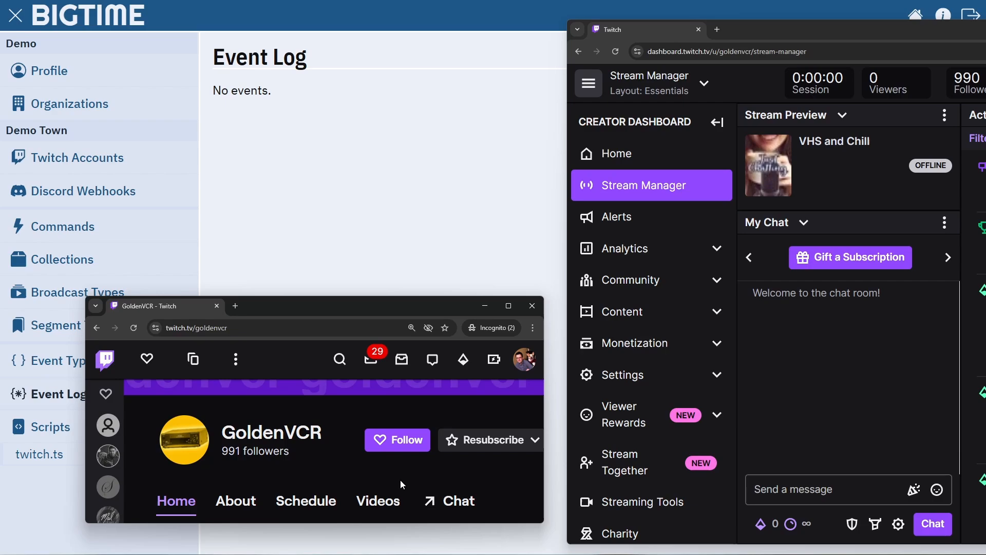
click(397, 439)
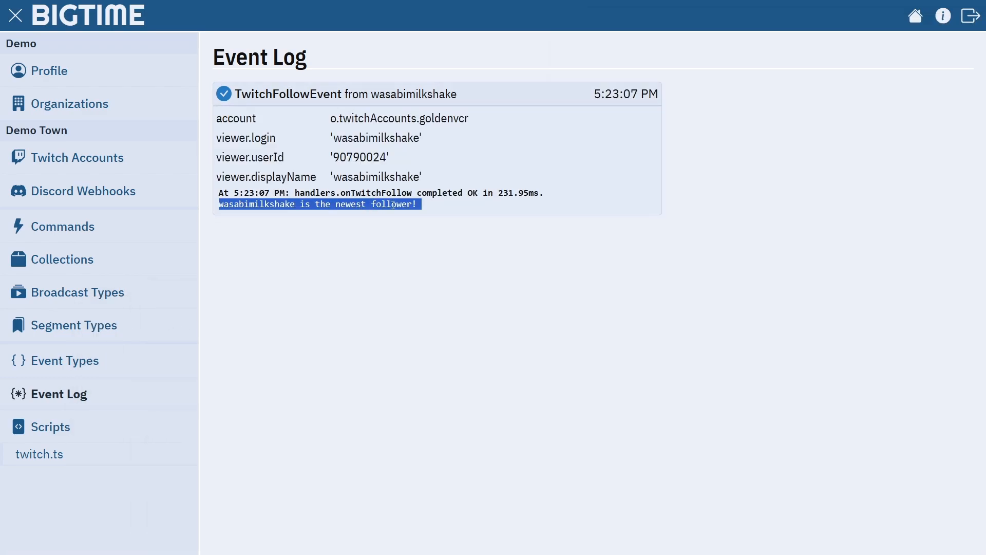
click(431, 219)
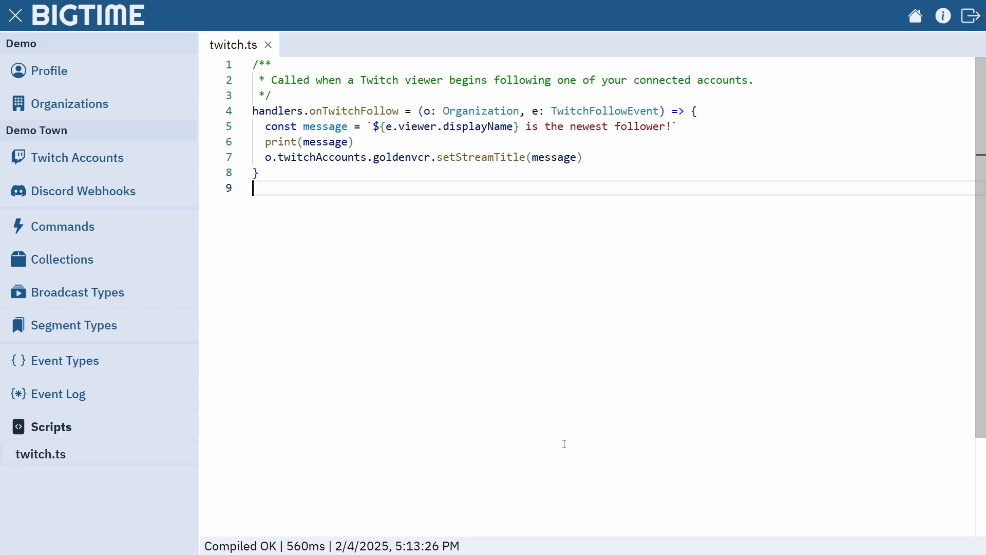
mouse_move(390, 372)
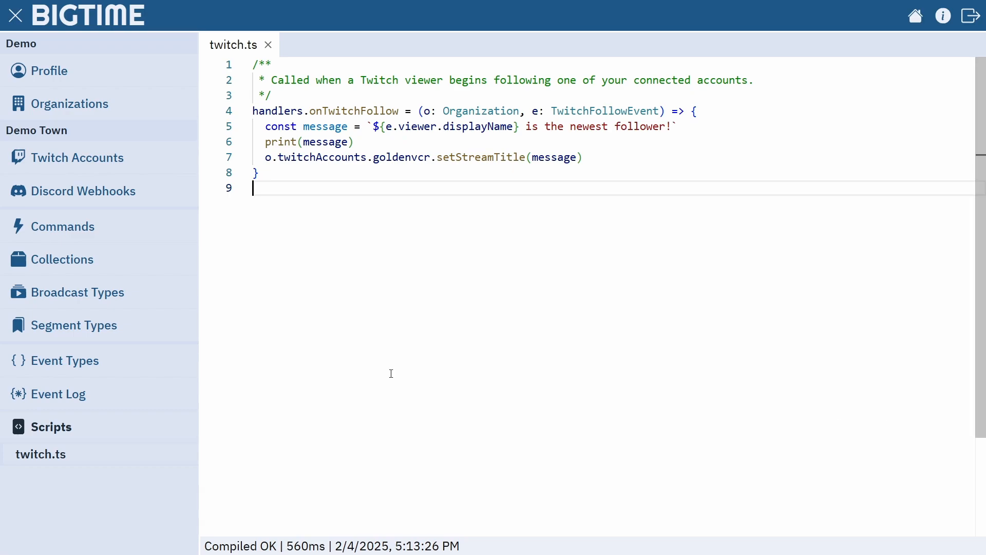
- Register an 'announcements' Discord webhook using a URL copied from the server's Integrations webhooks
click(84, 190)
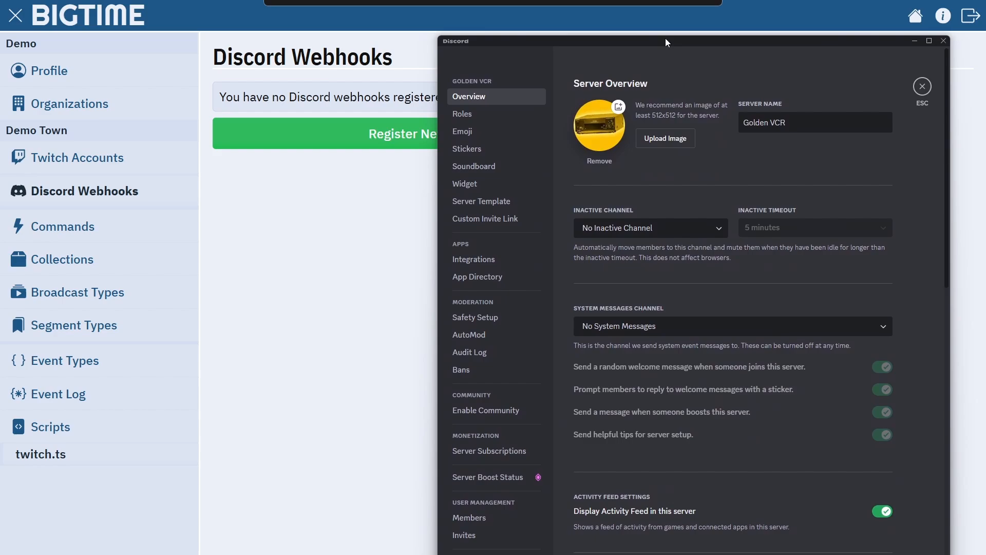
click(473, 258)
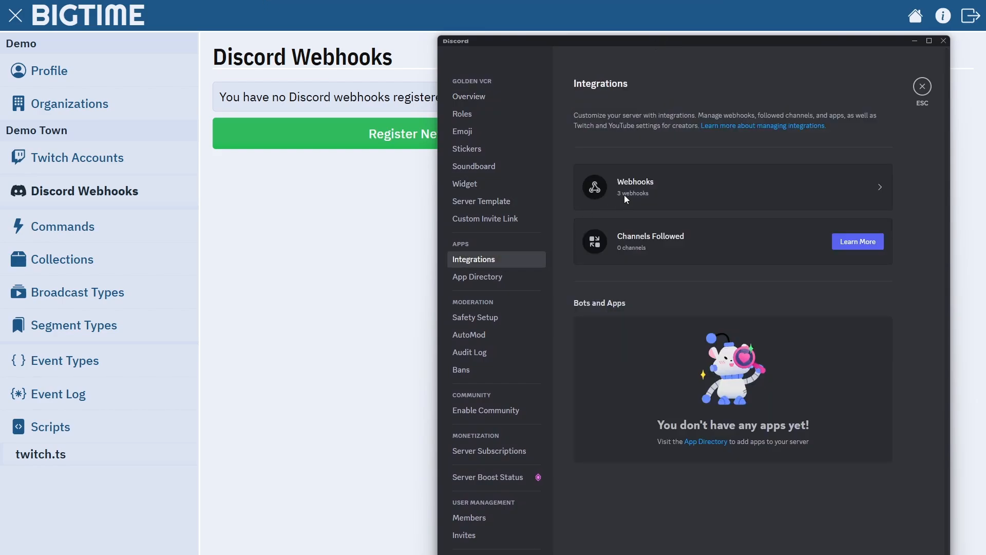
click(635, 186)
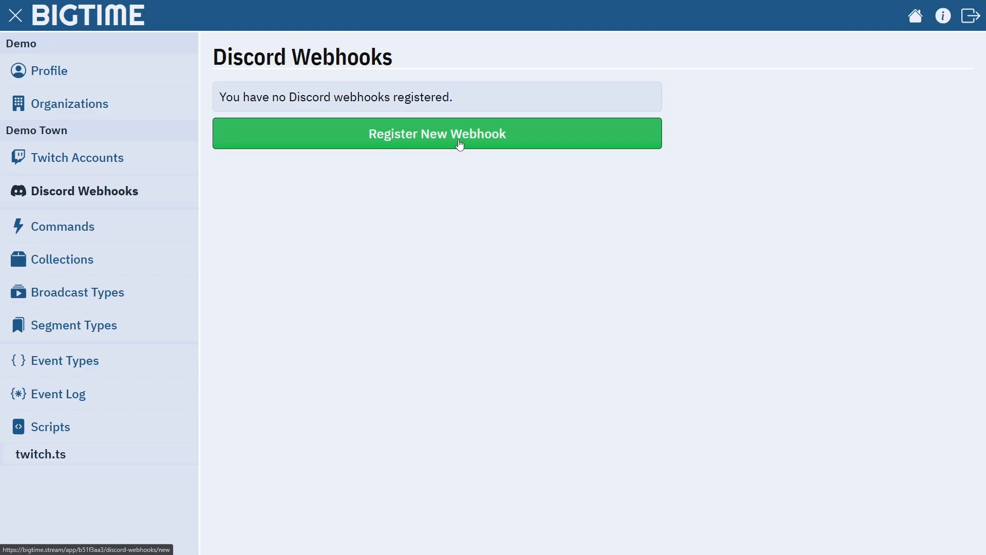
click(436, 133)
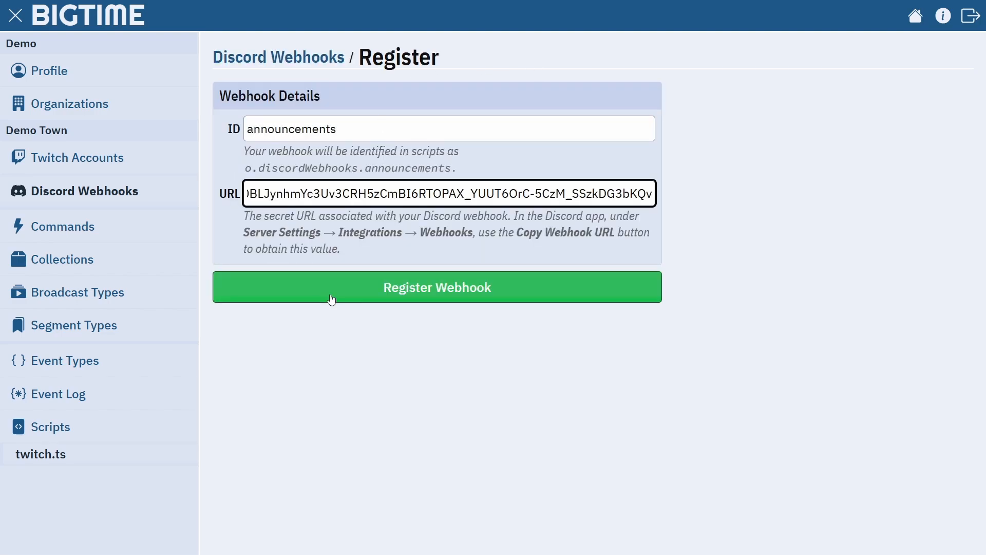
click(436, 286)
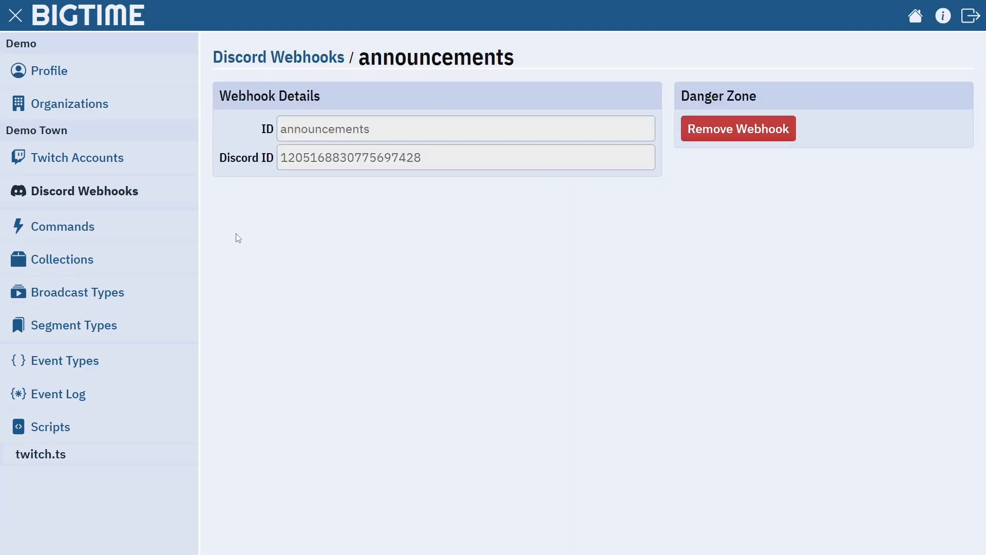
click(67, 361)
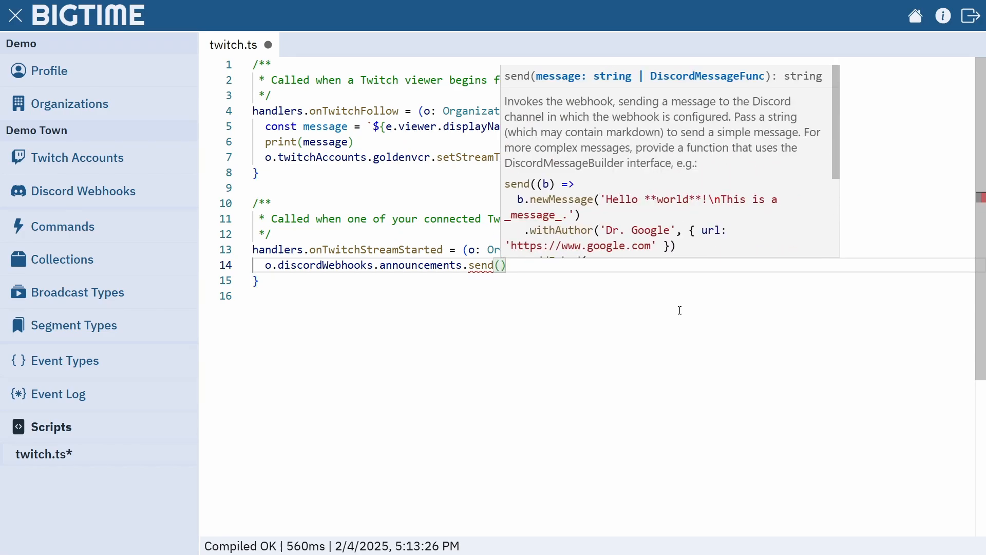
- Add an onTwitchStreamStarted handler sending '<channel> is now live!' to the announcements webhook, and save
text('Hello)
text(const channel = e.account.displayName)
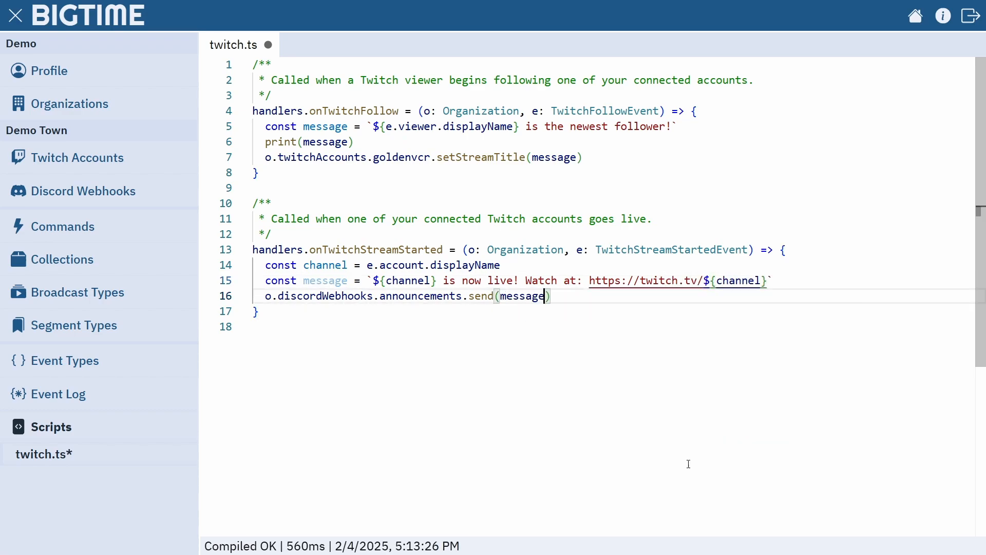
key(ctrl+s)
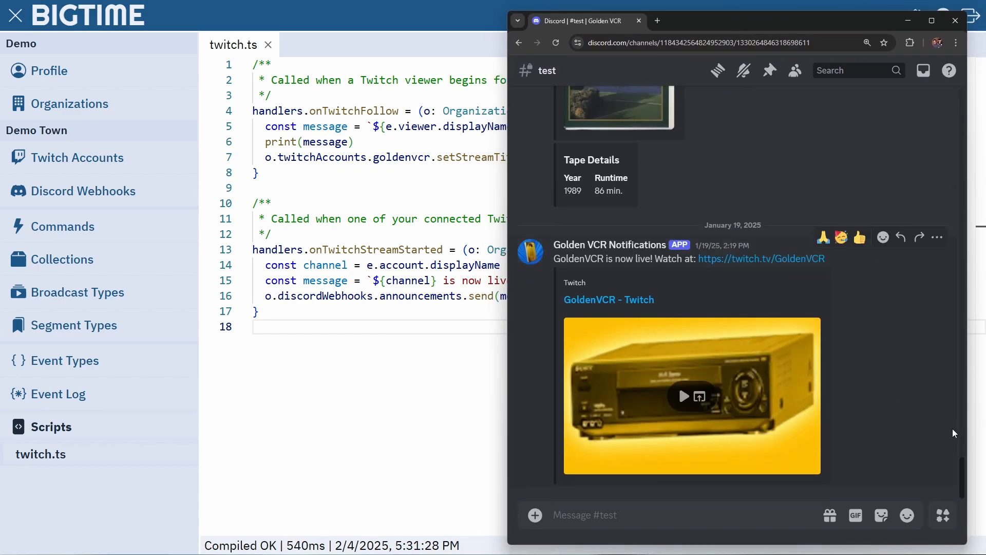
mouse_move(660, 13)
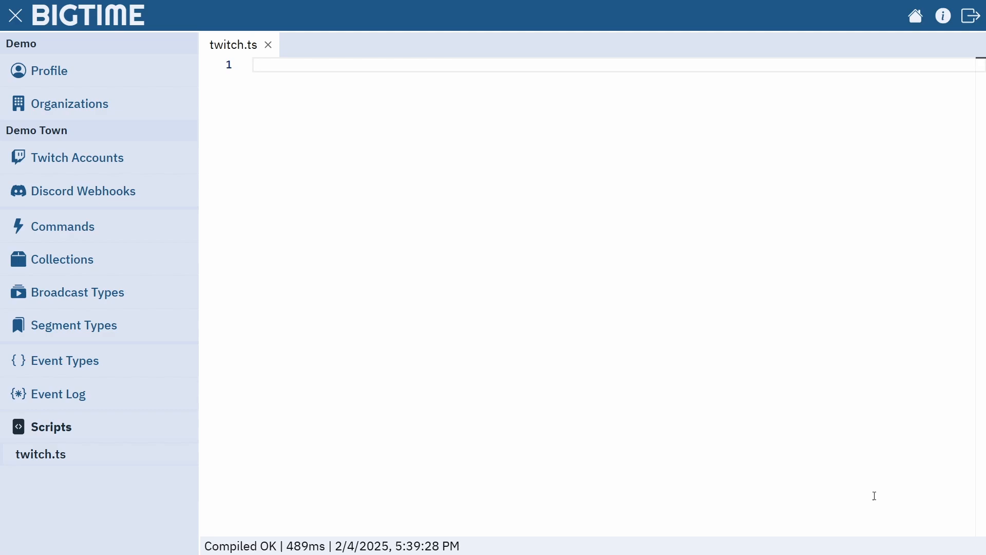
- Connect TapeBoy as a Twitch chat-bot account using the chatbot default permissions
click(76, 158)
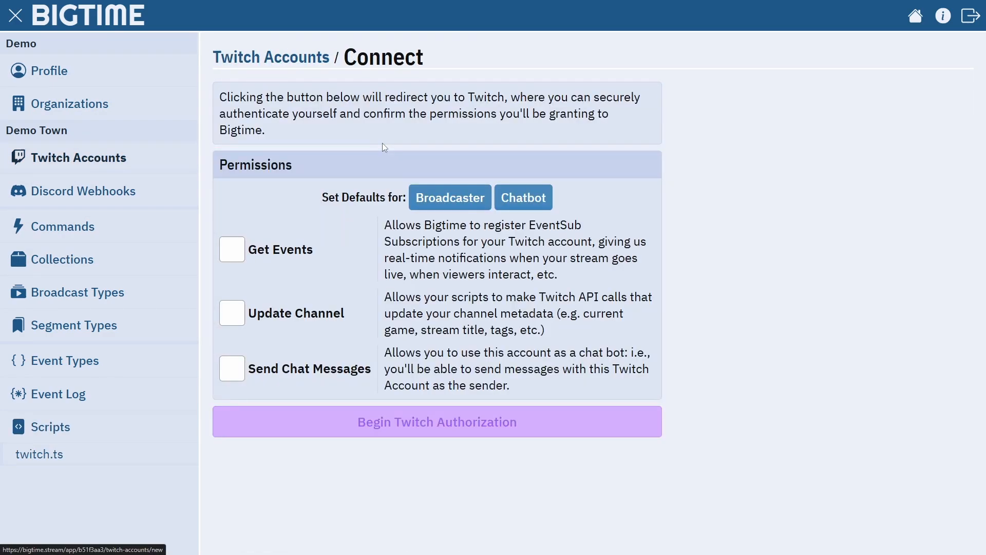
click(231, 368)
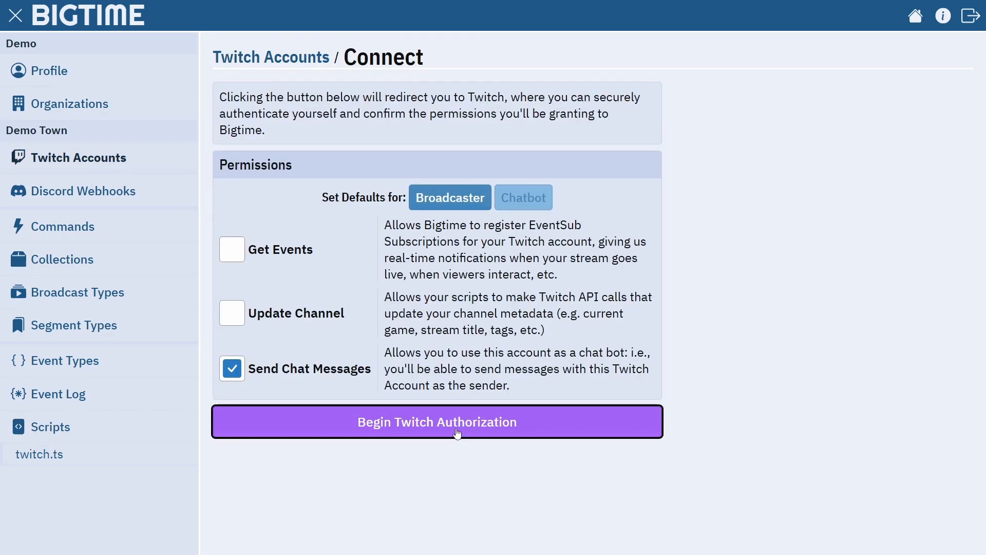
click(436, 421)
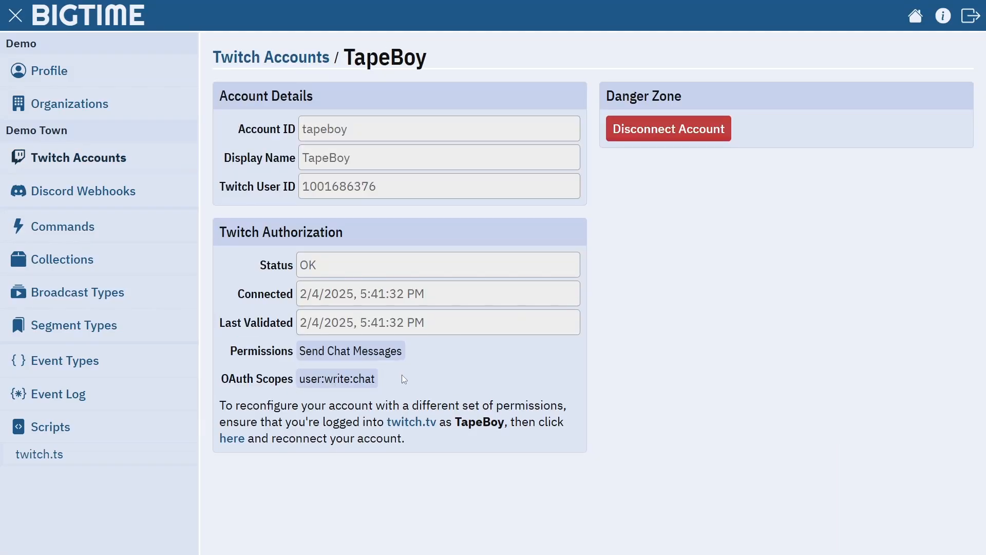
- Edit twitch.ts to thank viewers by name for their bits, then view the empty Commands list
click(67, 361)
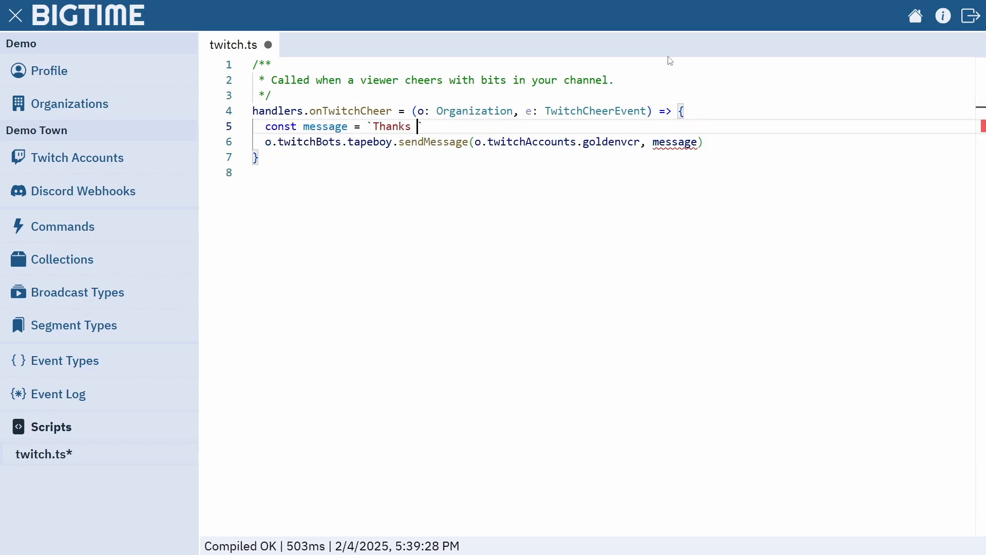
text(for the ${e.numBits} bits, ${e.viewer.displayName}!`)
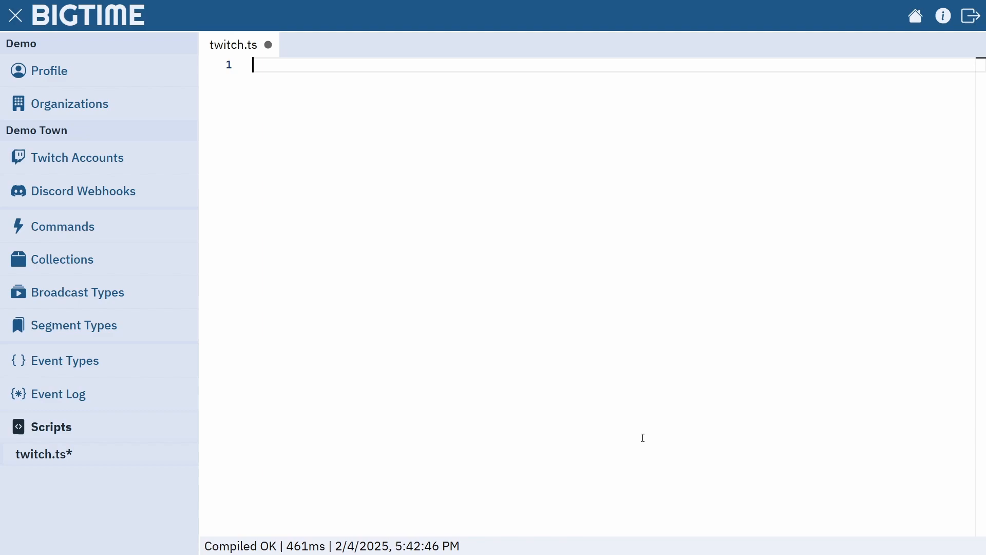
click(64, 226)
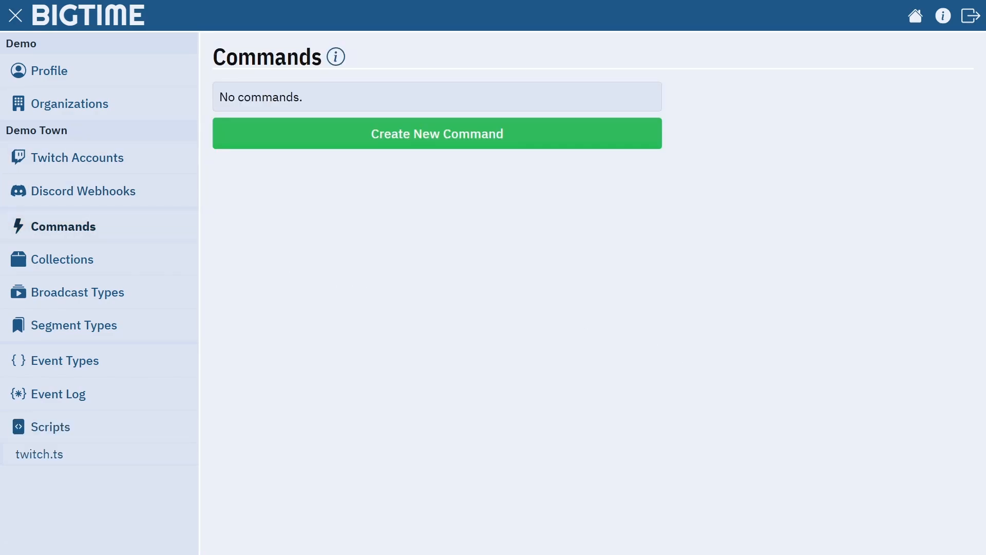
- Create the hello command with chat binding, Viewer access and a generated greeting handler
click(437, 133)
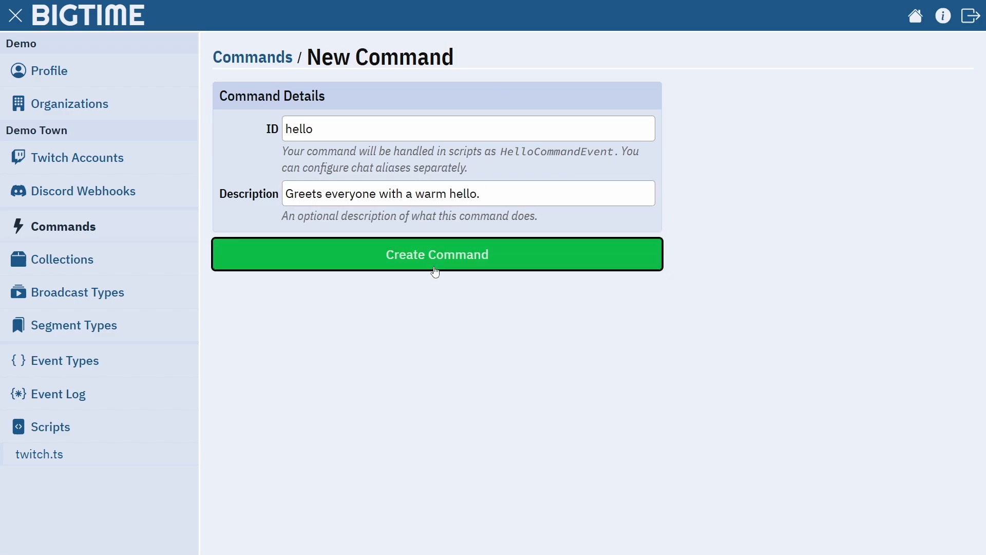
click(436, 254)
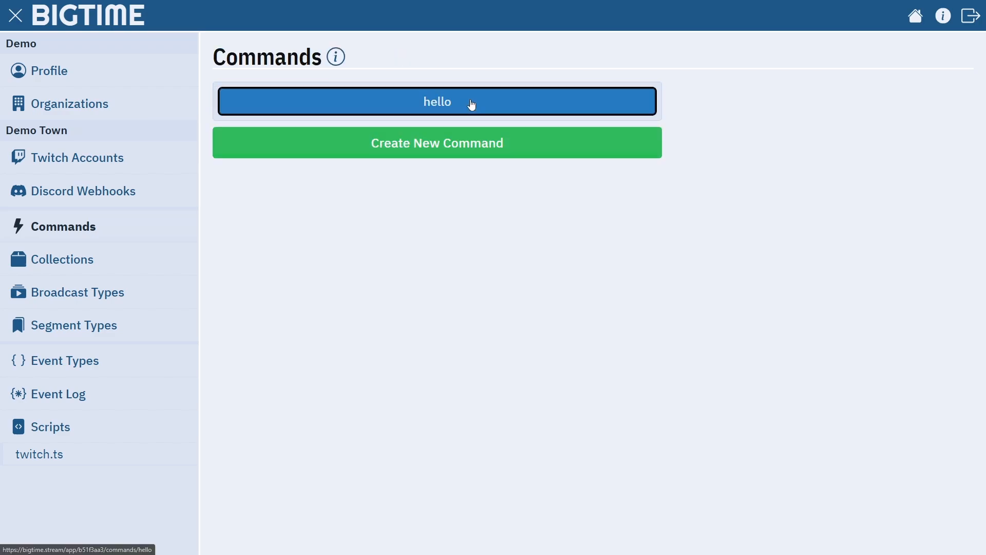
click(436, 101)
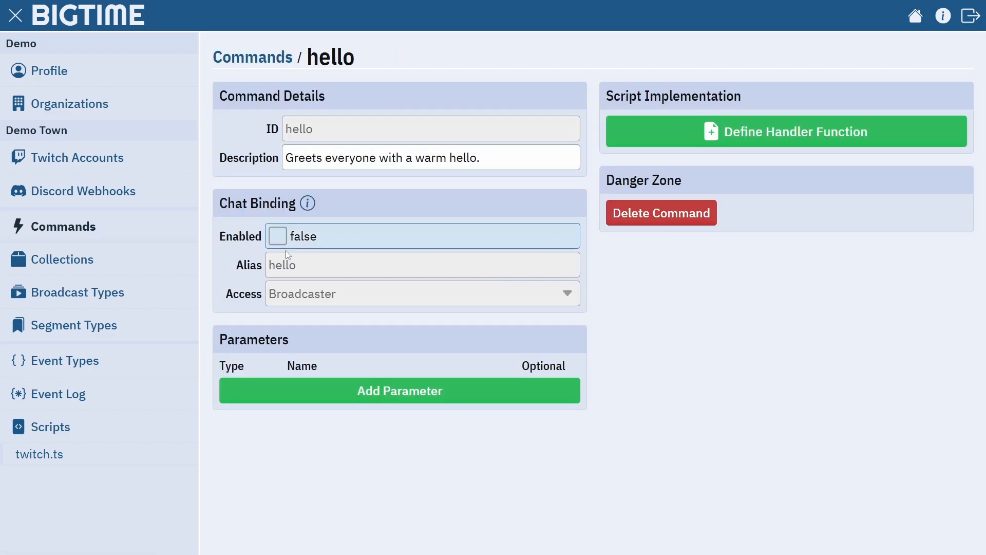
click(422, 293)
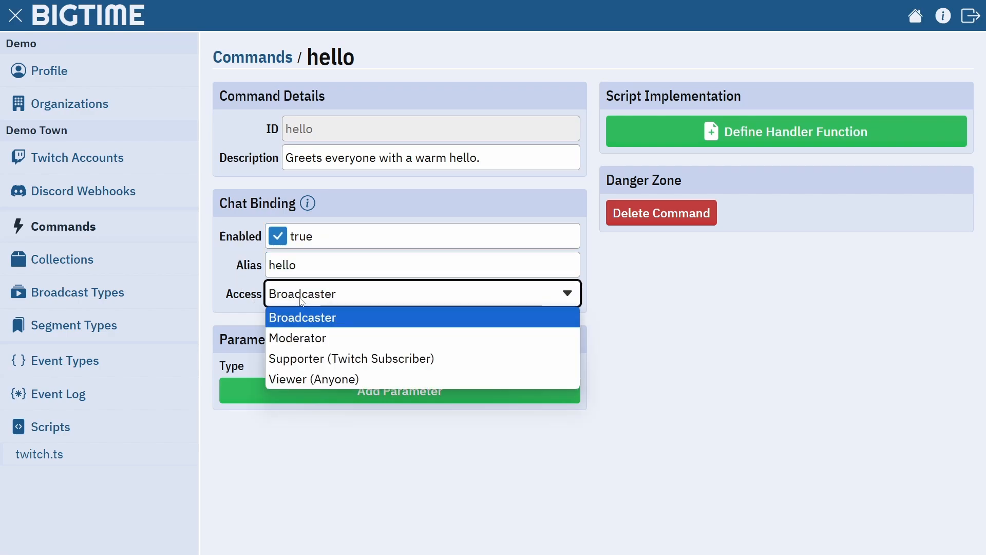
click(313, 378)
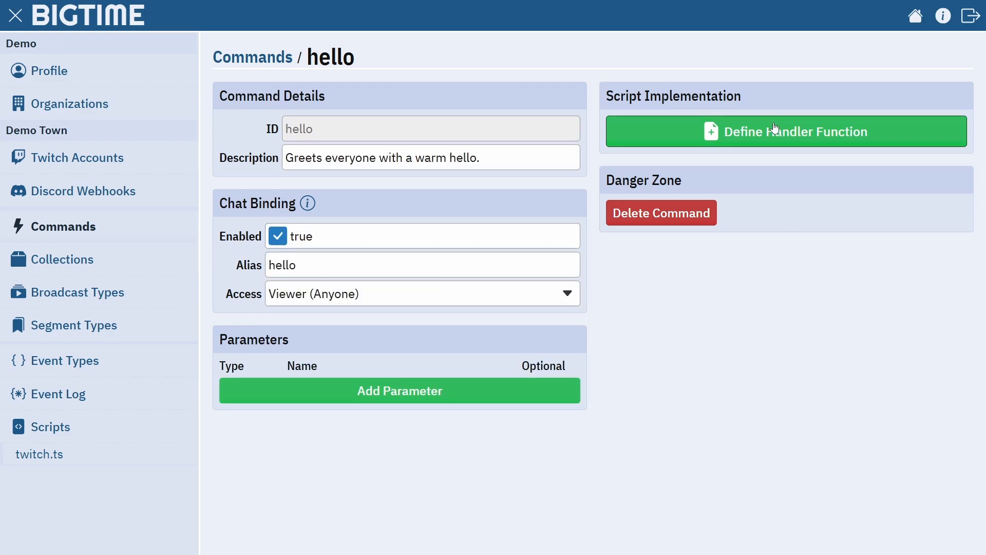
click(785, 131)
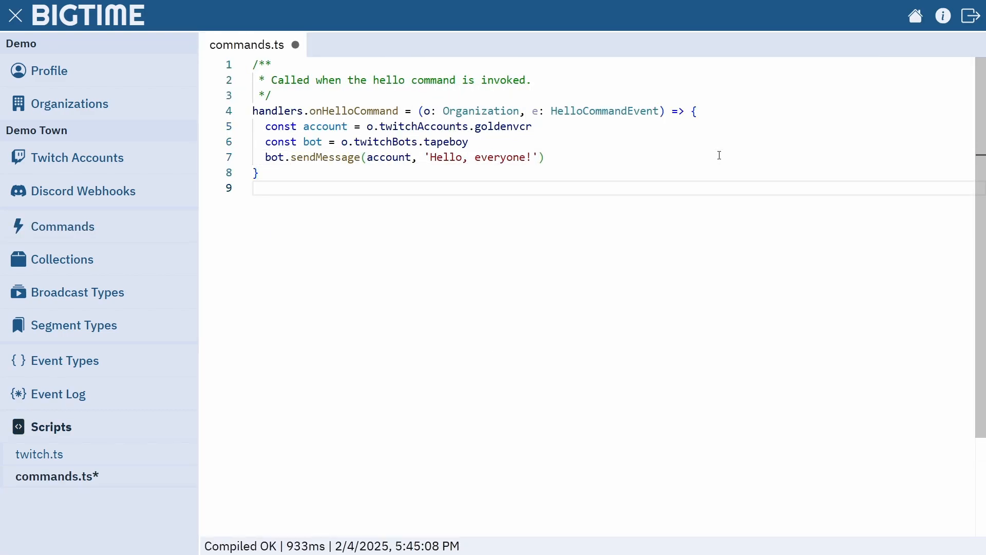
click(64, 226)
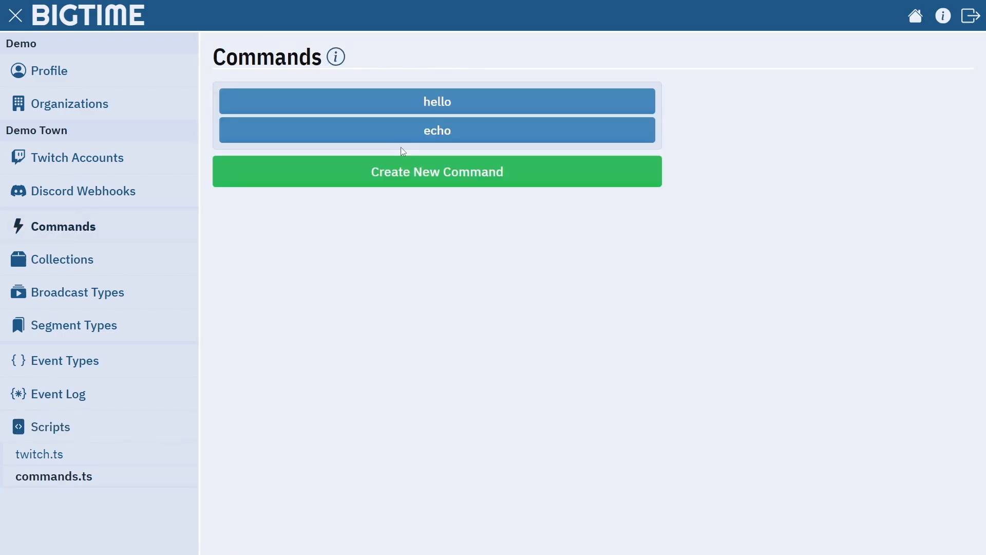
- Open the echo command and add a string parameter named message
click(437, 129)
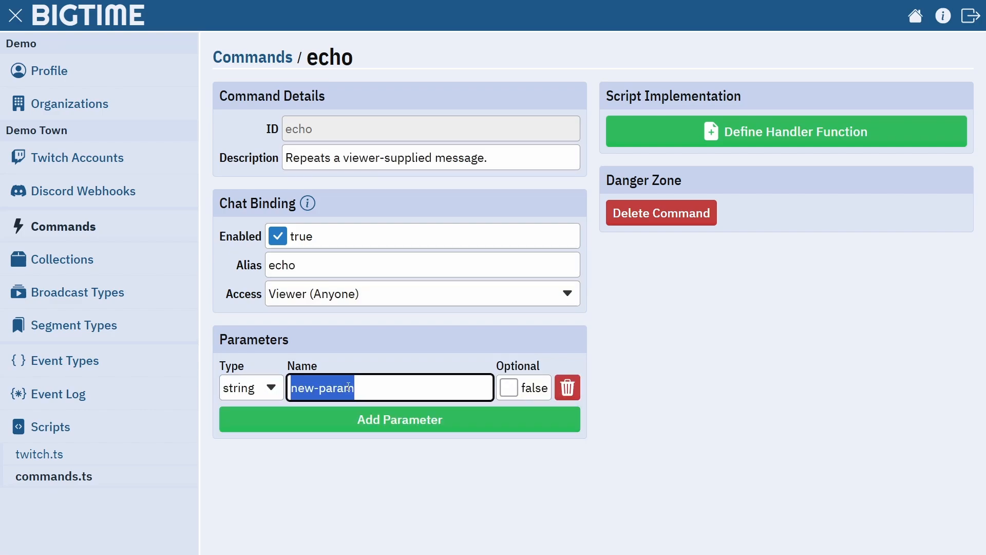
text(message))
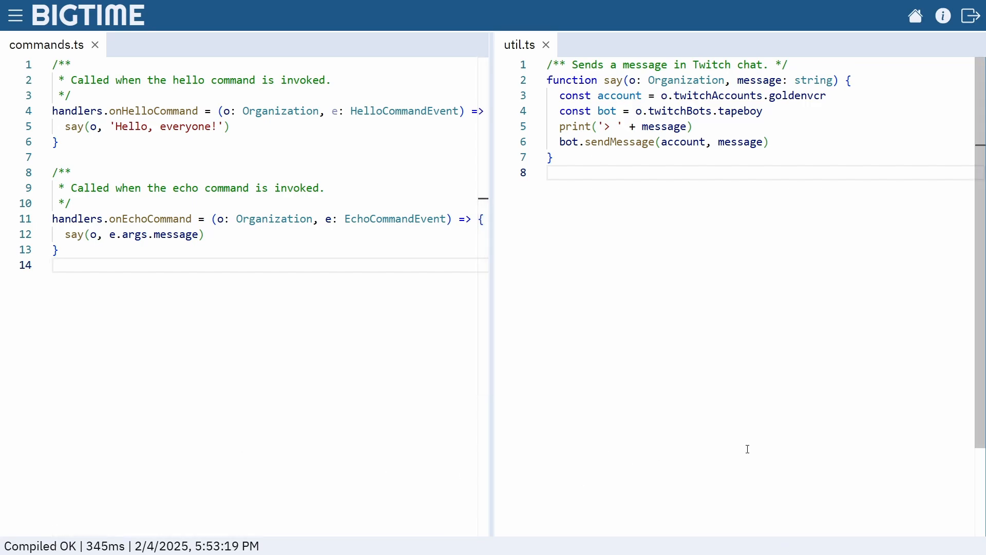
- Test !hello and '!echo this is my fun message' in chat and review the Event Log
click(15, 15)
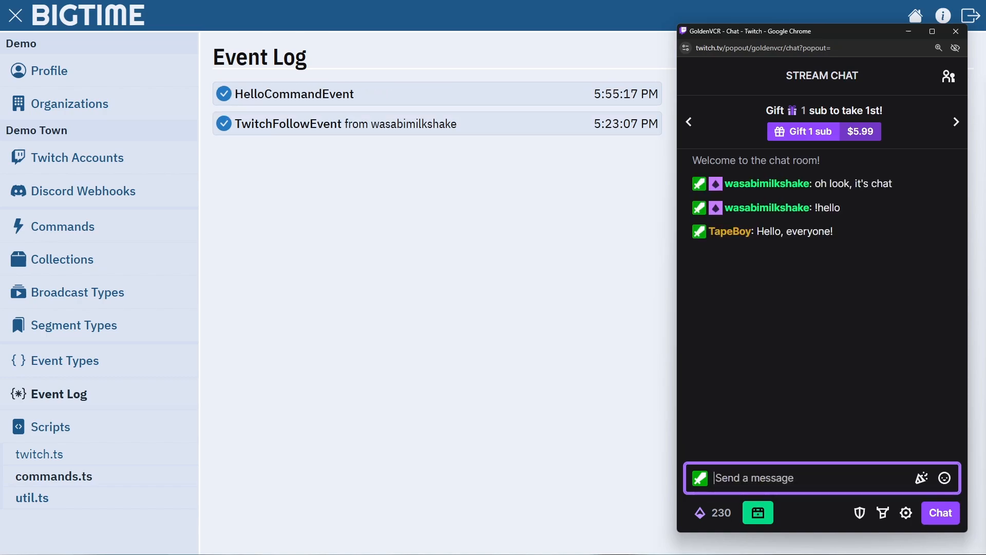
text(!echo this is my fun message)
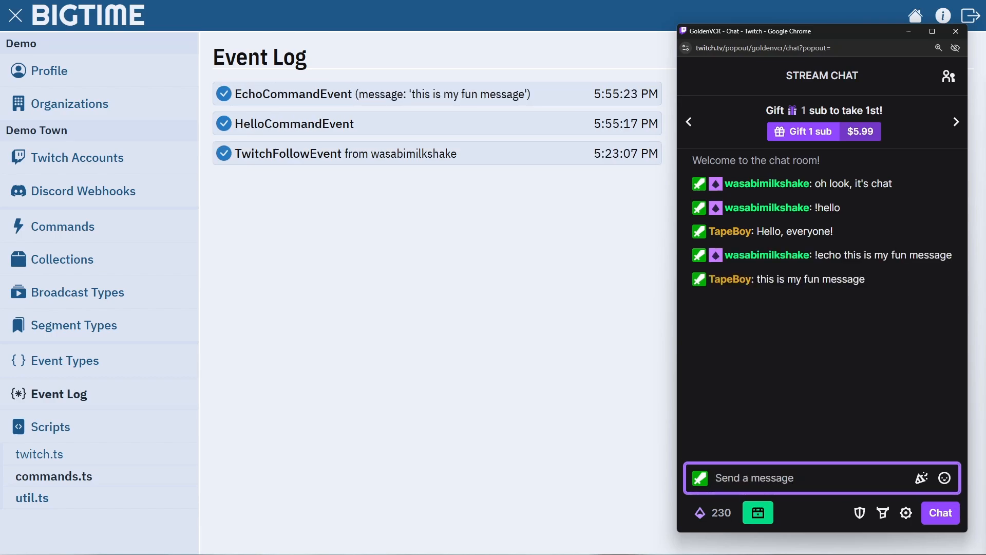
mouse_move(823, 384)
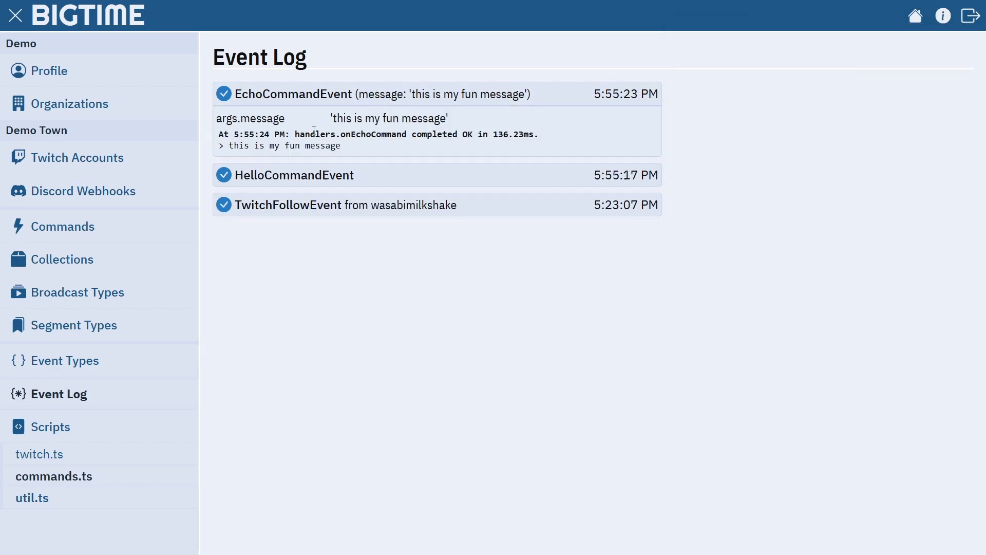
click(294, 174)
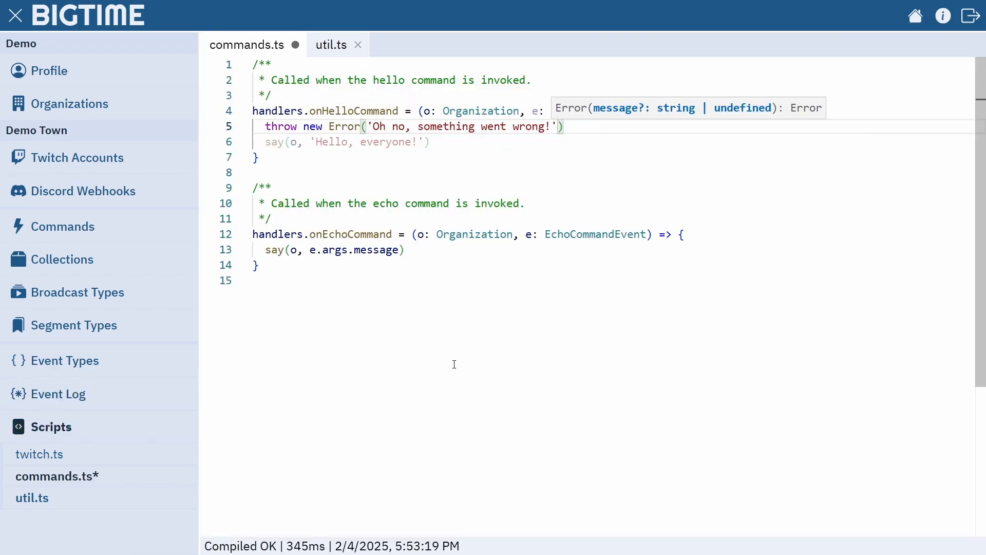
- Make onHelloCommand throw an error and check the failure warning in the Event Log
click(59, 393)
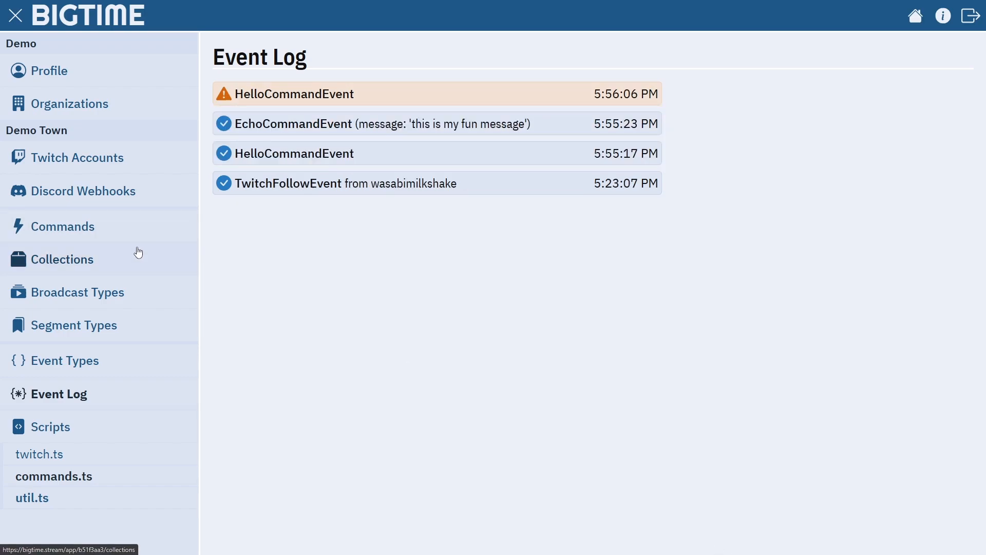
click(64, 258)
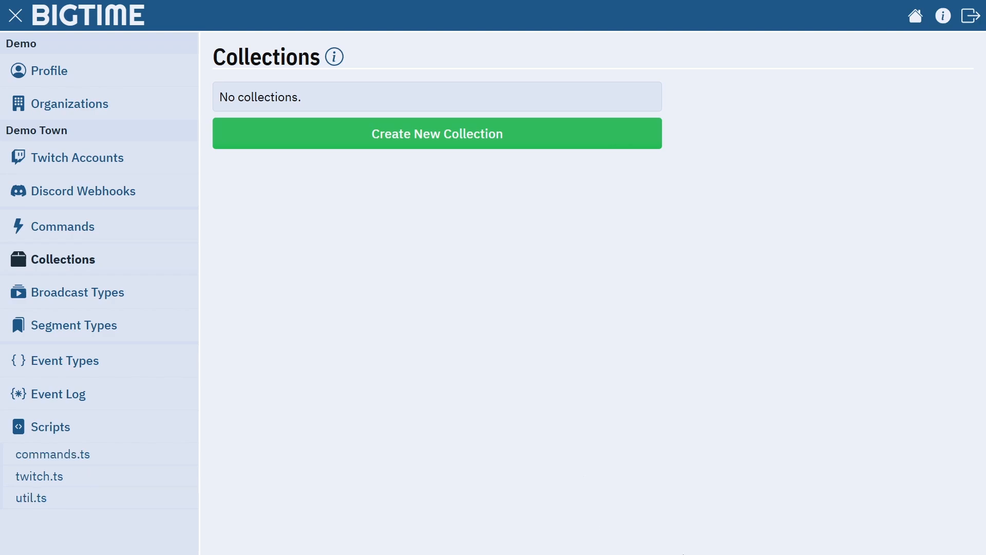
click(437, 134)
text(tape)
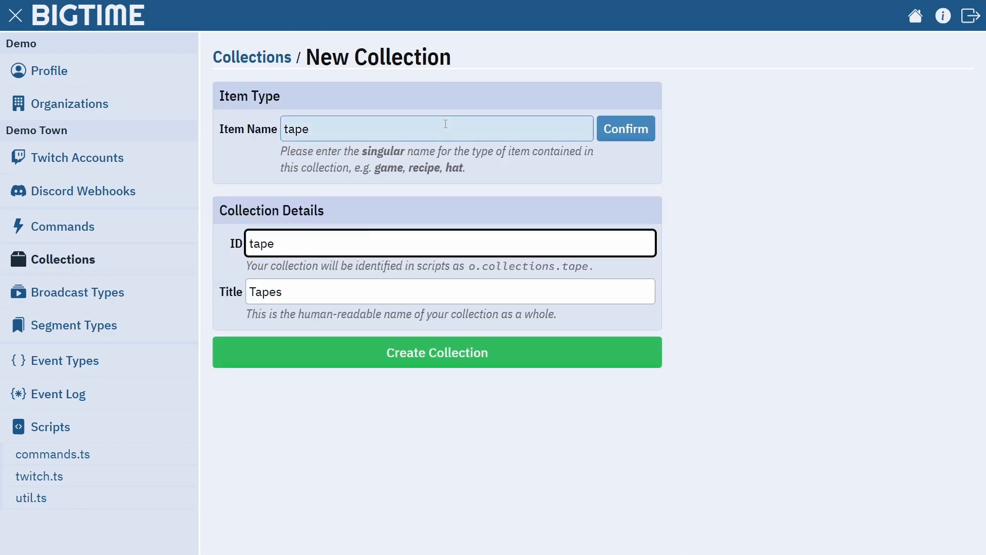
click(437, 353)
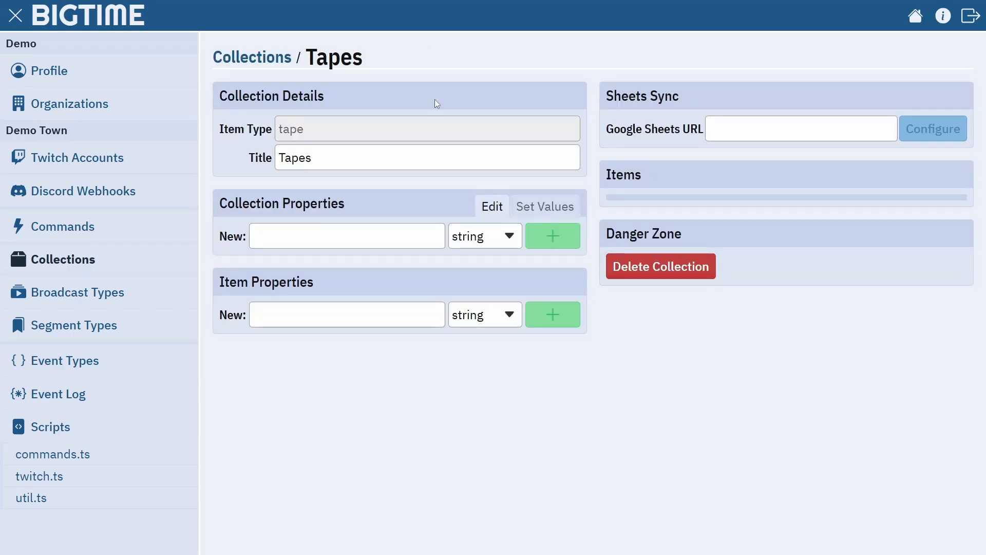
mouse_move(406, 366)
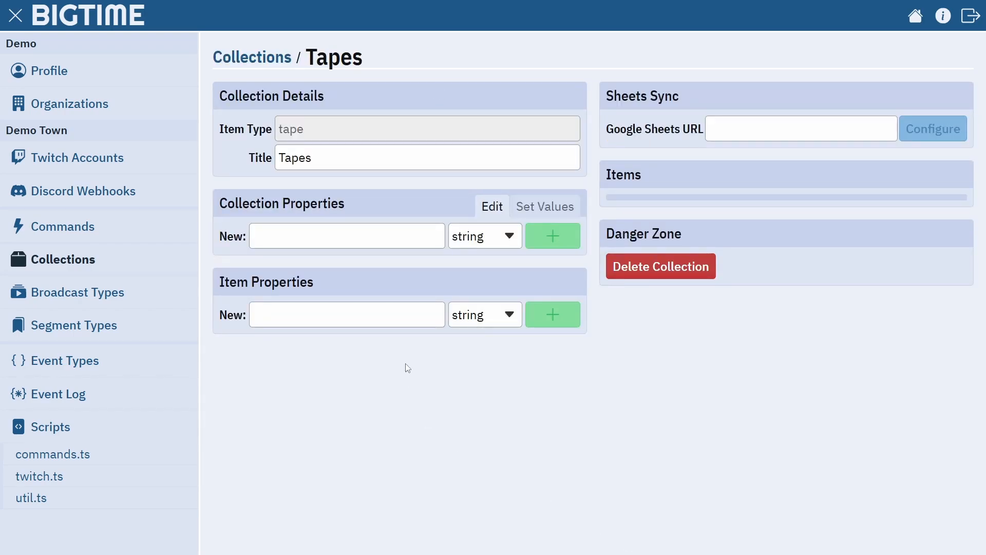
text(submissions-are-open)
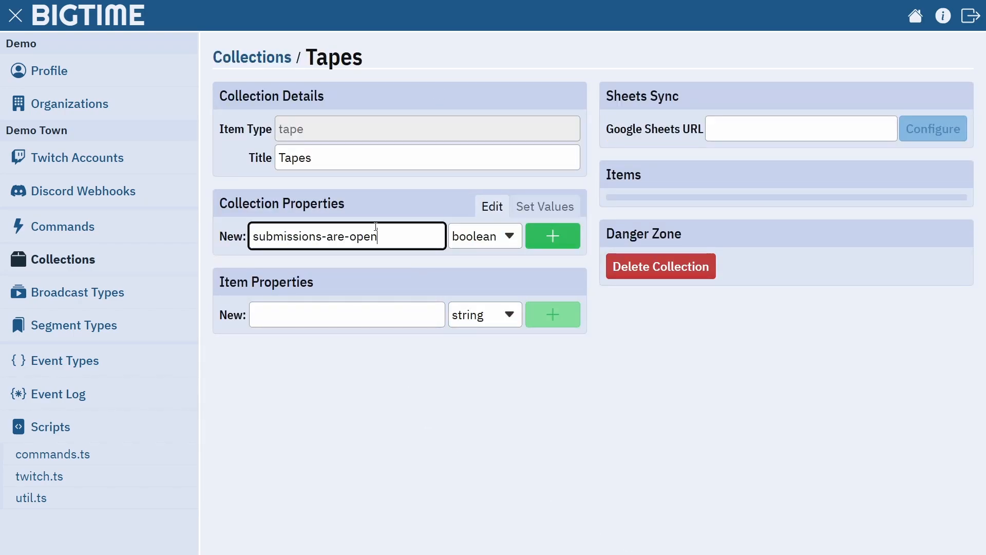
click(551, 236)
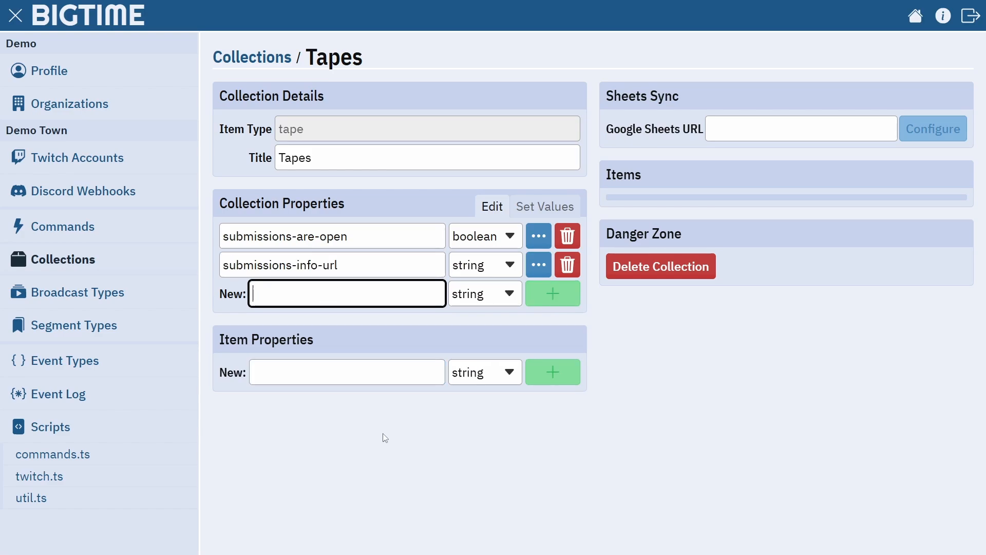
click(543, 206)
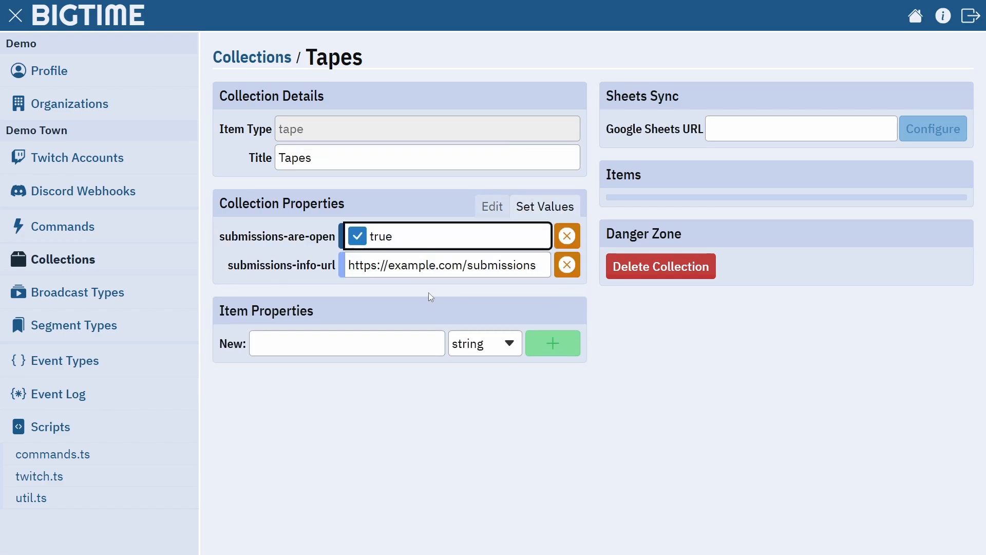
click(64, 226)
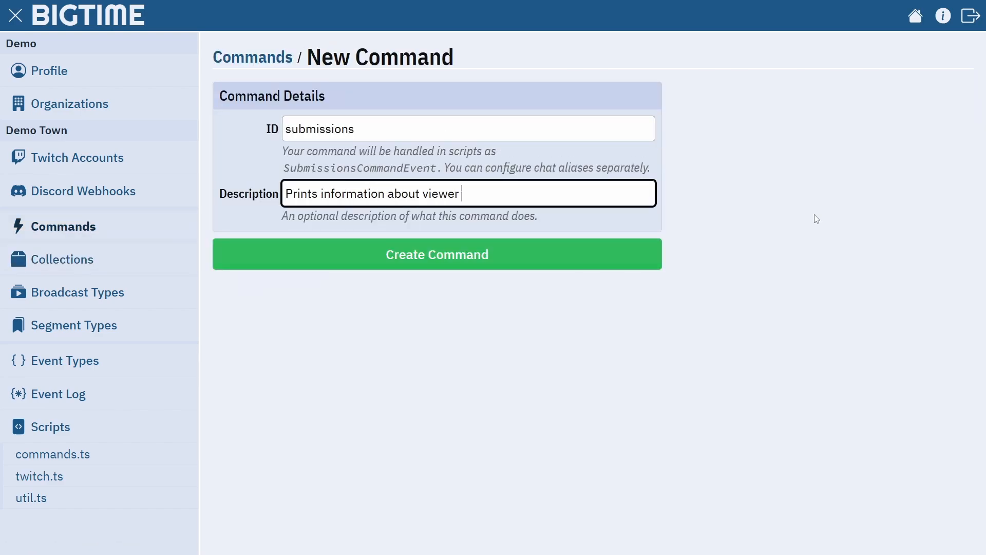
- Create the submissions command with a handler reading o.collections.tape for the chat reply
click(436, 254)
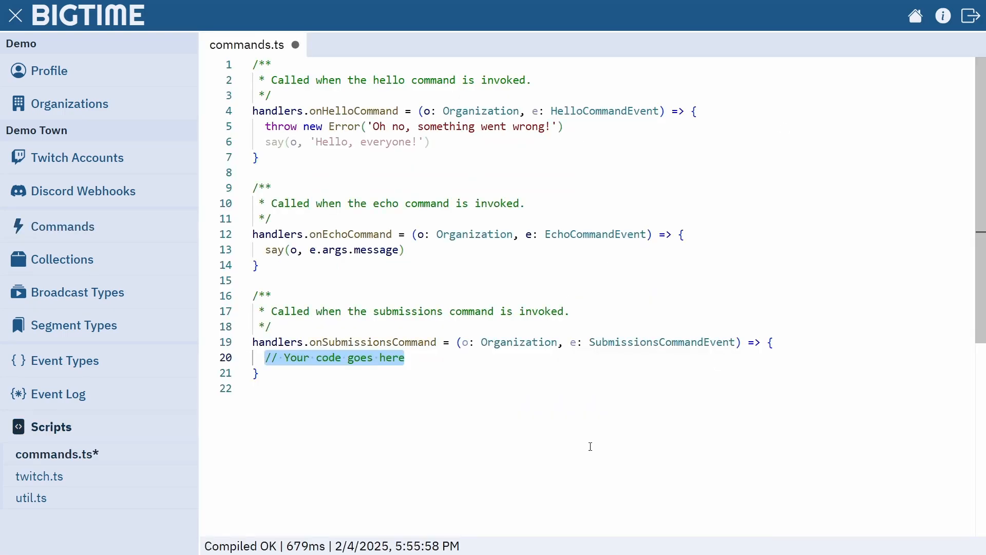
text(o.collections.)
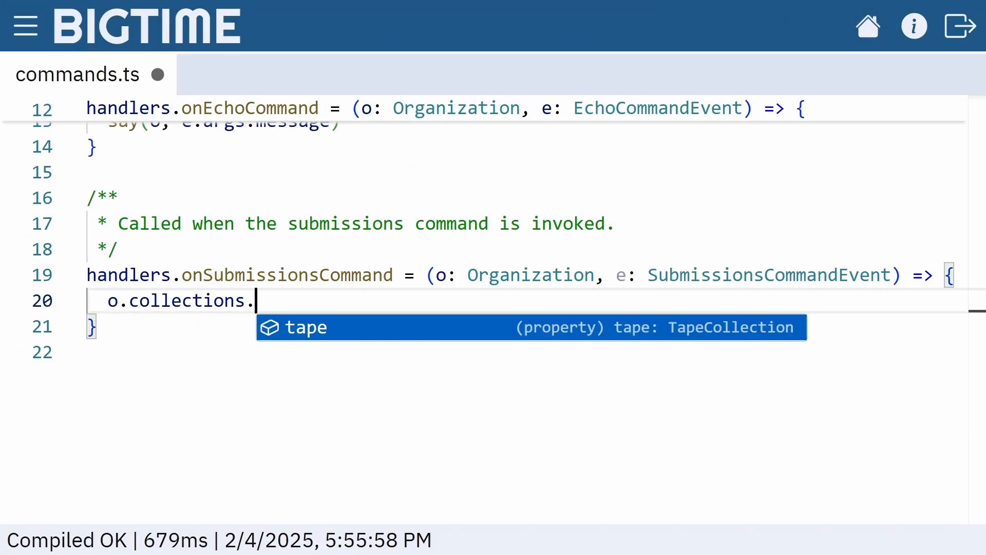
text(tape.)
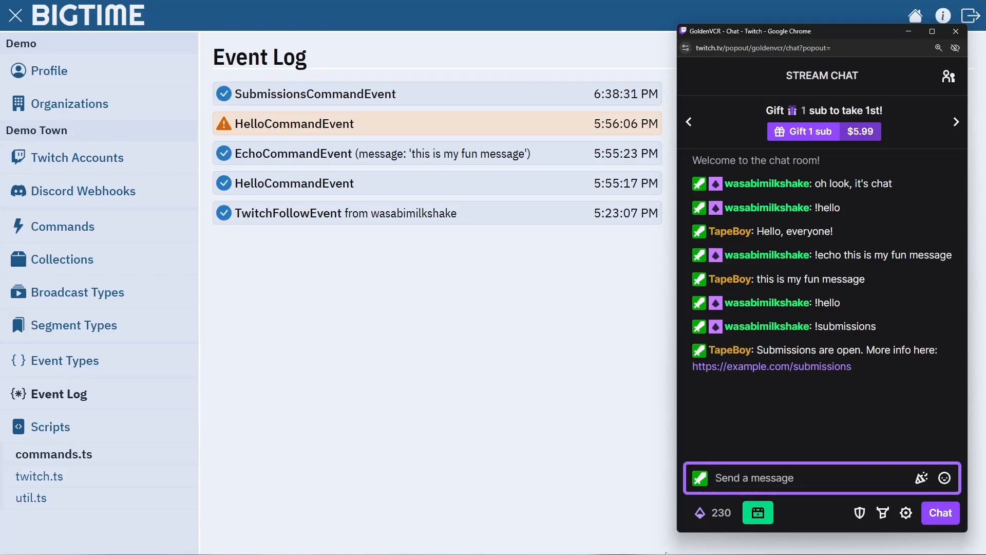
- Untick submissions-are-open and confirm the logged reply says submissions aren't open
click(63, 258)
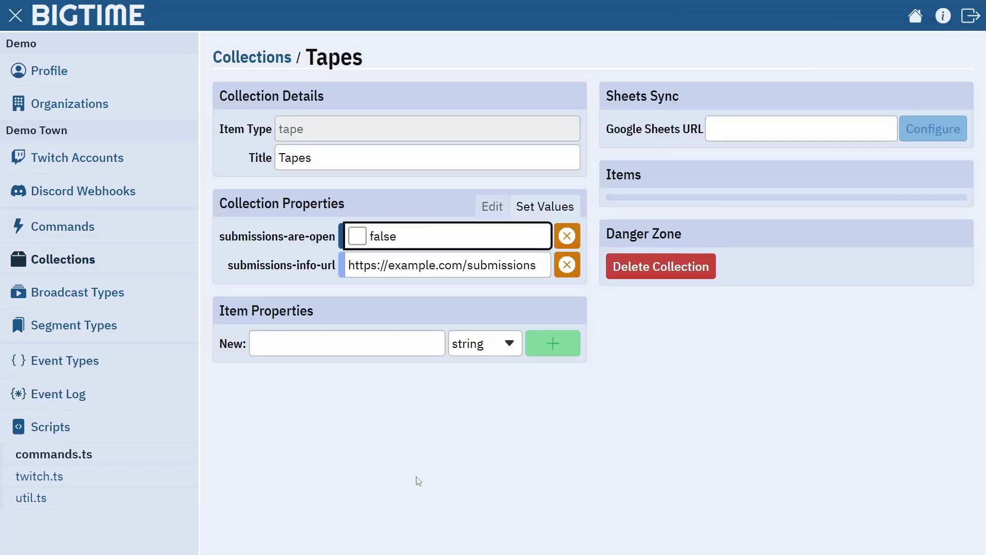
click(59, 394)
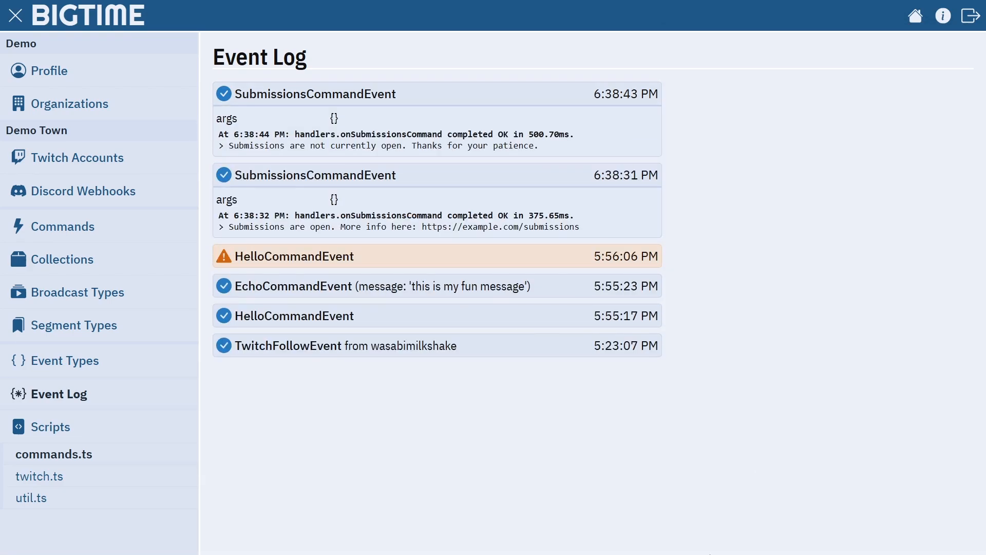
click(65, 258)
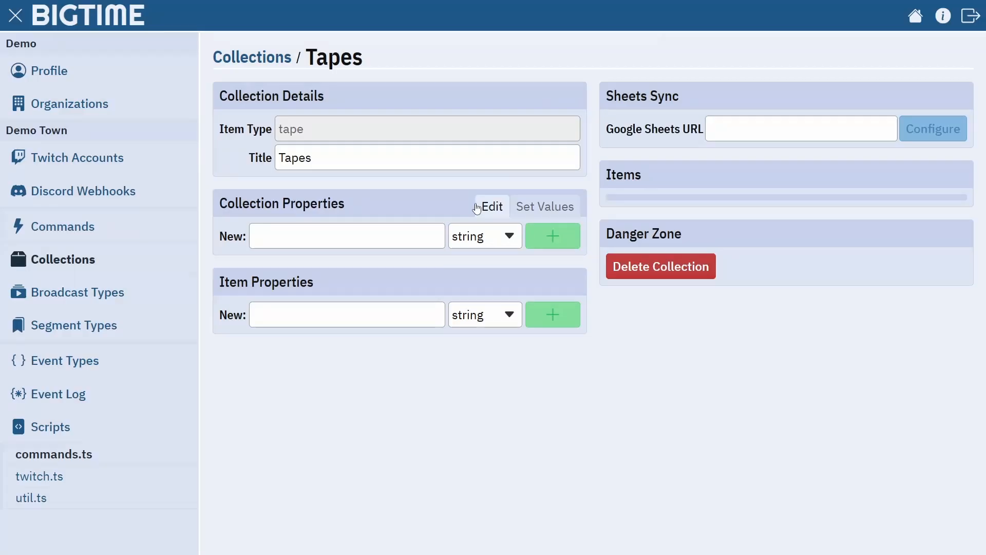
- Delete the onSubmissionsCommand block from commands.ts, leaving hello and echo handlers
click(53, 453)
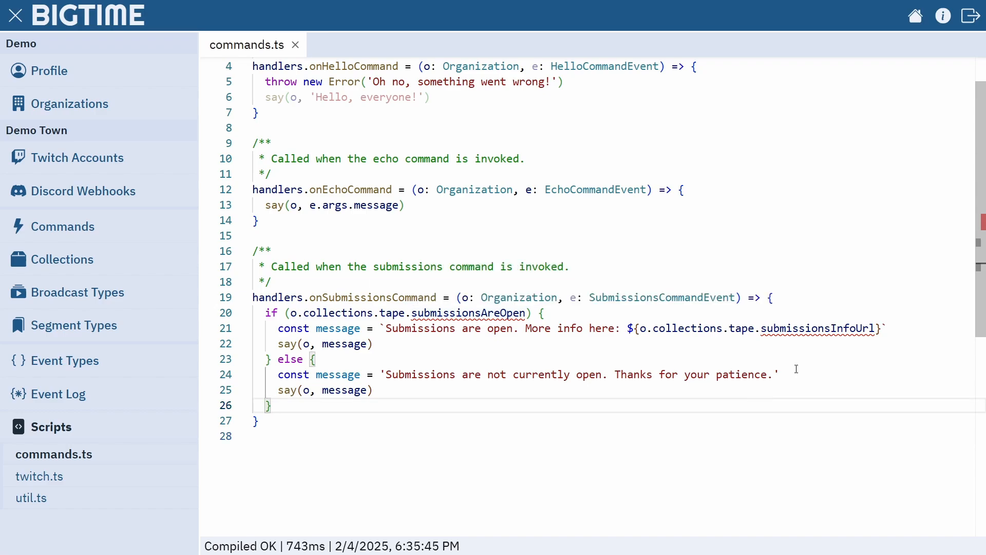
click(64, 227)
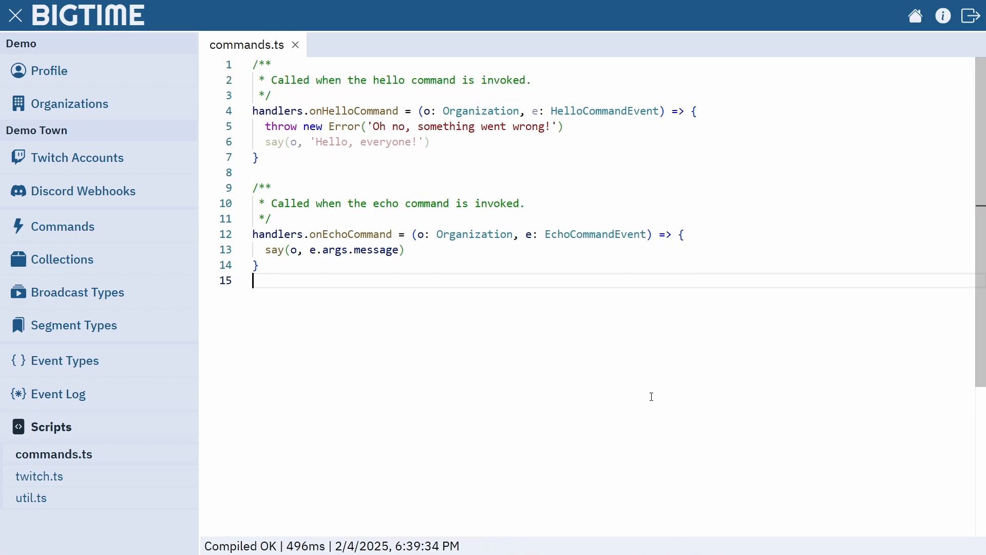
click(64, 258)
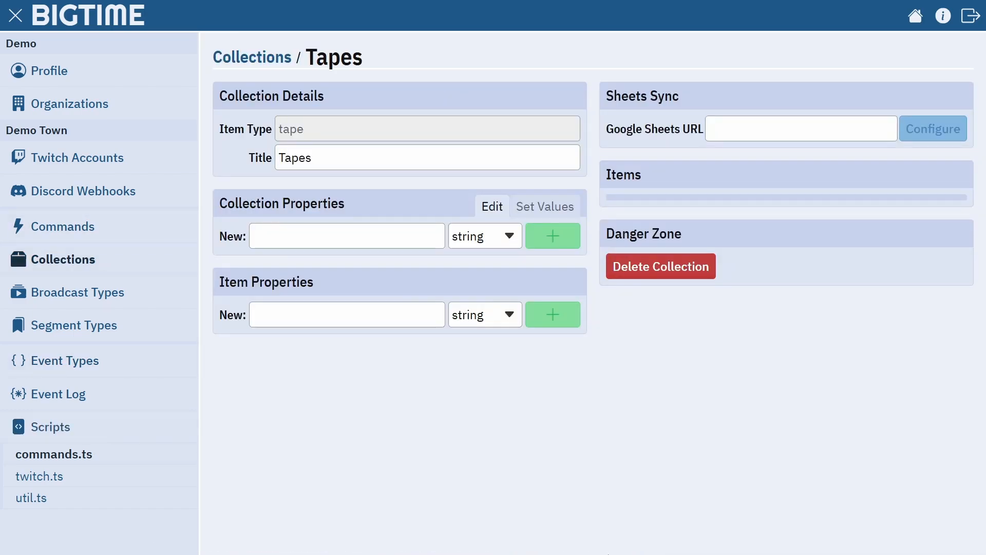
- Add item properties year and runtime-minutes (integer), category, genre and contributor-user-id (string)
click(484, 315)
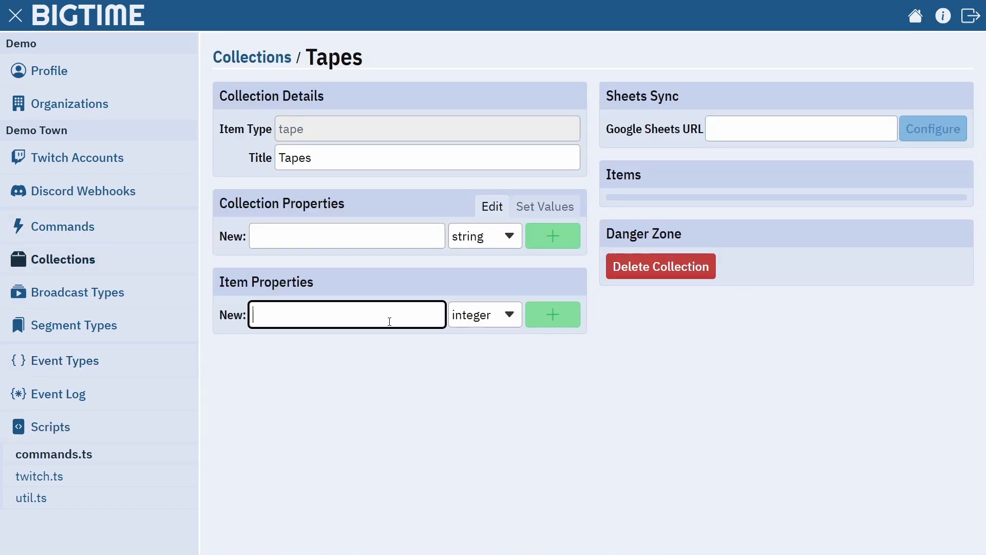
click(552, 314)
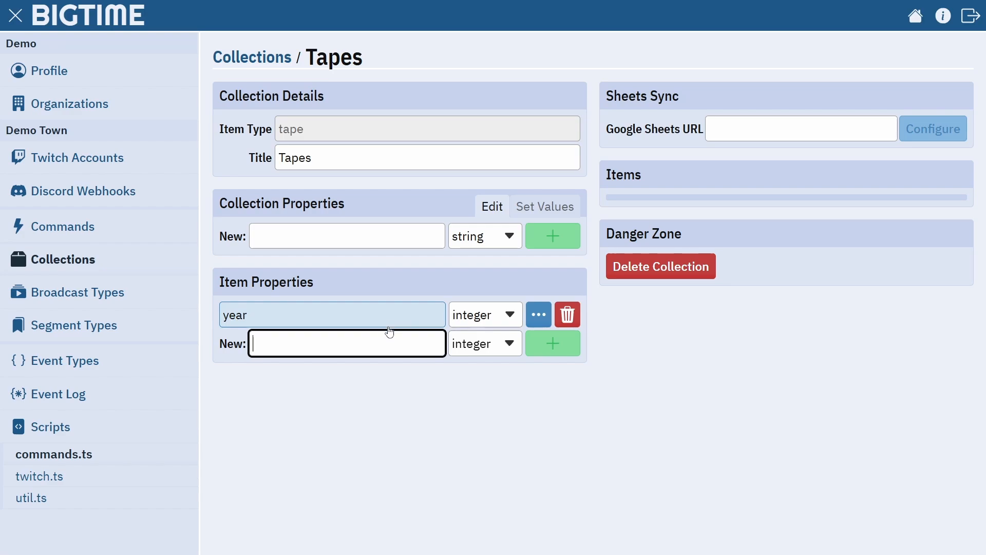
text(runtime-mi)
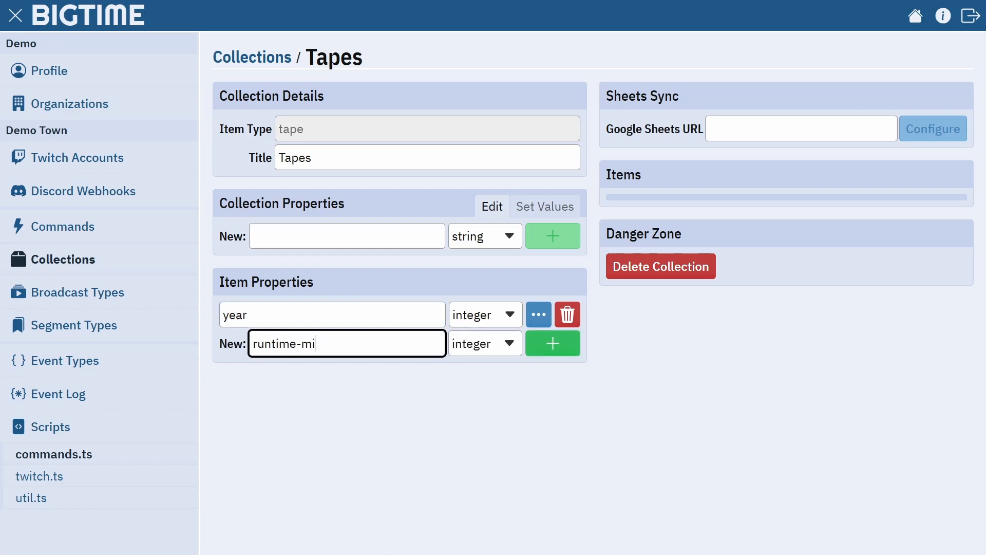
click(552, 343)
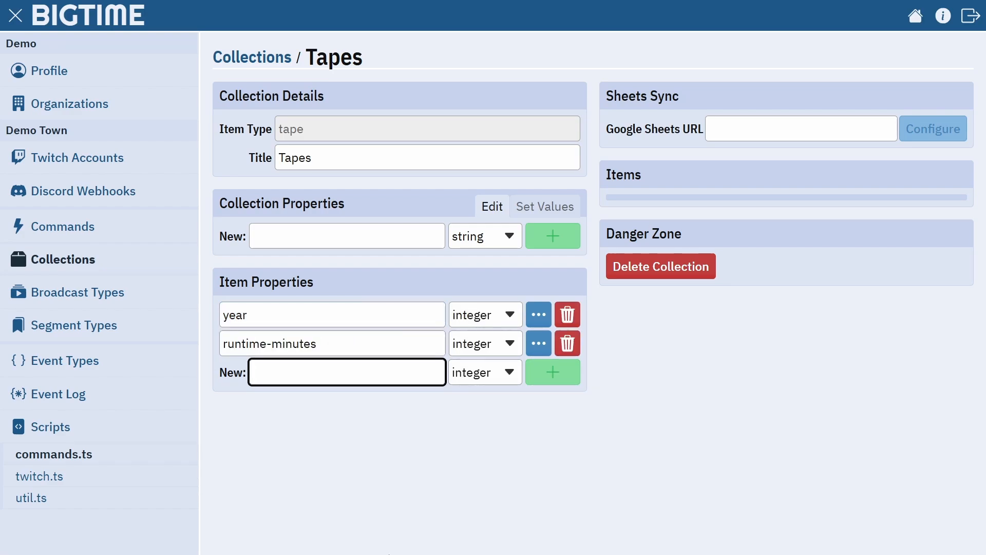
text(ca)
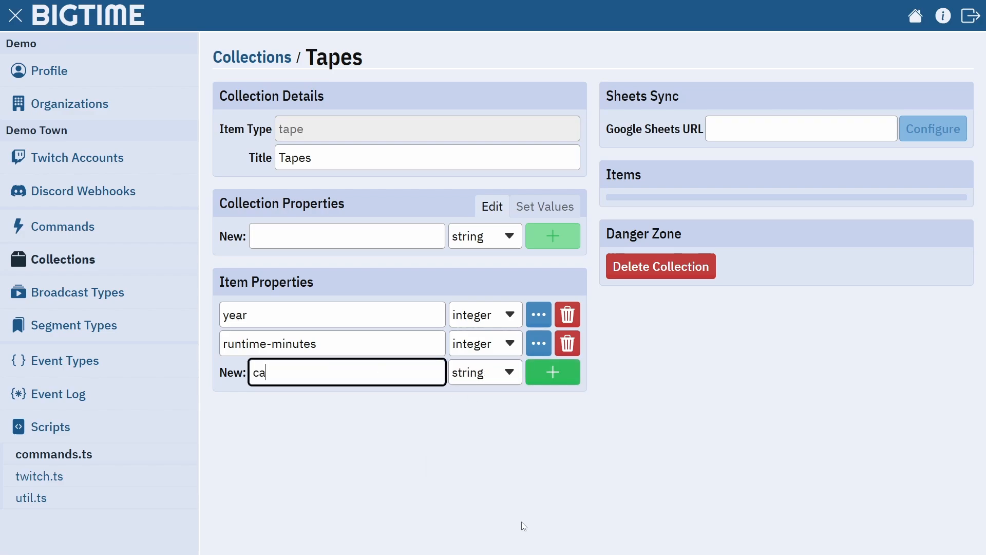
click(552, 371)
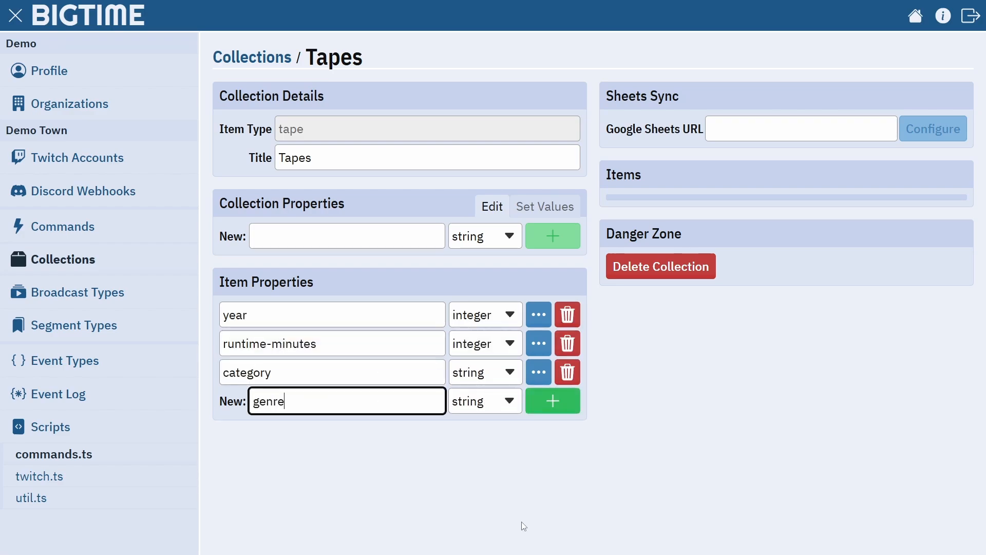
click(552, 401)
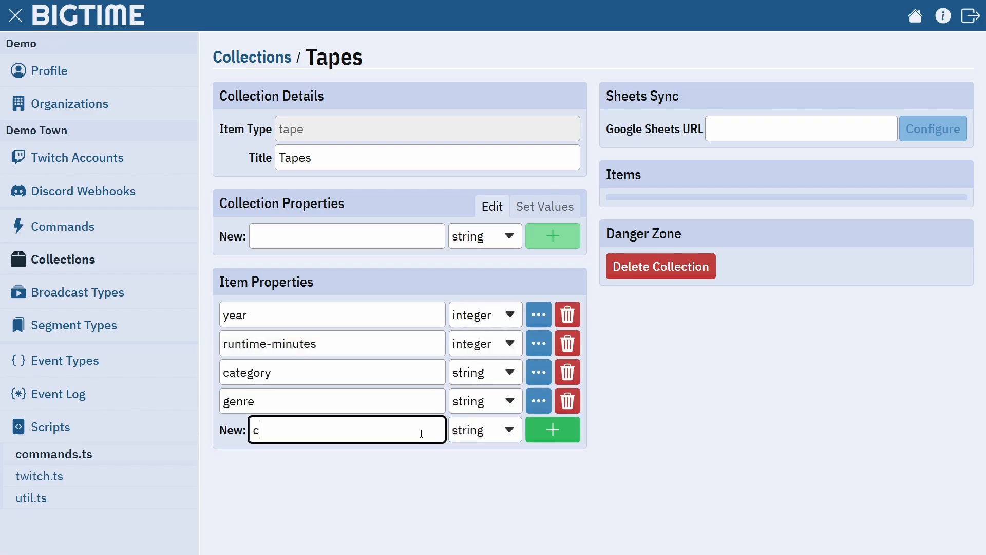
key(Backspace)
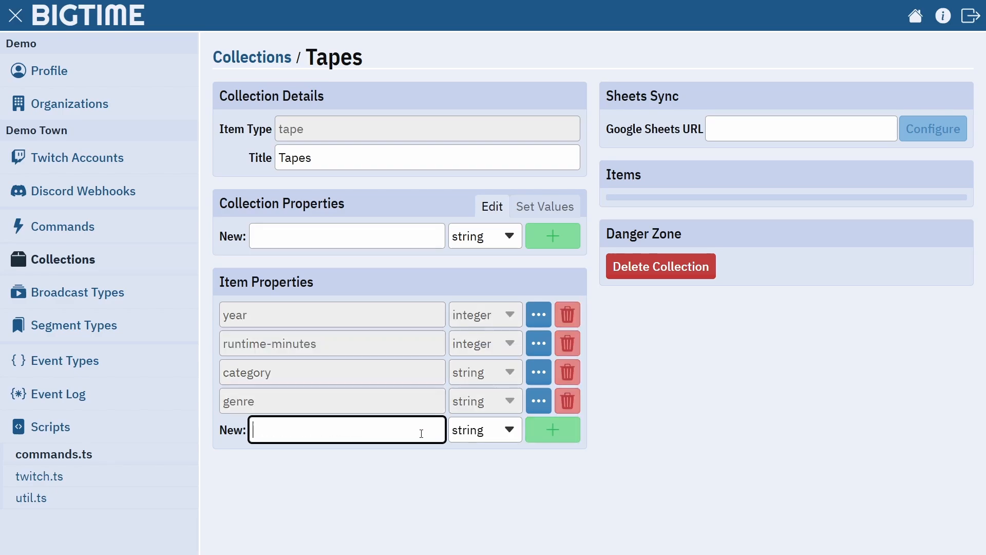
click(552, 429)
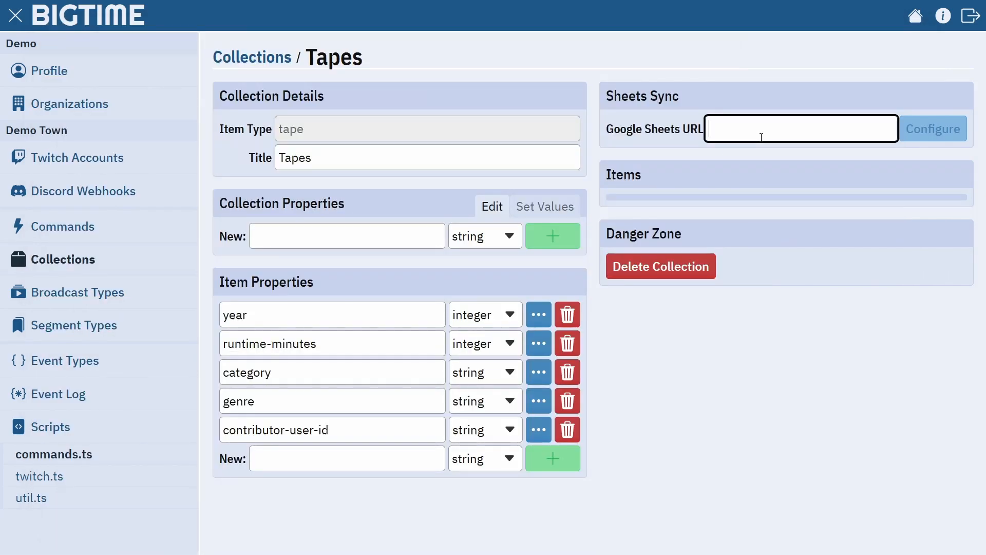
- Sync 804 tape items into the Tapes collection from the Google Sheet's Tapes tab
click(933, 129)
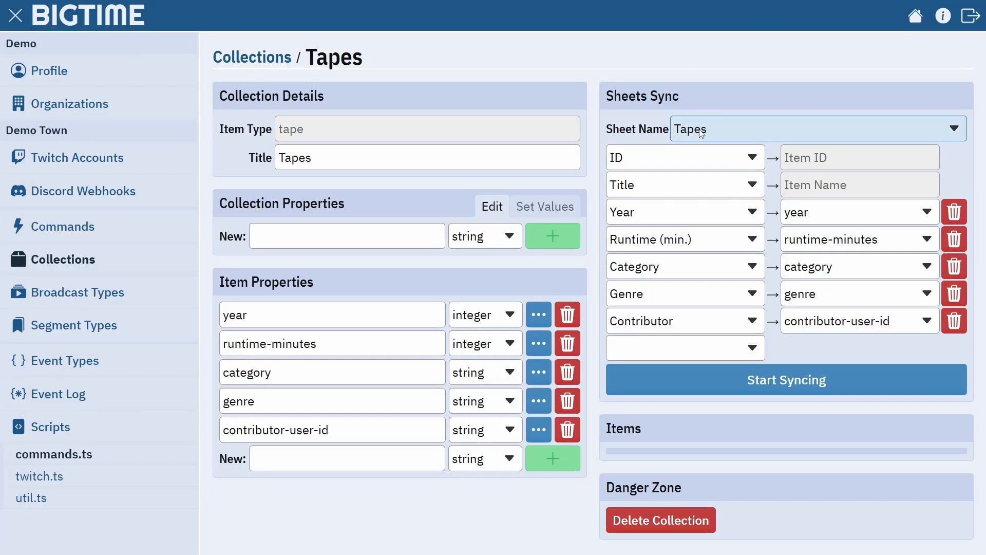
mouse_move(761, 104)
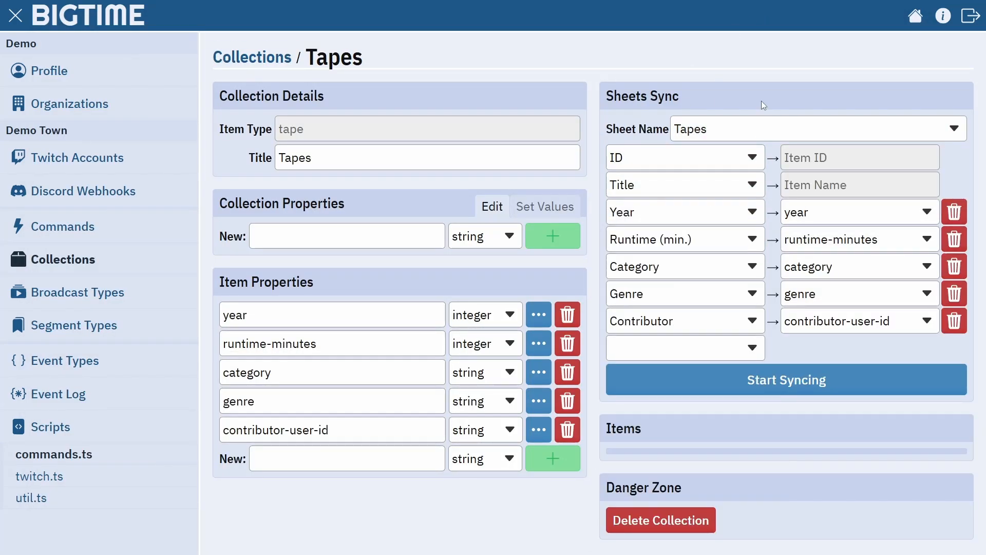
click(785, 379)
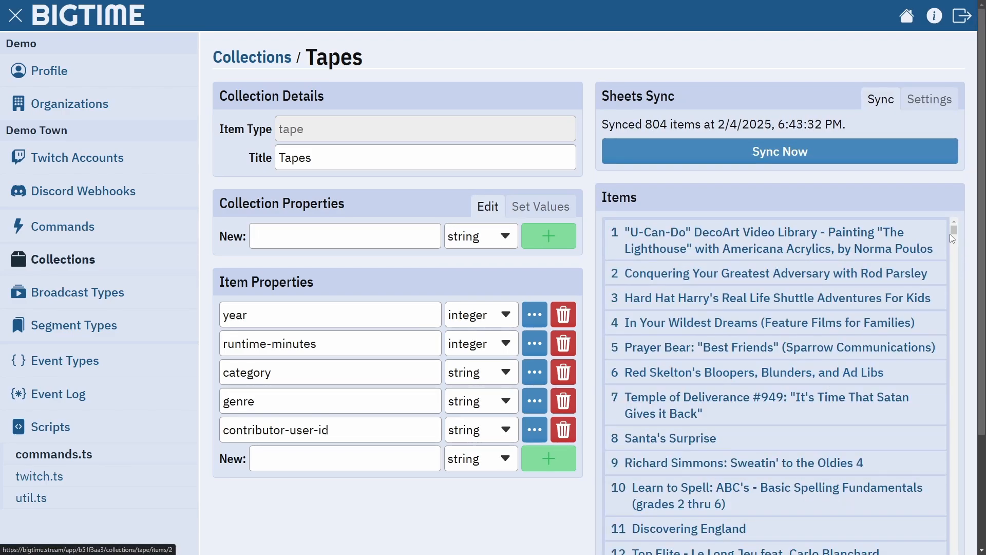
mouse_move(956, 178)
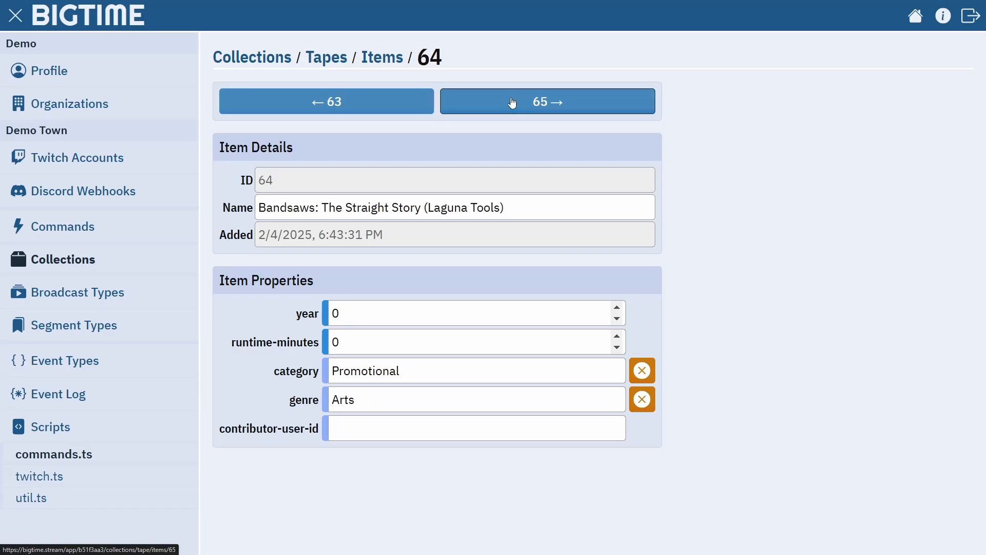
click(326, 57)
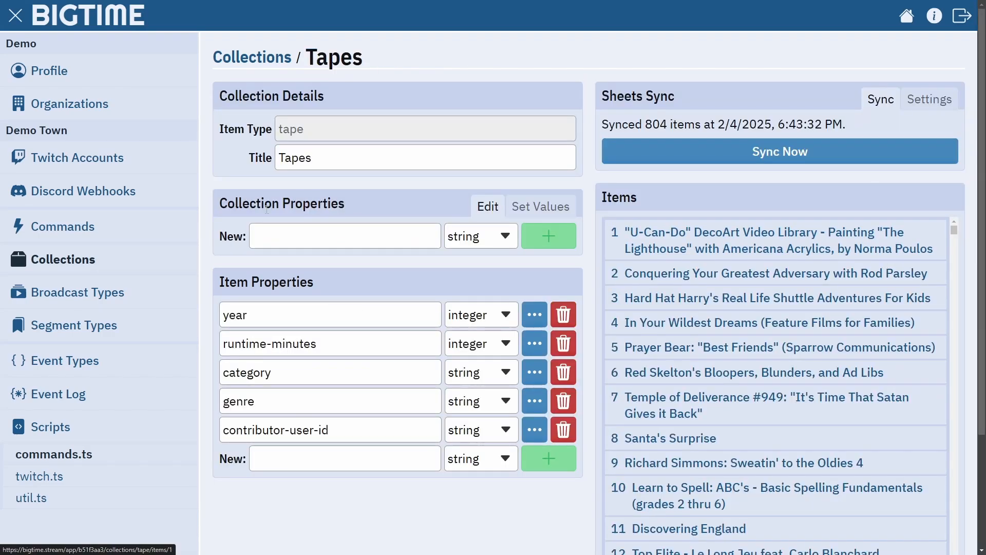
click(65, 226)
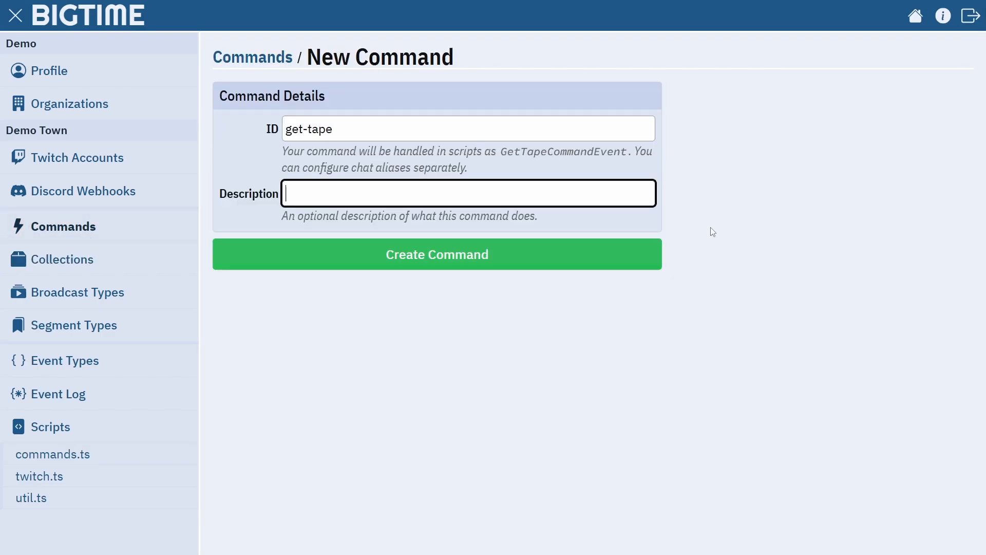
- Inspect the get-tape command and its commands.ts handler, then view its runs in the Event Log
click(436, 254)
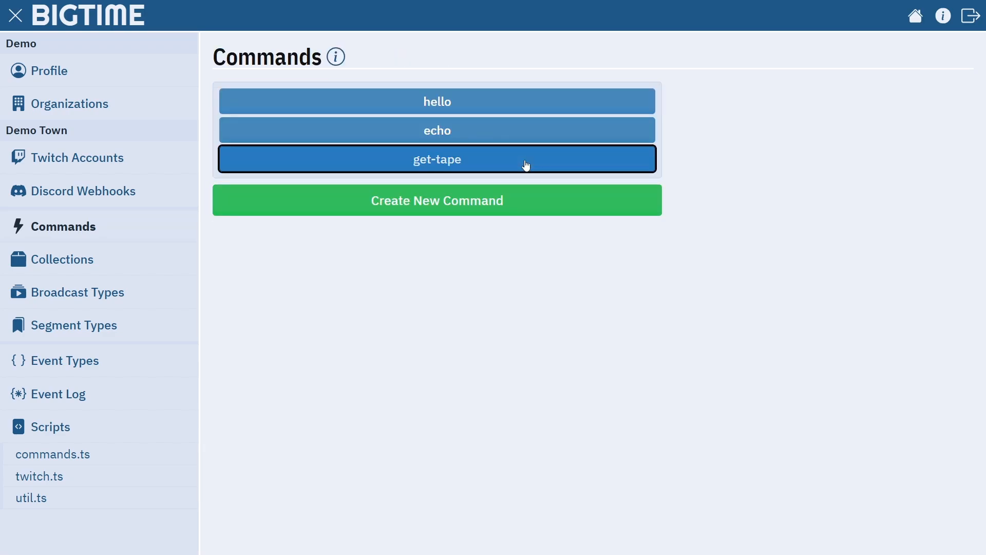
click(437, 158)
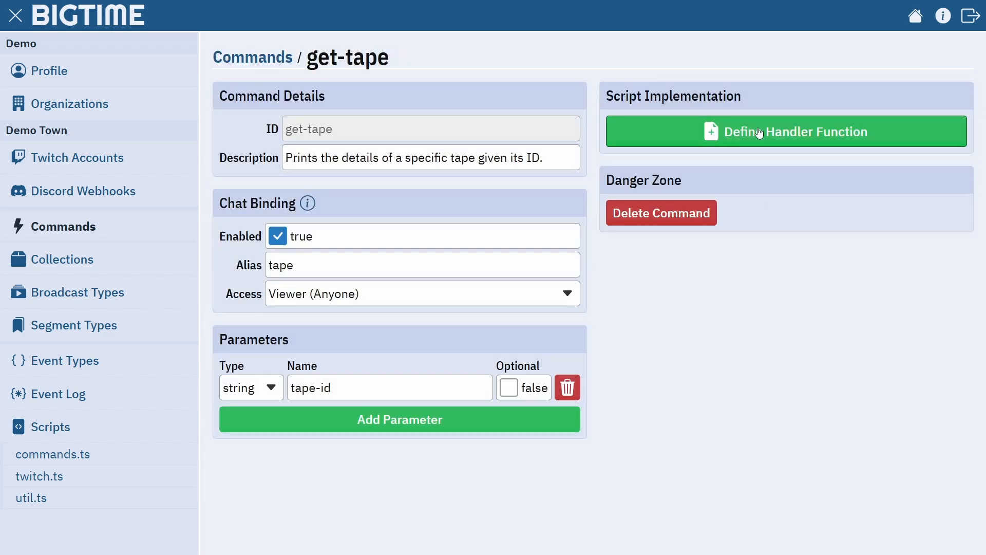
click(785, 132)
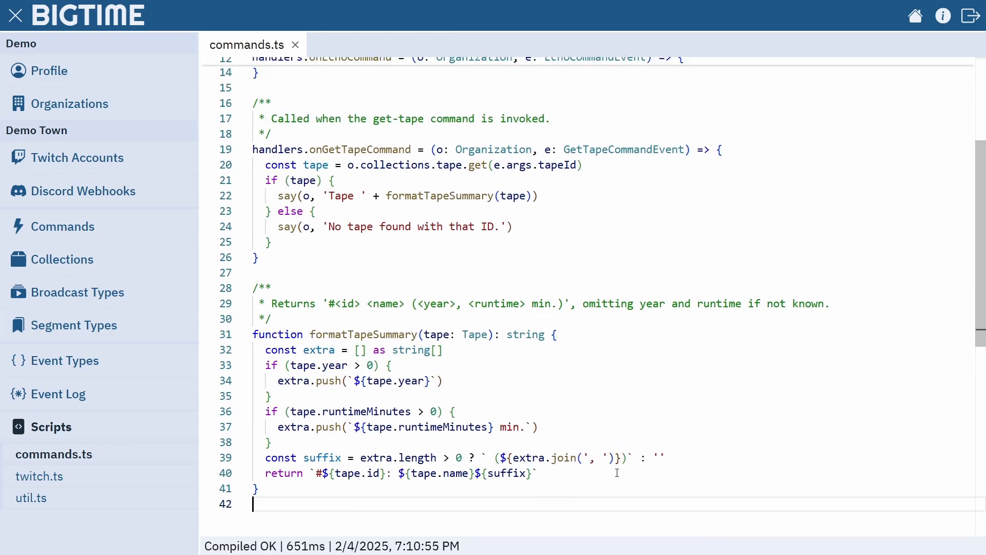
click(61, 394)
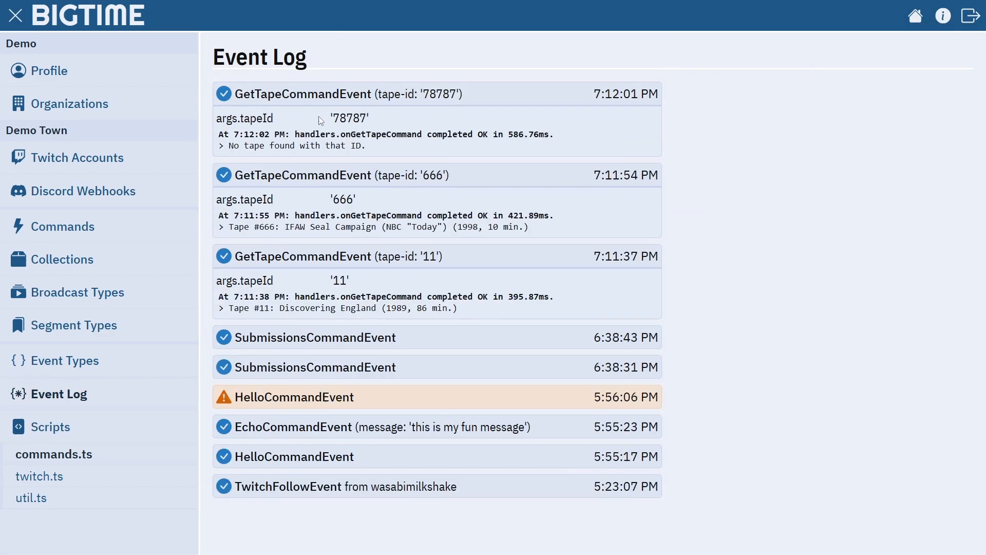
- Write an onFindTapeCommand handler using collections.tape.find and check its chat runs in the Event Log
click(65, 226)
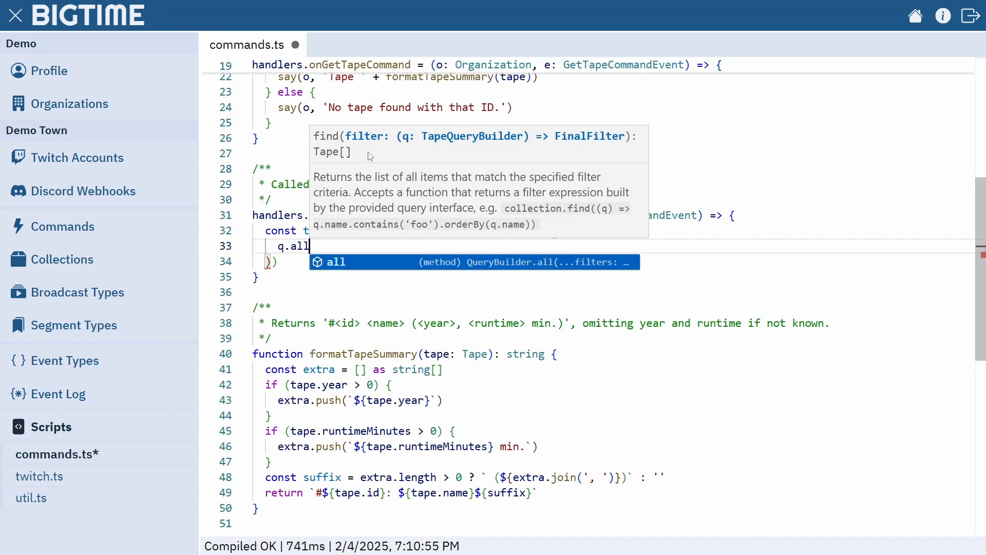
text(n)
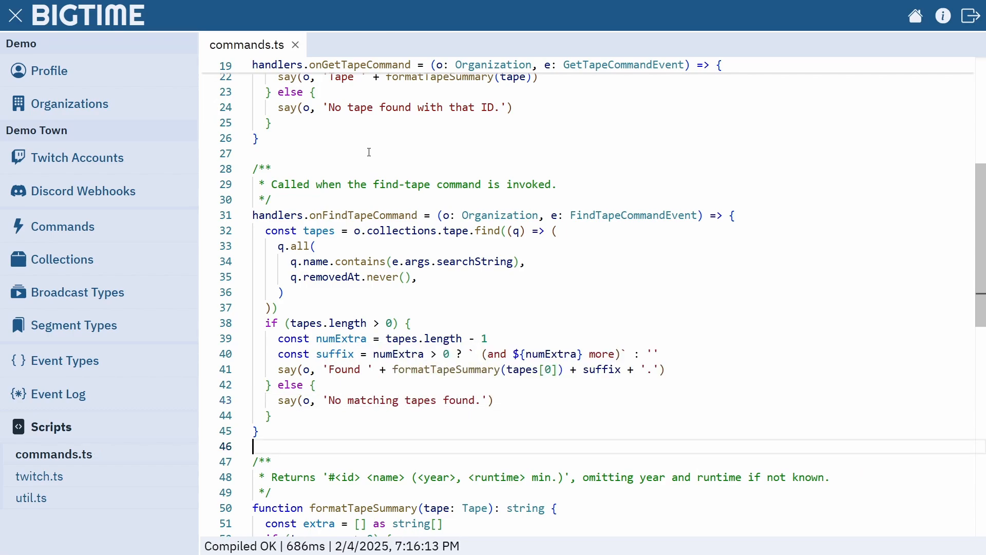
click(58, 394)
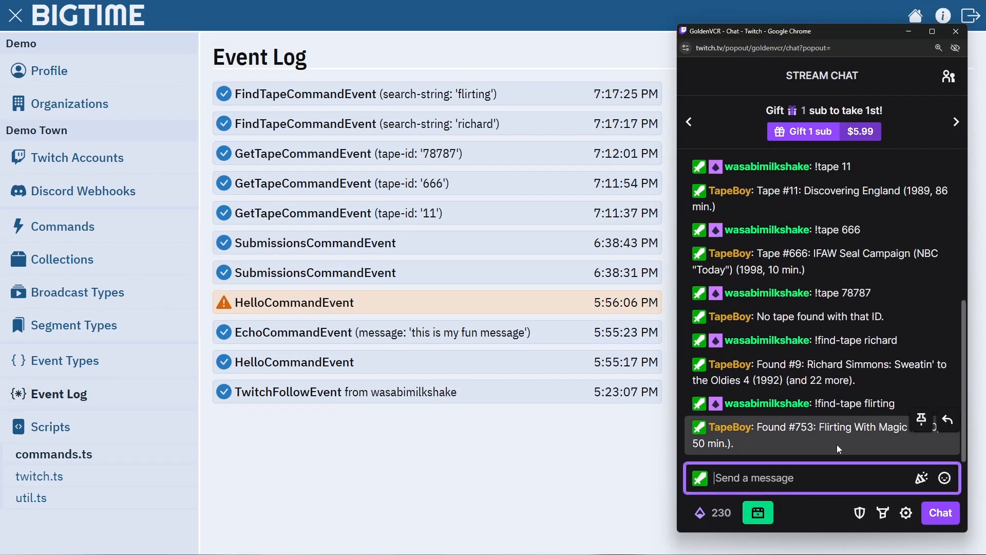
click(79, 292)
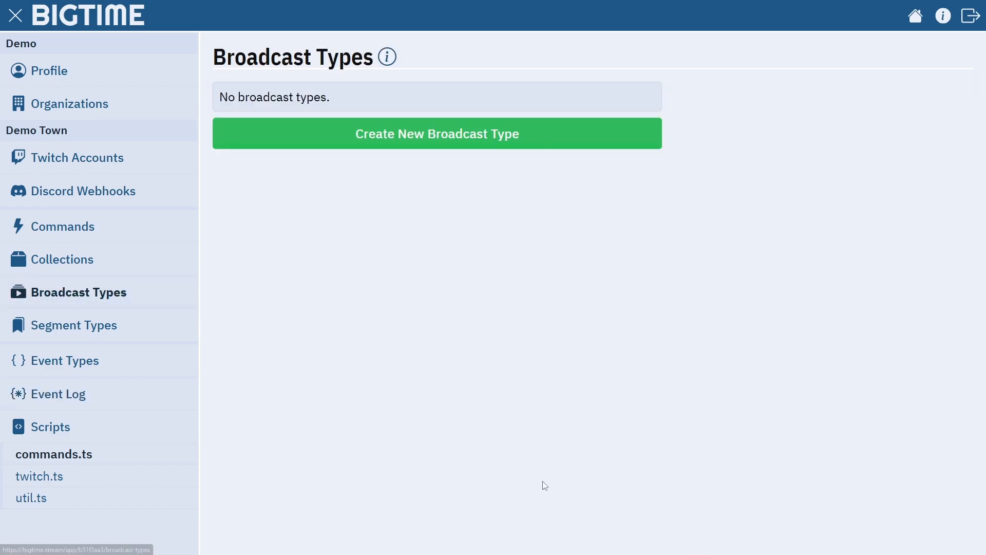
- Create a broadcast type titled VHS, with ID vhs
click(437, 134)
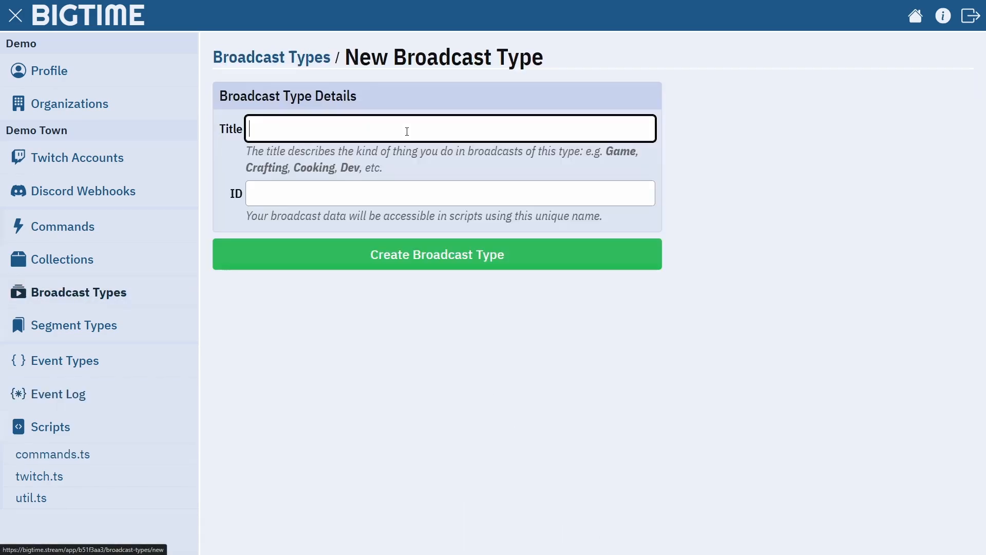
text(VHS)
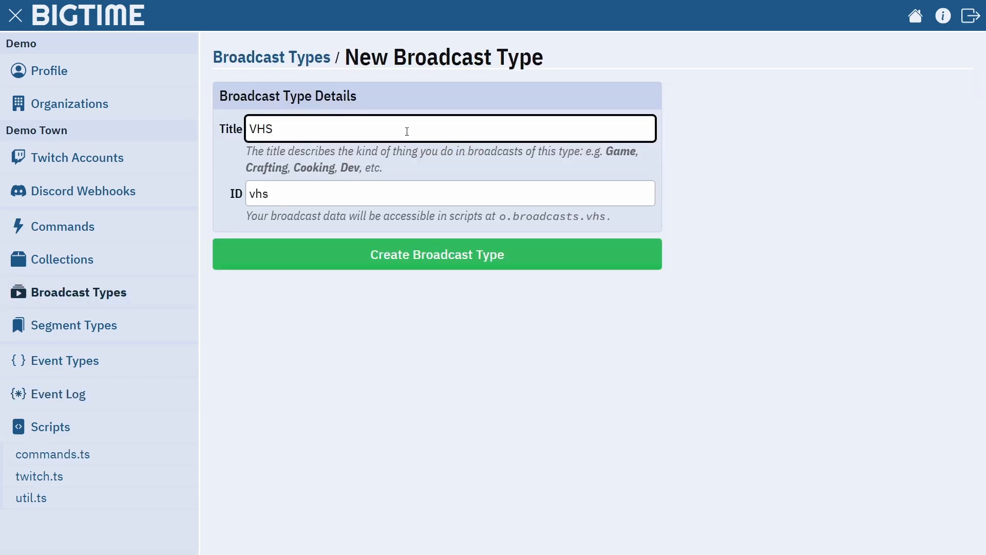
mouse_move(548, 263)
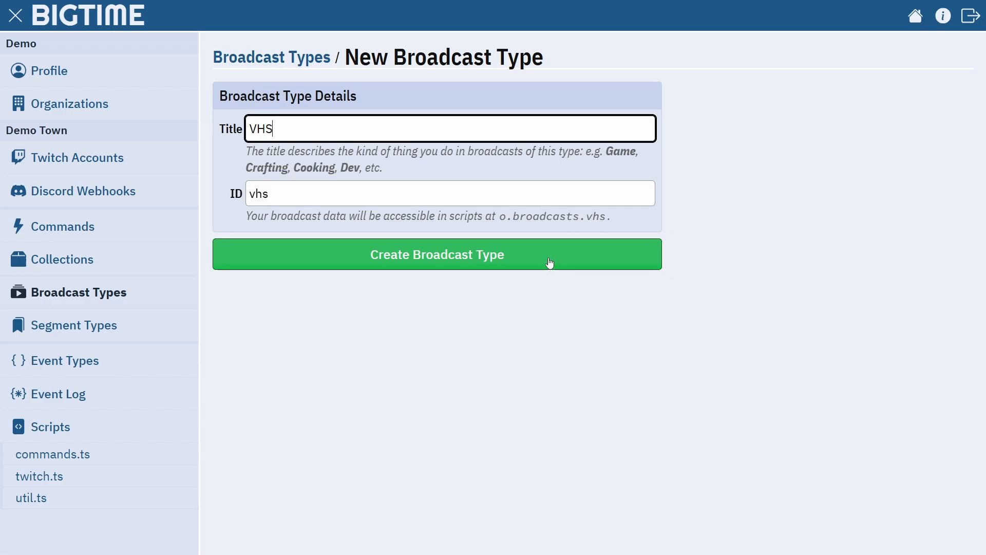
click(436, 254)
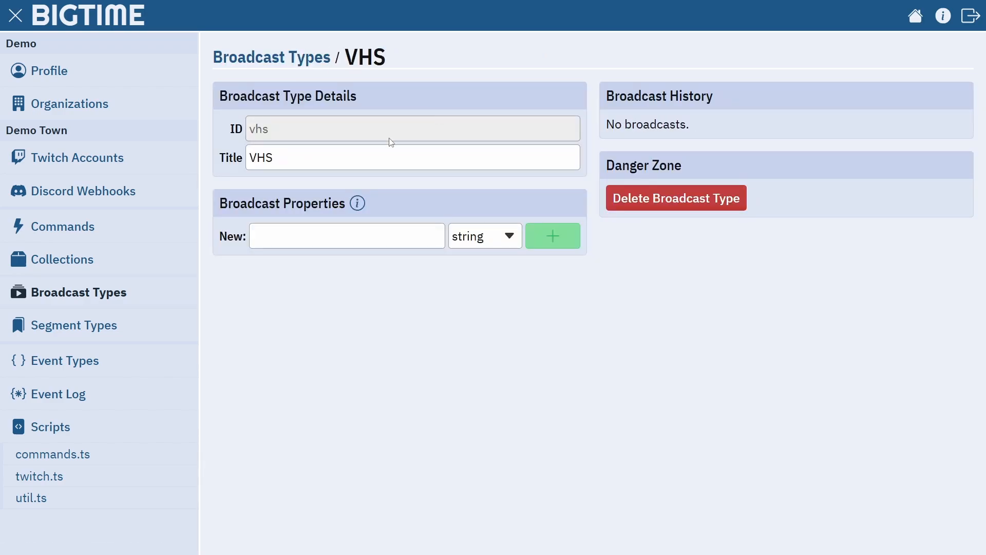
click(77, 325)
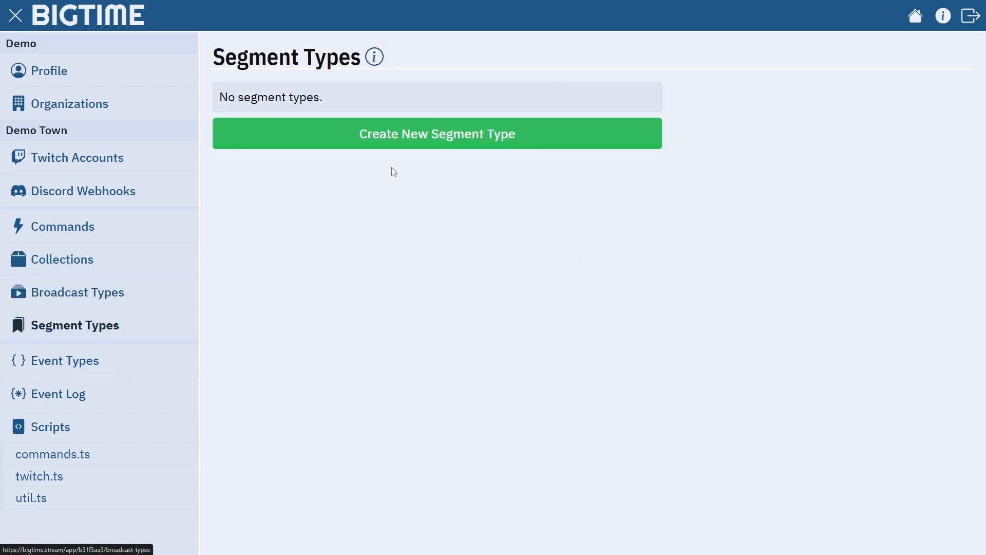
- Create a new segment type titled Screening
click(436, 134)
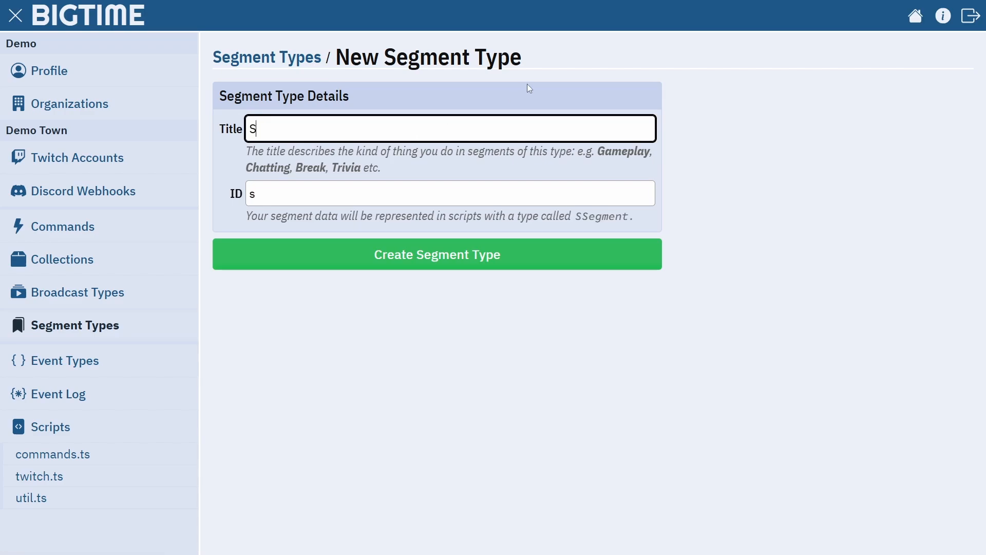
text(creening)
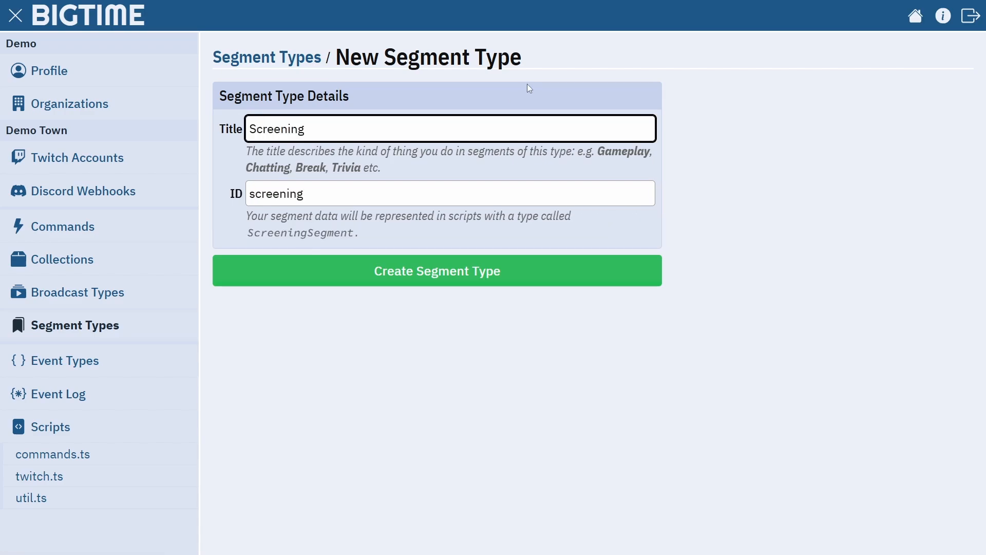
click(436, 270)
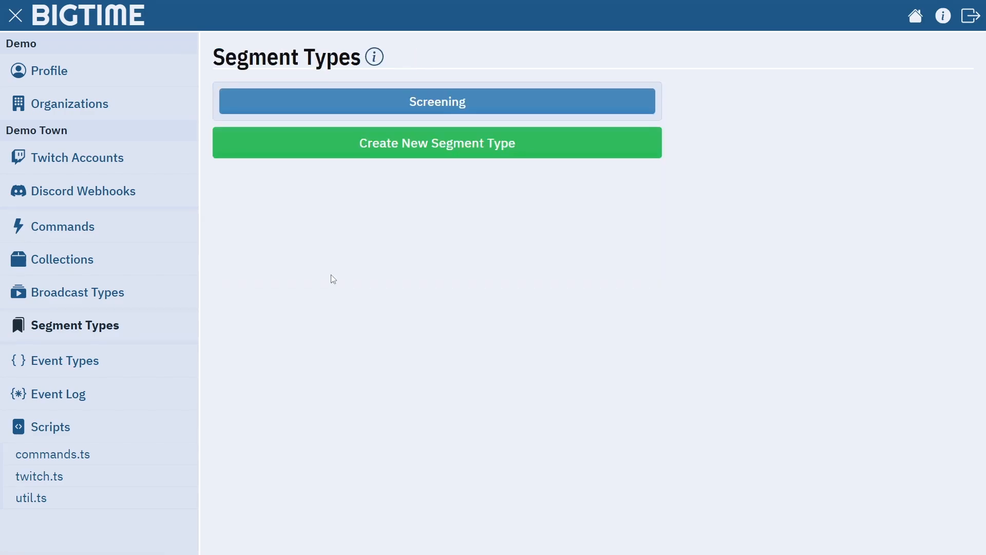
- Set the Screening segment type's Associated Collection to Tapes
click(436, 102)
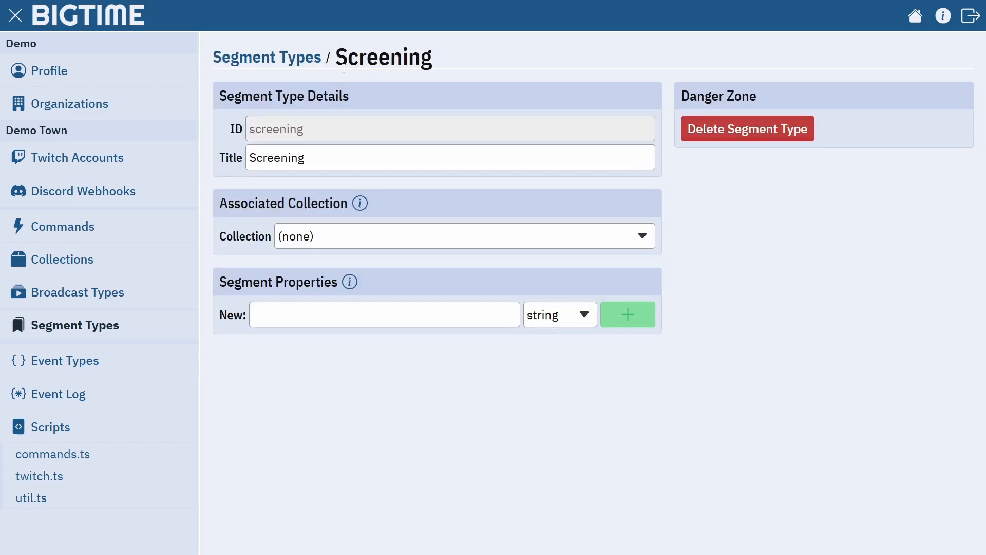
click(360, 203)
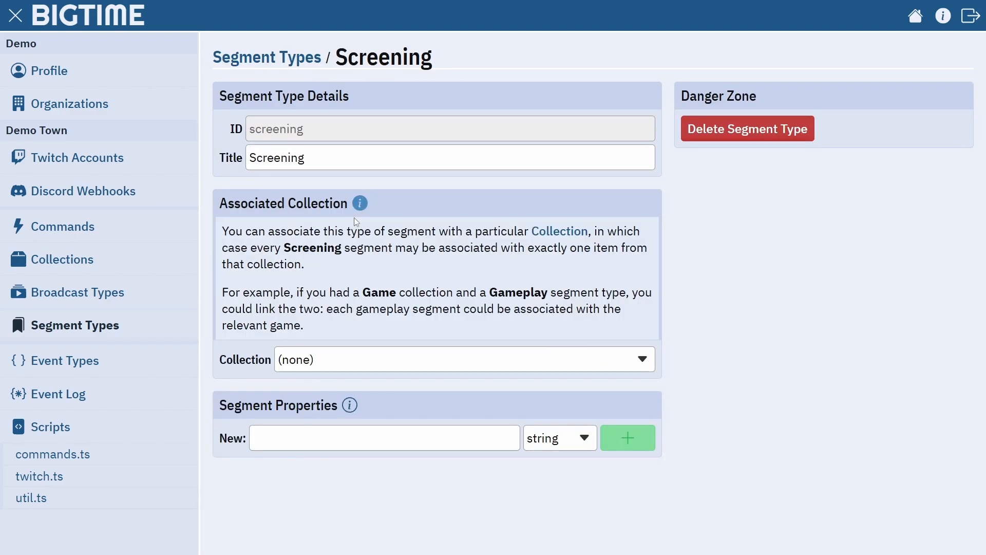
click(464, 359)
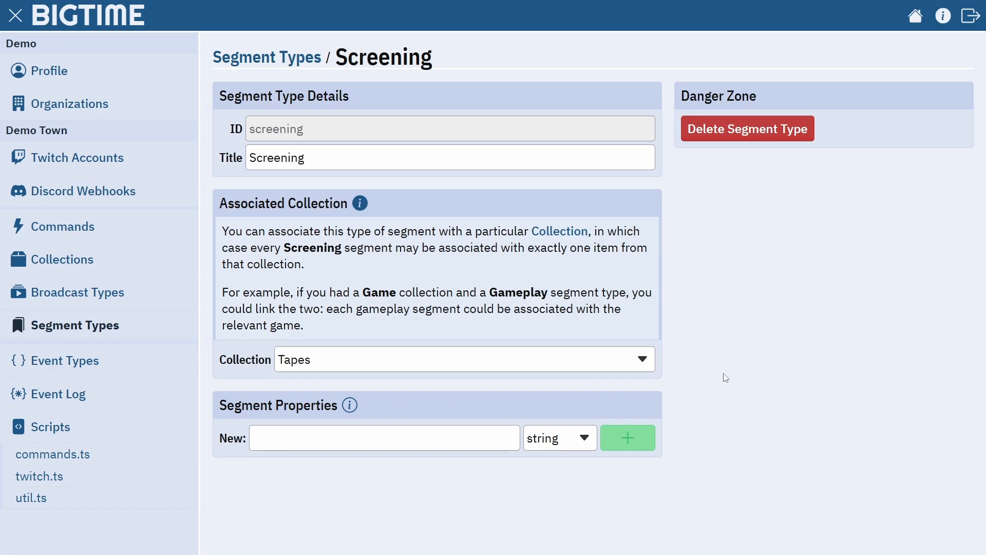
click(558, 436)
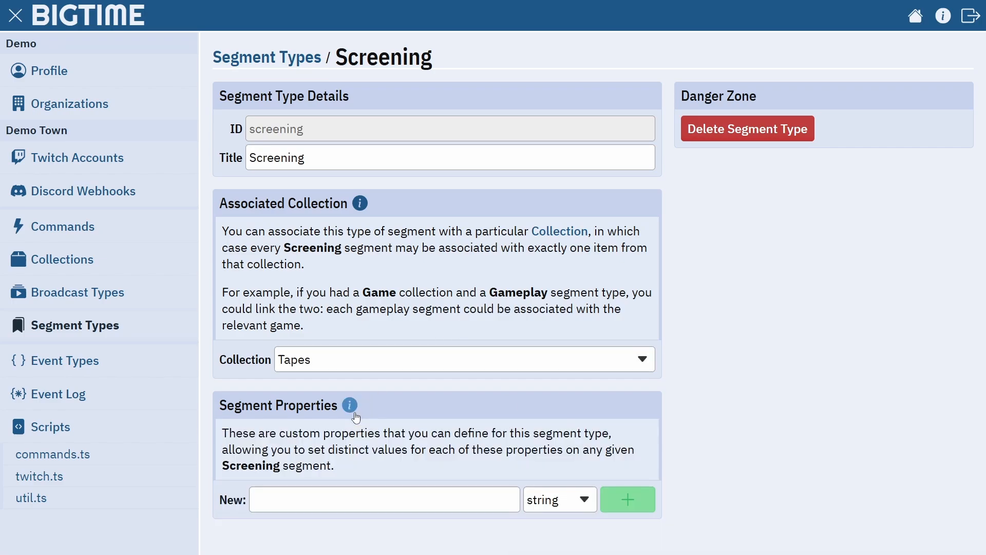
click(65, 361)
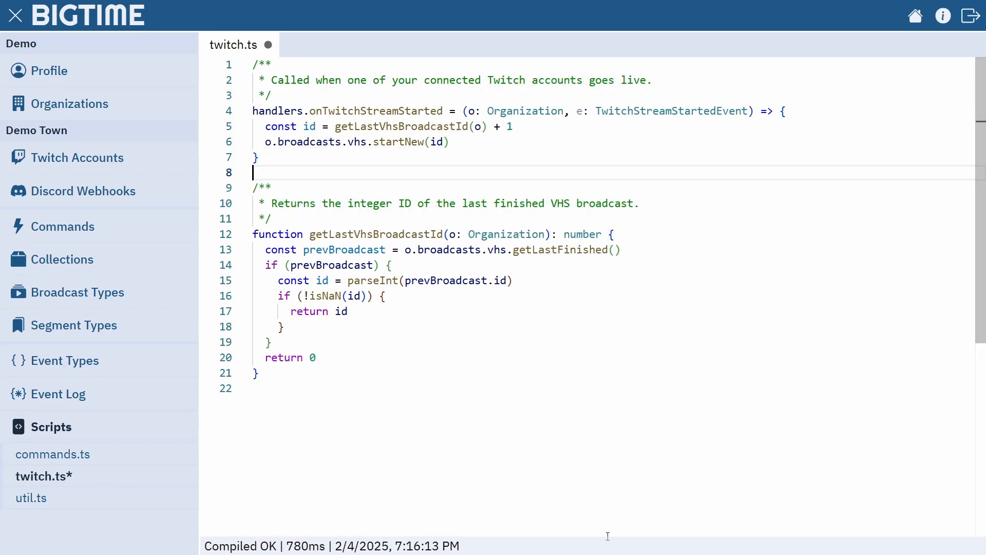
- Add an onTwitchStreamStopped handler in twitch.ts that ends the current VHS broadcast
key(enter)
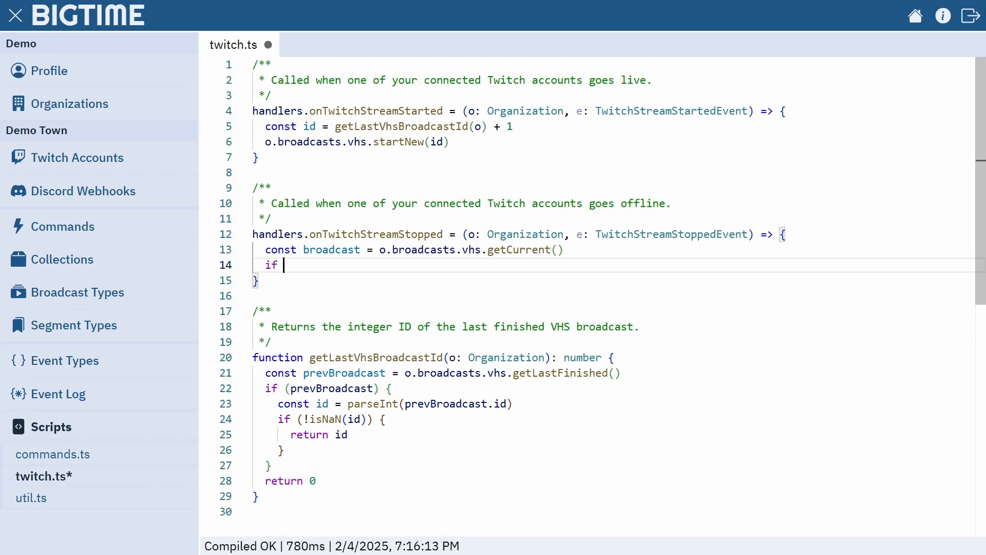
text((broadcast) {)
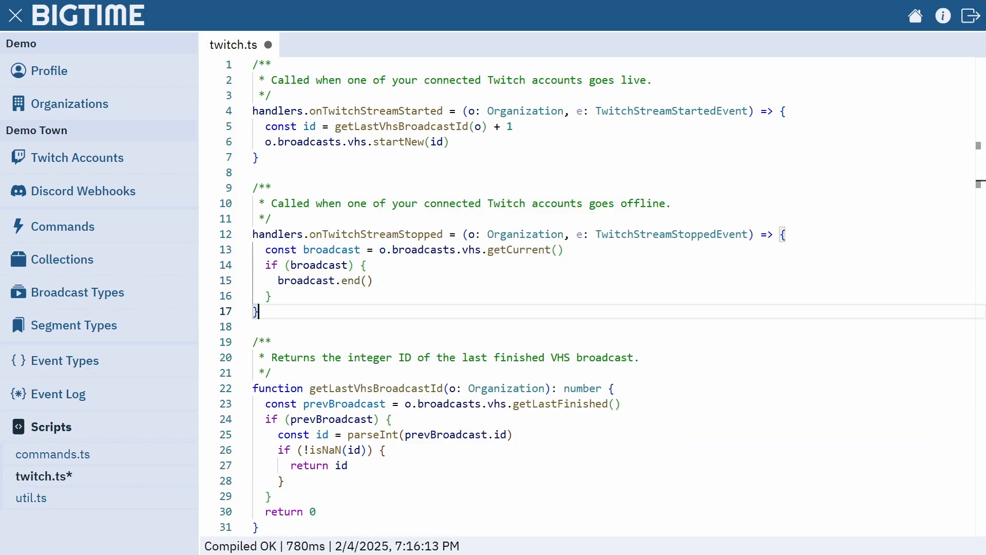
click(65, 226)
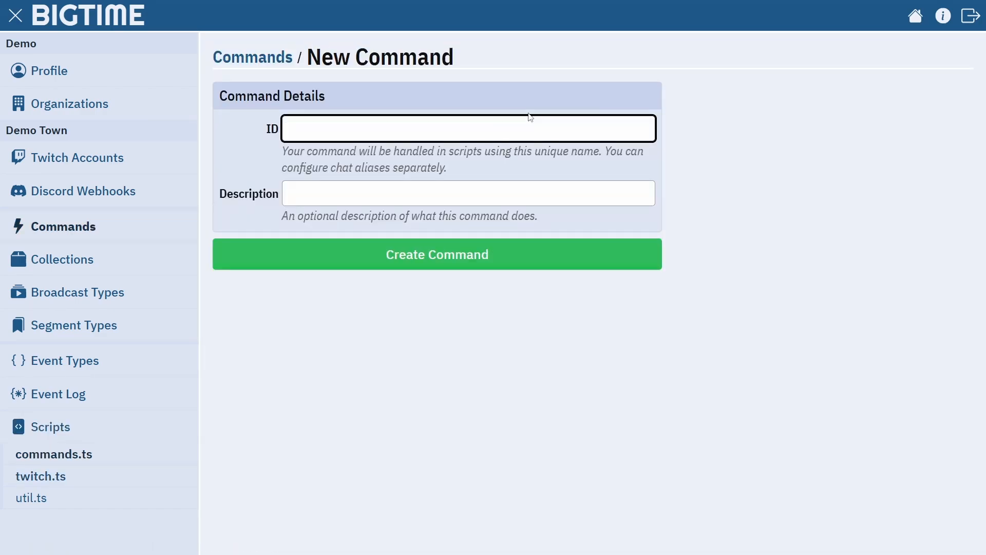
- Create a chat-enabled set-tape command with a tape parameter and save the commands script
click(436, 254)
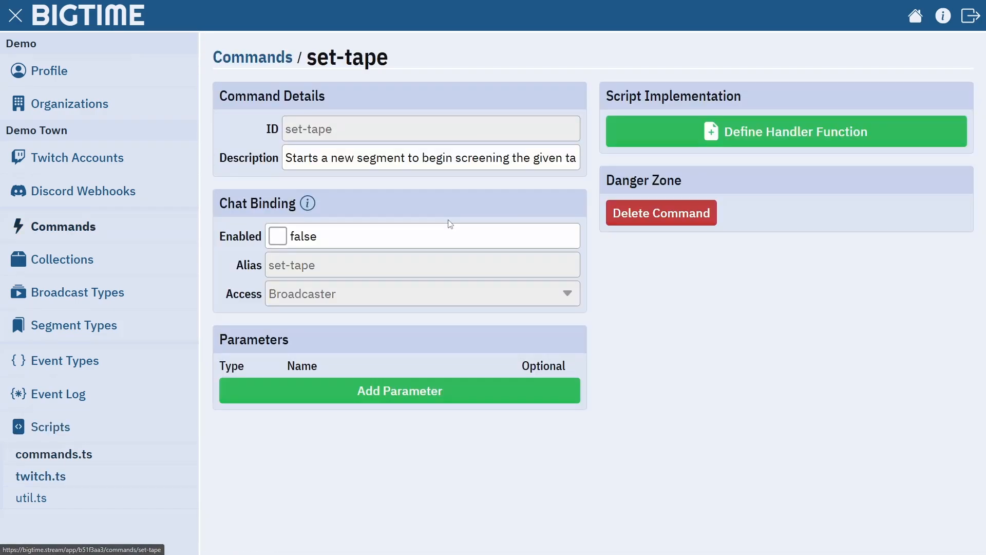
click(399, 390)
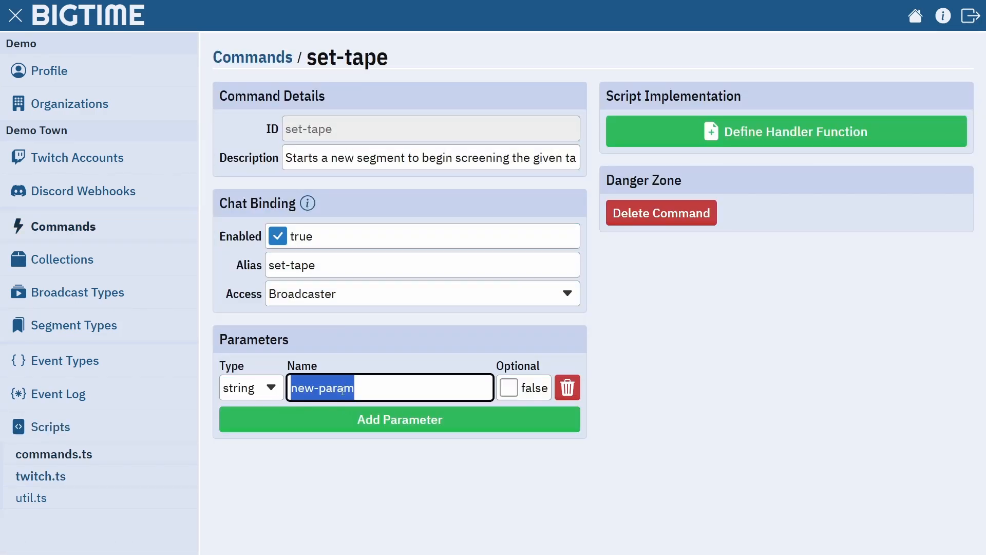
click(785, 131)
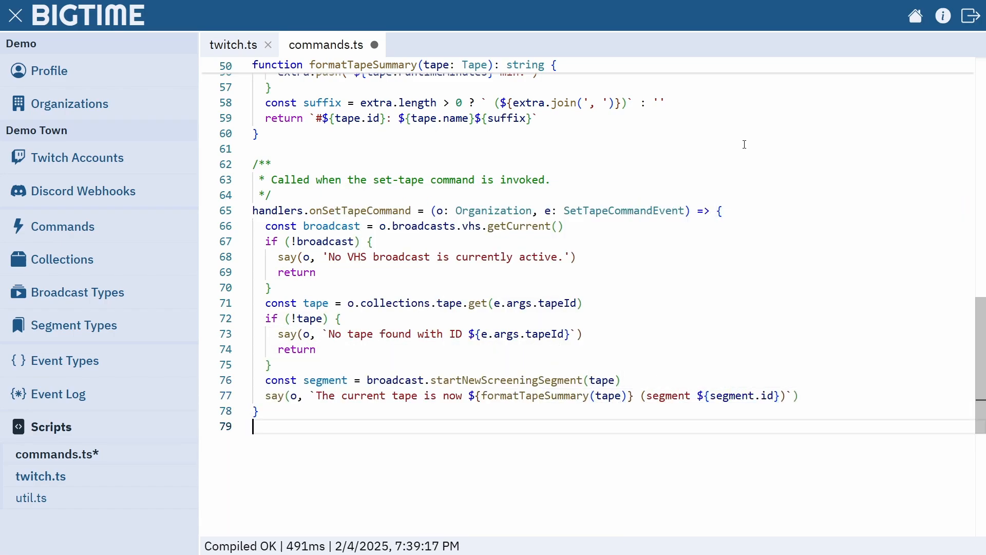
key(ctrl+s)
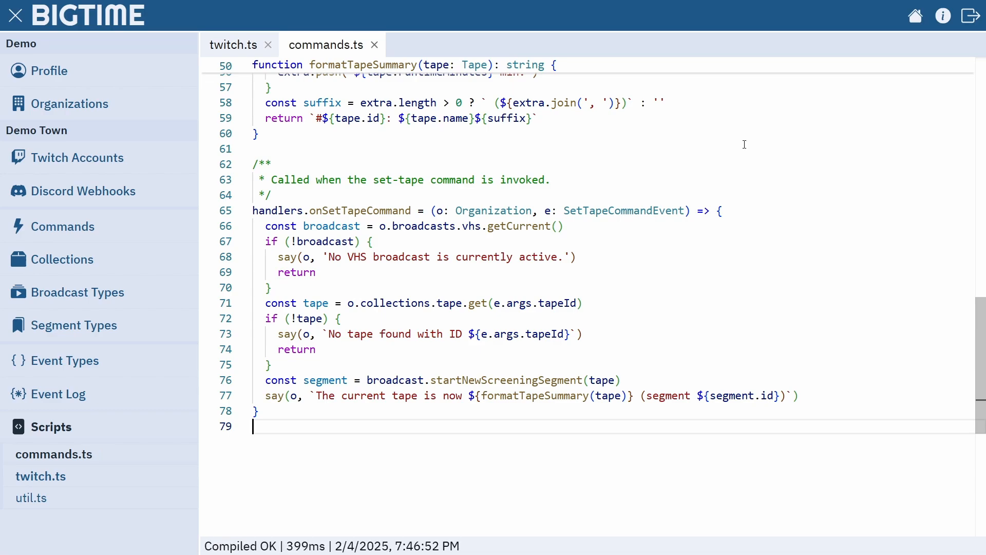
mouse_move(216, 467)
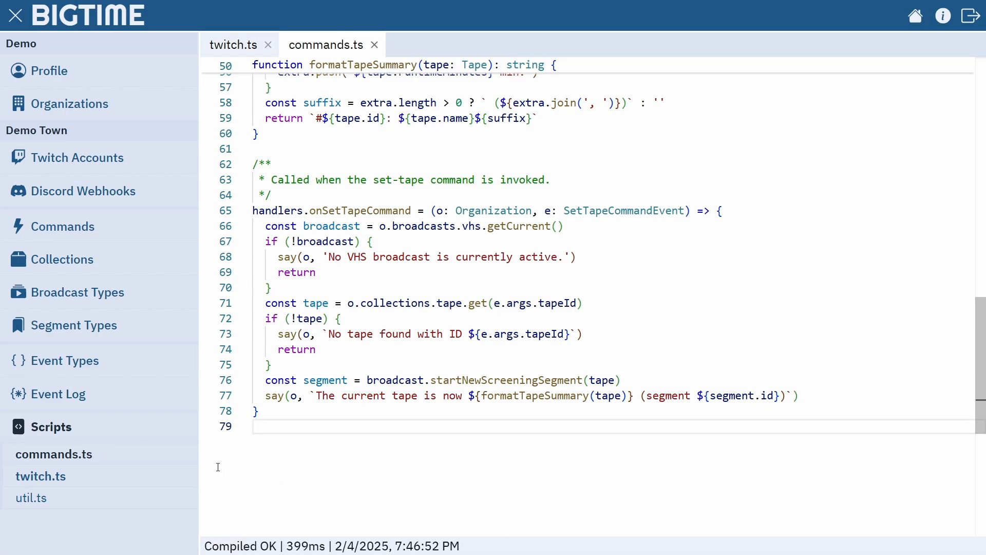
click(63, 226)
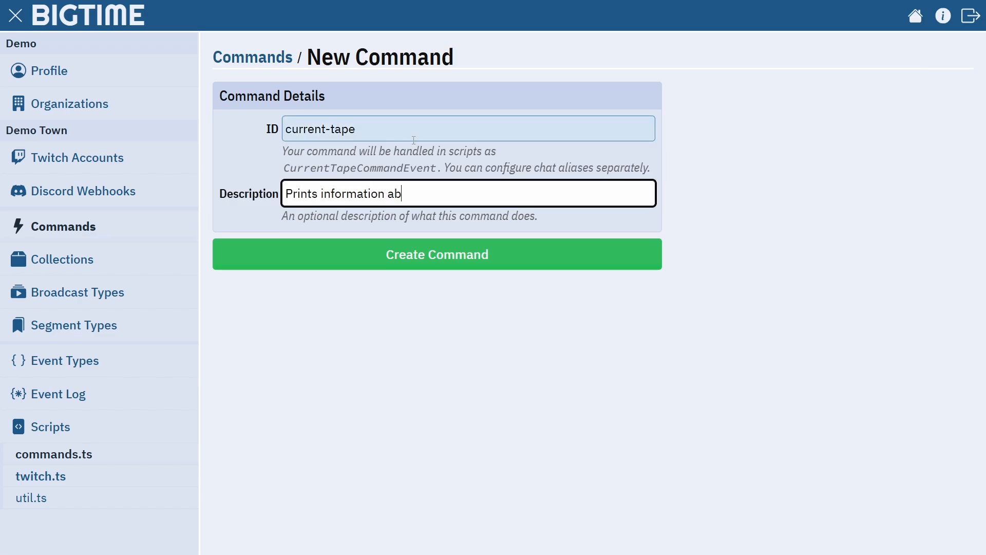
- Create the current-tape command and add an onCurrentTapeCommand handler at the bottom of commands.ts
click(437, 254)
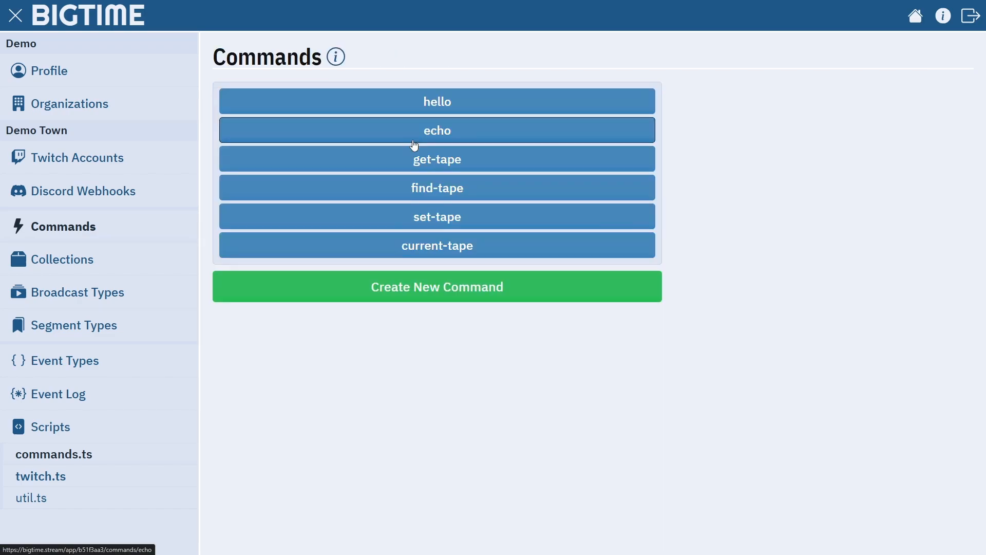
click(436, 244)
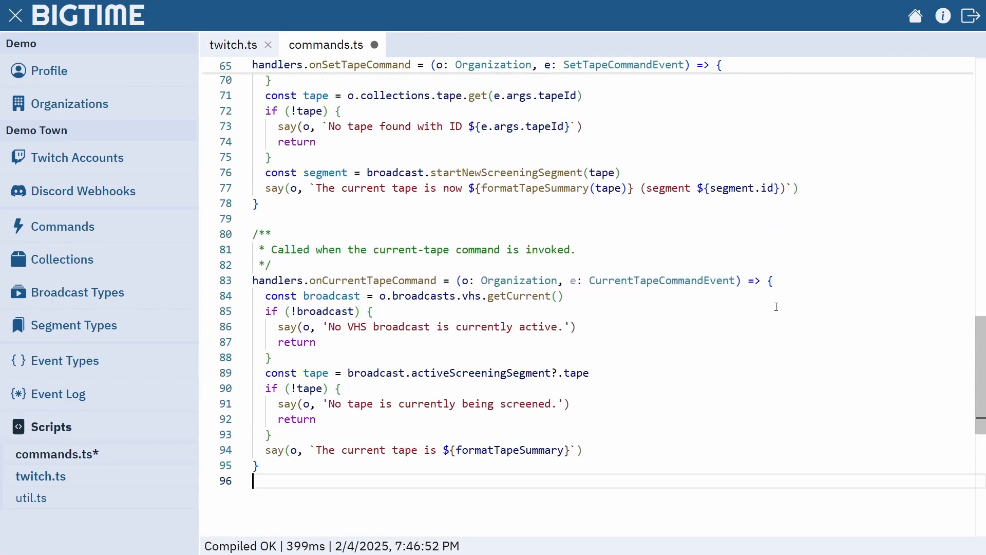
click(59, 394)
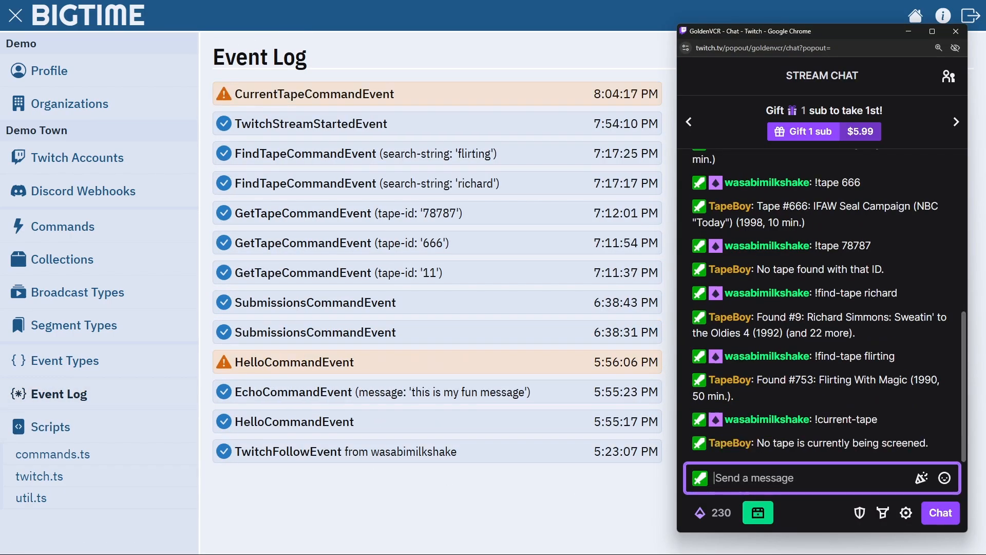
- Send !current-tape and !set-tape 366 in Twitch chat, exposing the raw-code reply bug
text(!cu)
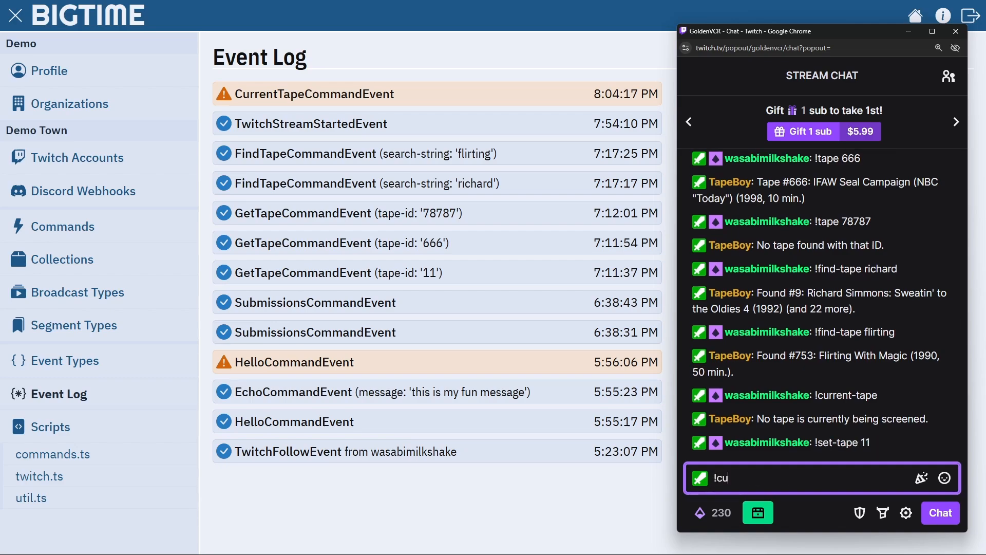
key(Return)
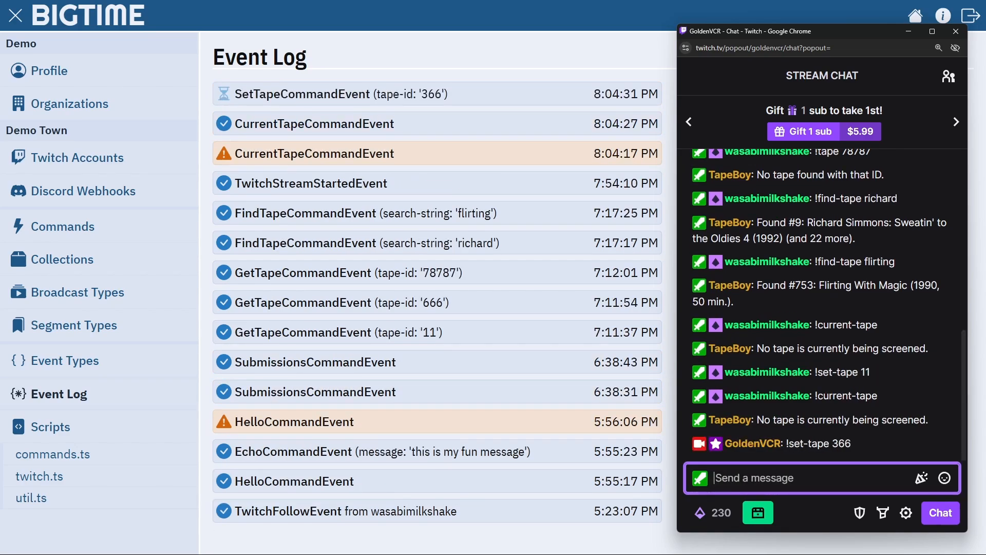
text(!c)
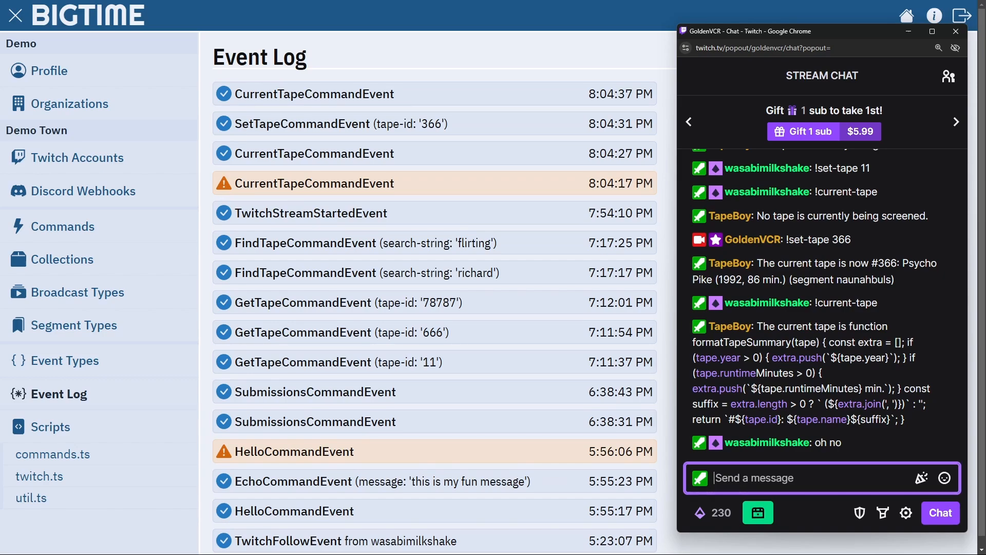
click(54, 454)
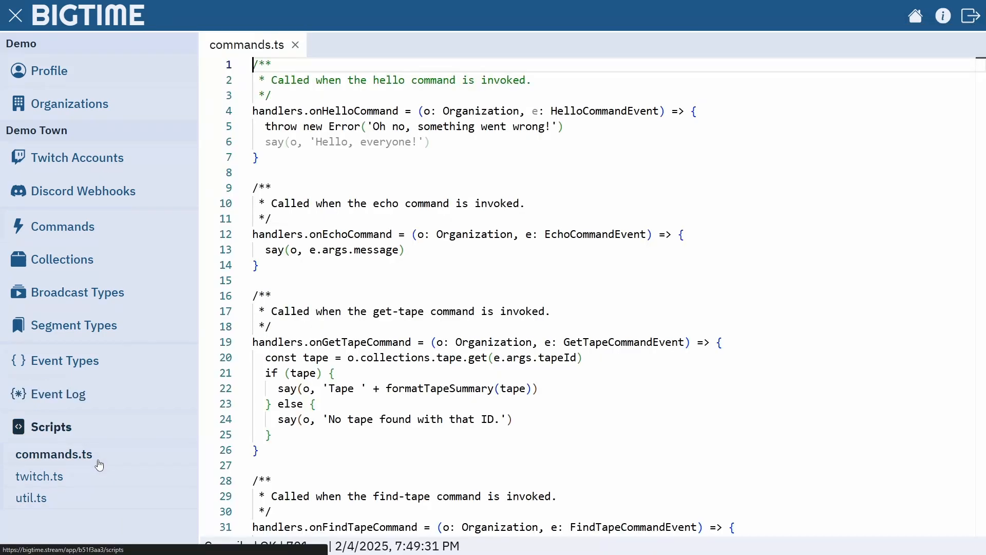
- Fix the formatTapeSummary call so !current-tape reports #366: Psycho Pike (1992, 86 min.)
scroll(down, 3)
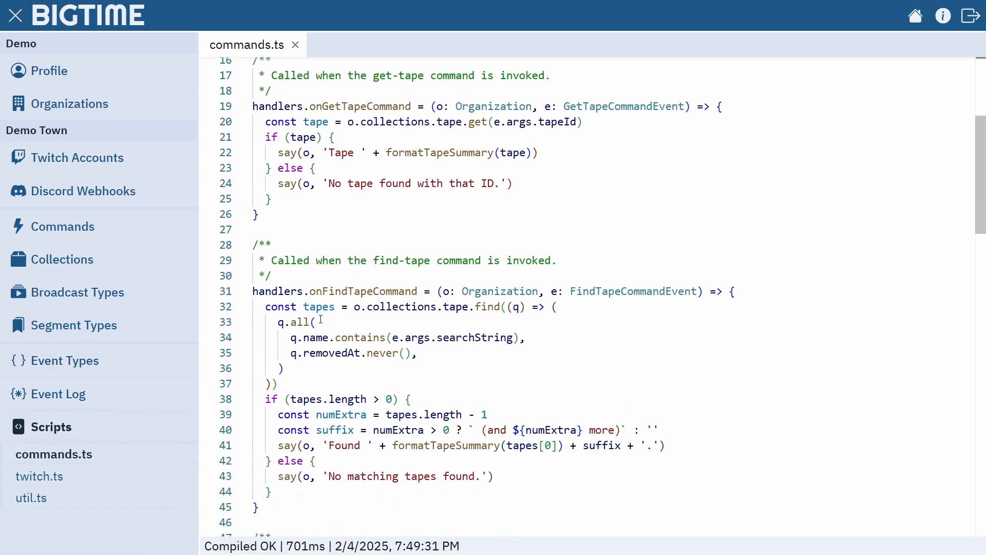
scroll(down, 3)
text(!curren)
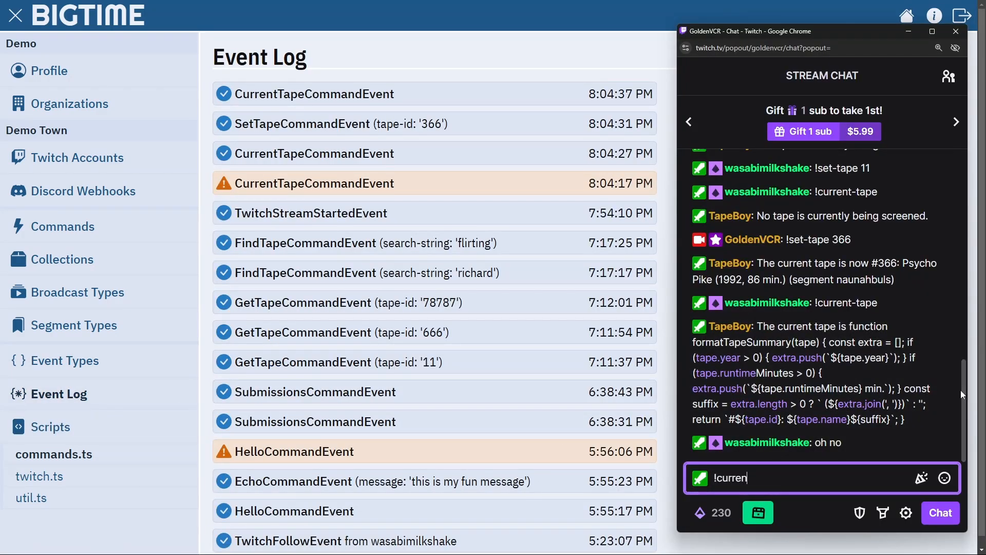
key(Return)
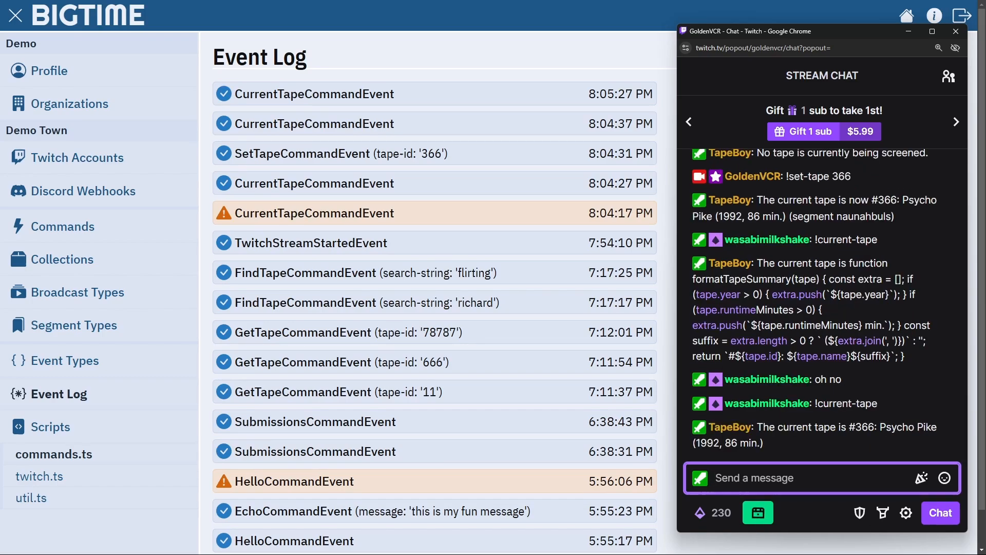
click(63, 258)
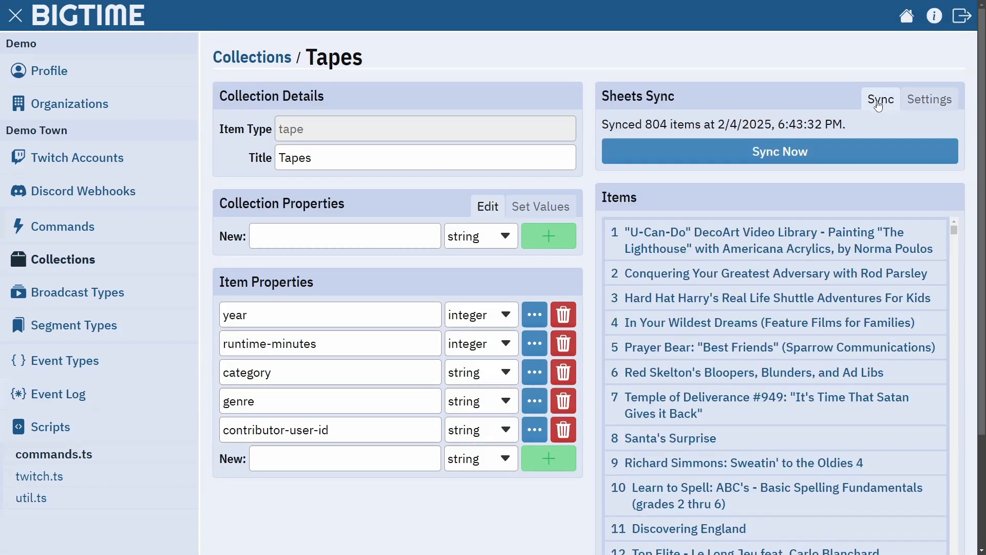
- Browse tapes 264 to 266, starting from the Royal Tyrell Museum Gallery Tour
scroll(down, 3)
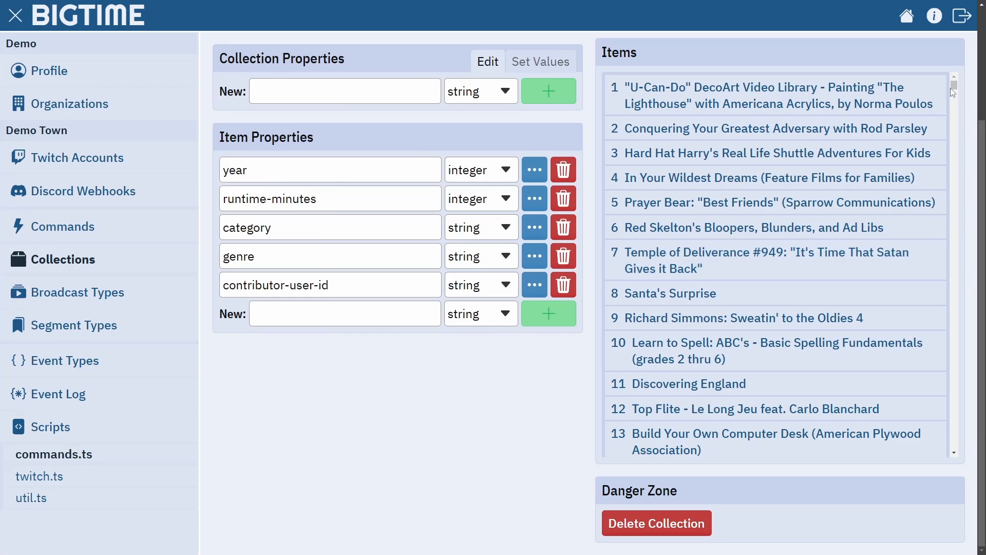
scroll(down, 3)
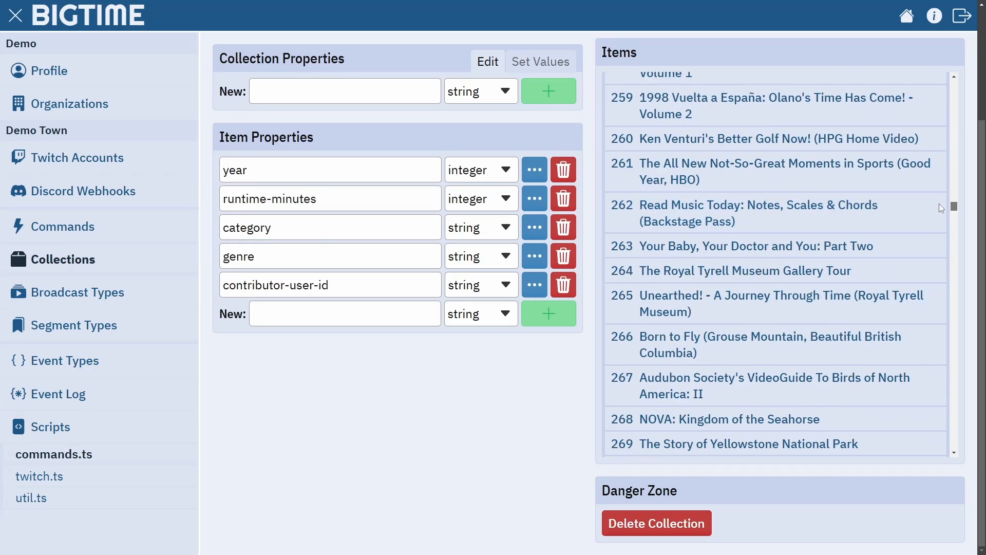
click(745, 270)
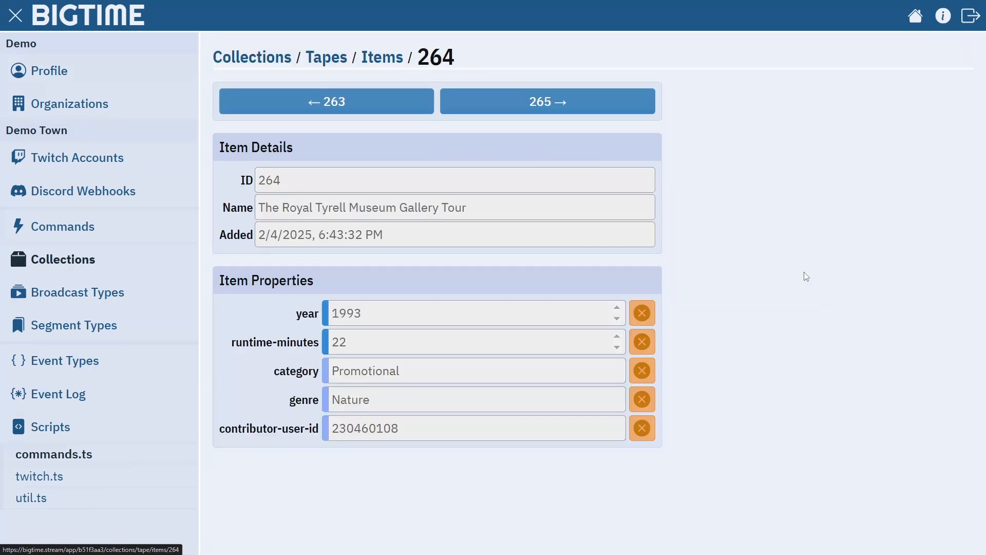
click(546, 101)
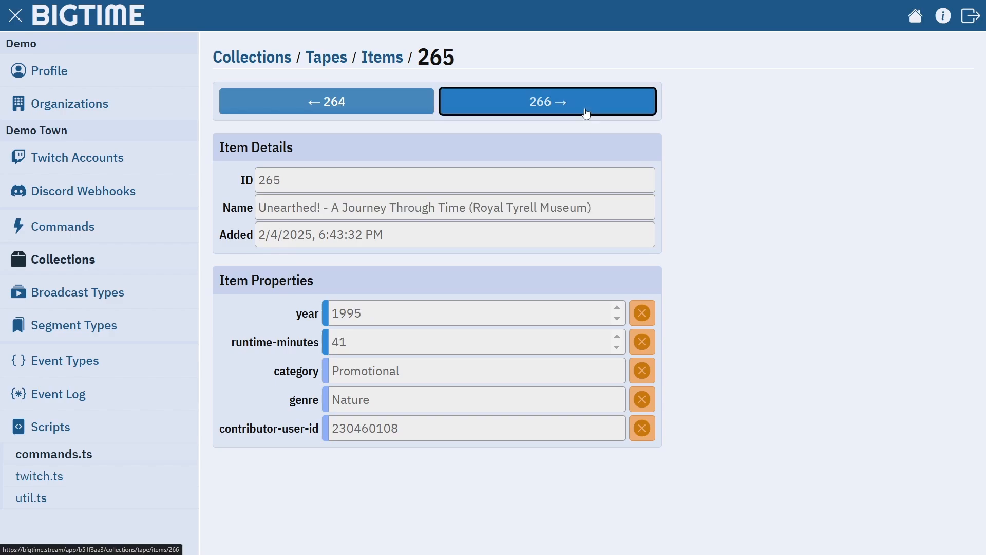
click(63, 226)
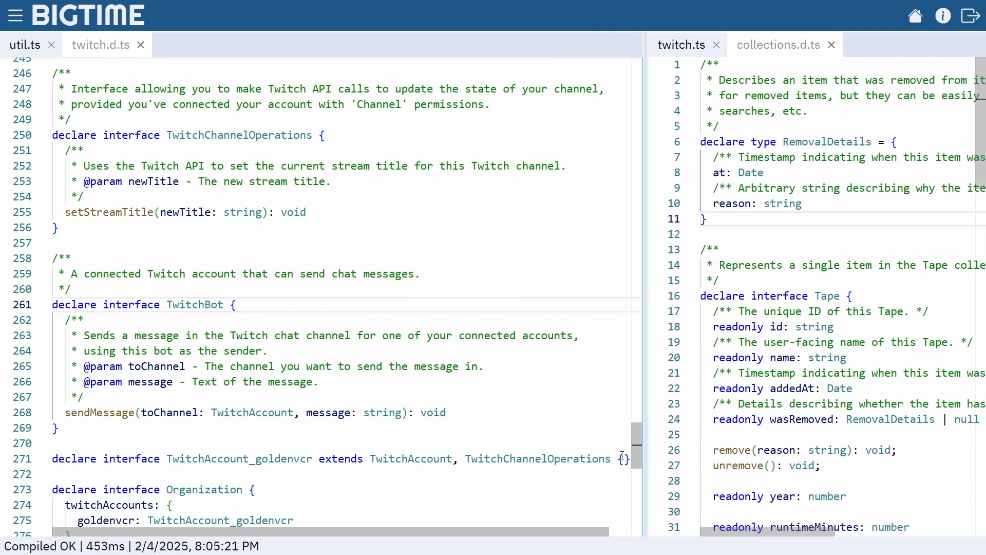
scroll(down, 3)
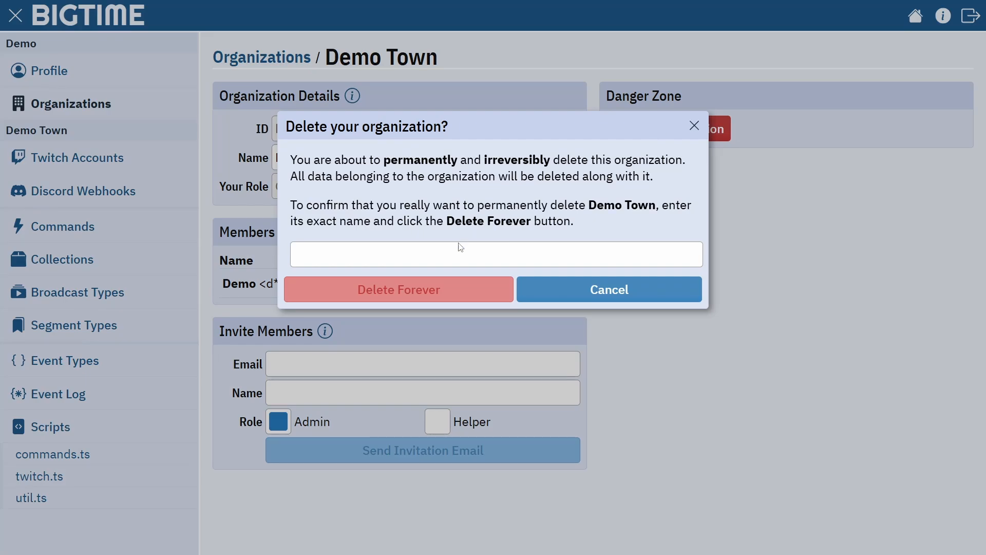
- Confirm with 'Demo Town' to delete it forever, then open the Stream Tools waitlist survey
text(De)
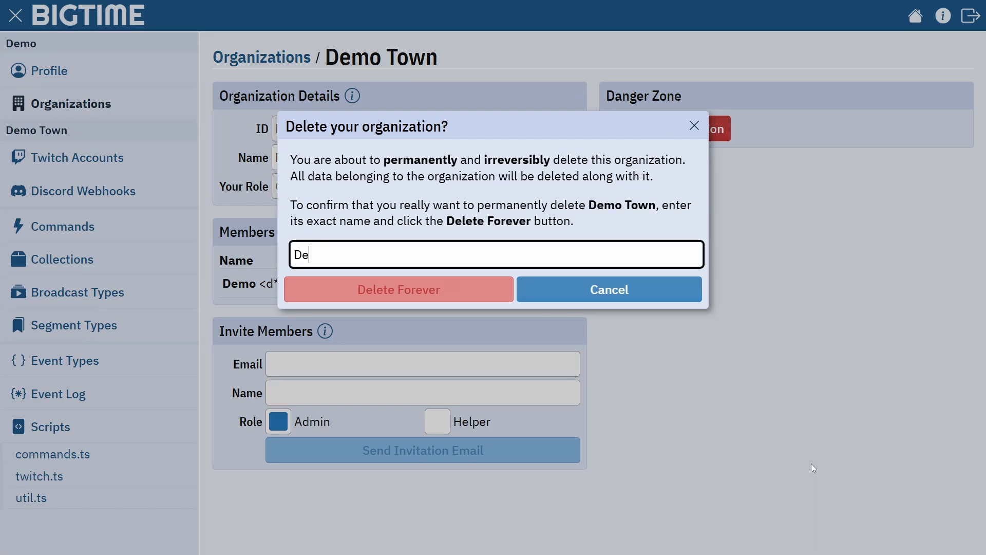
text(mo Town)
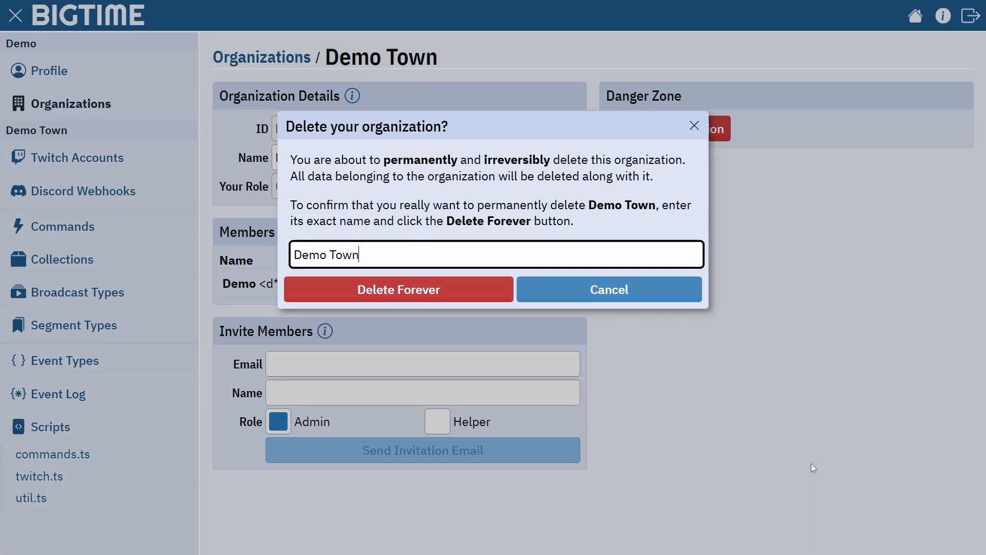
click(397, 289)
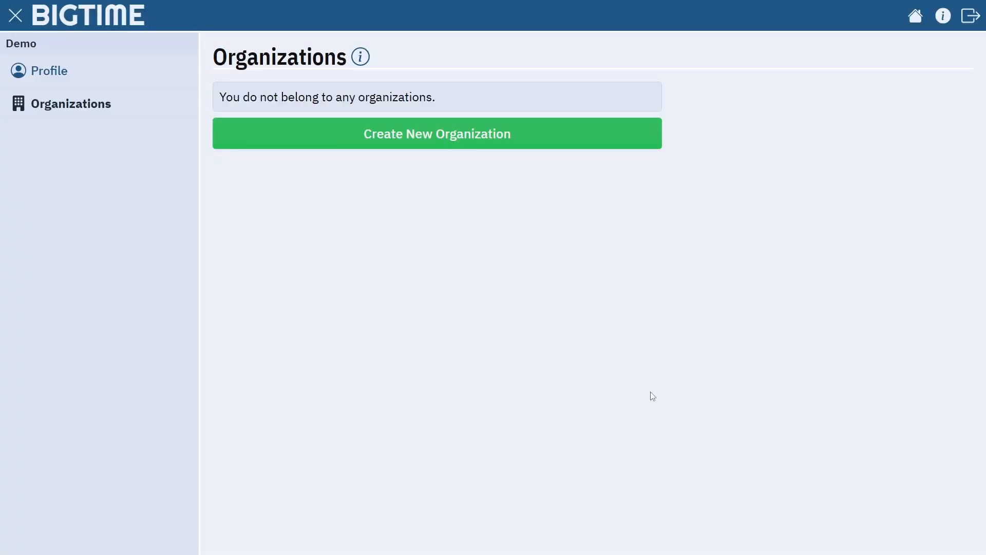
mouse_move(880, 42)
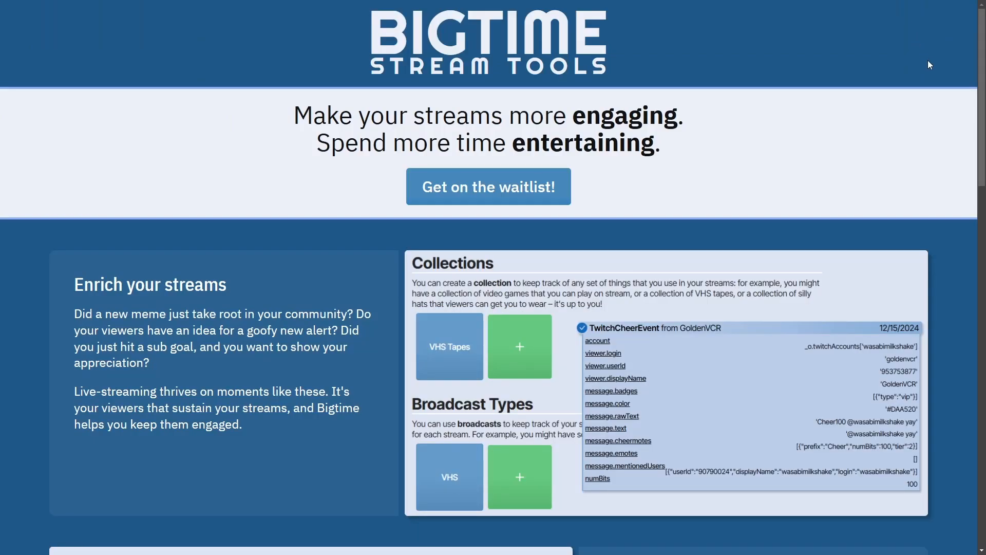
click(488, 186)
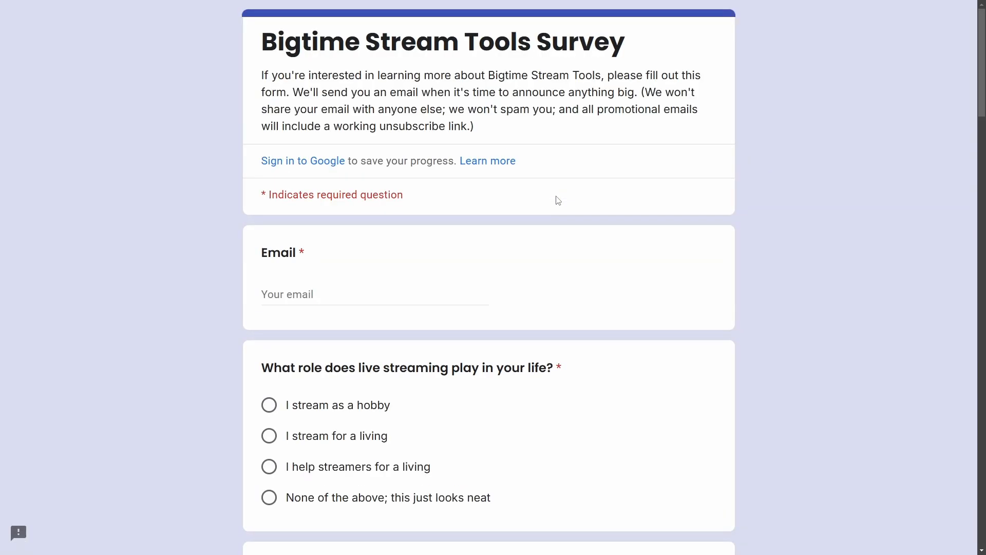
scroll(down, 3)
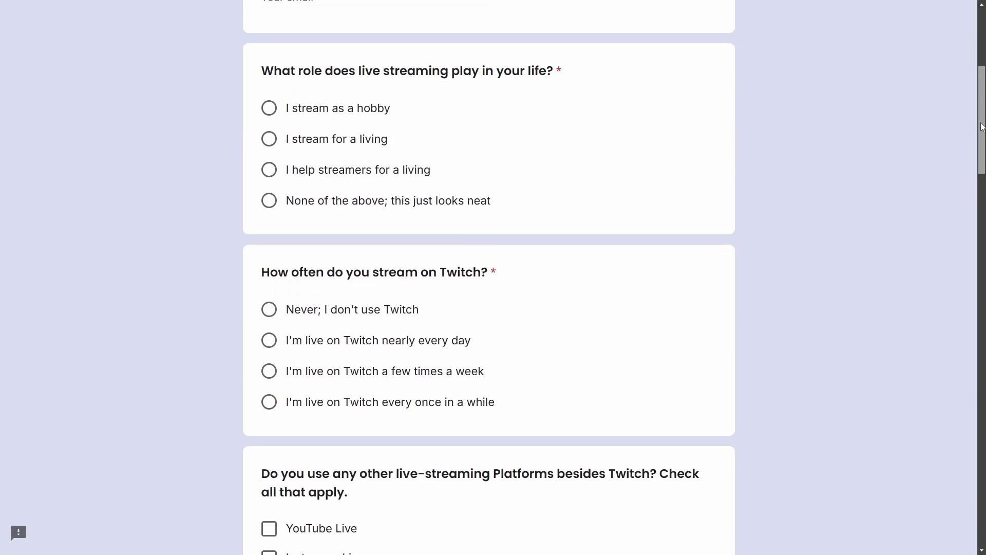
scroll(down, 3)
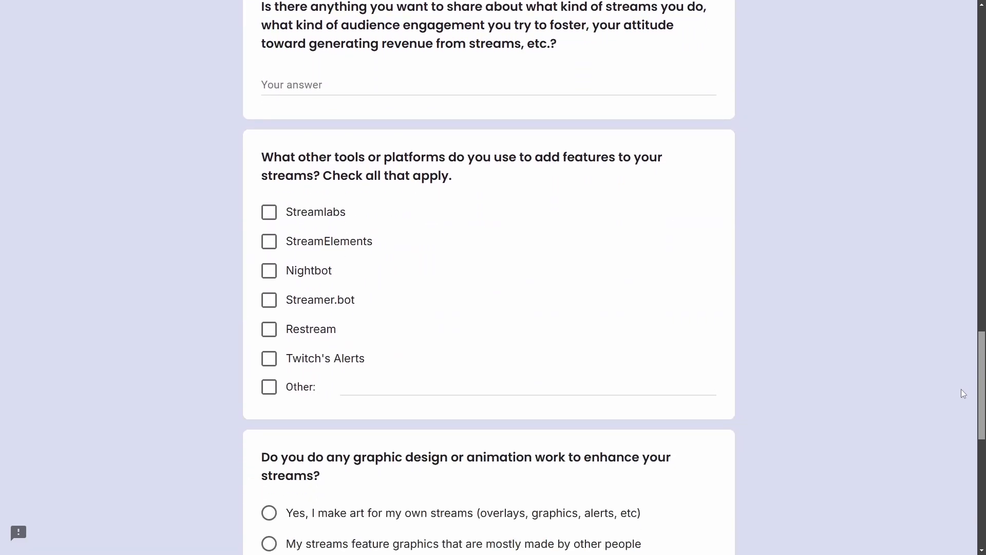
scroll(down, 3)
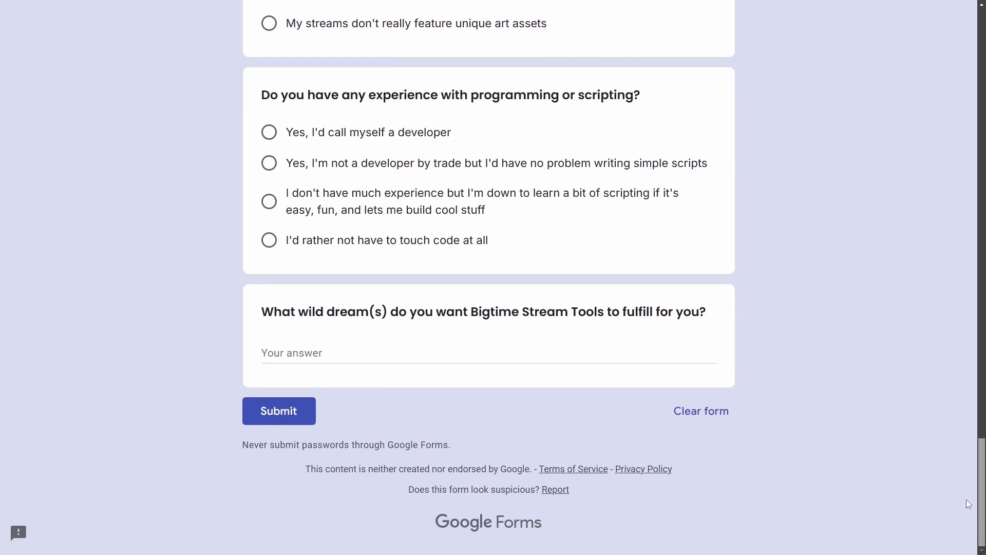